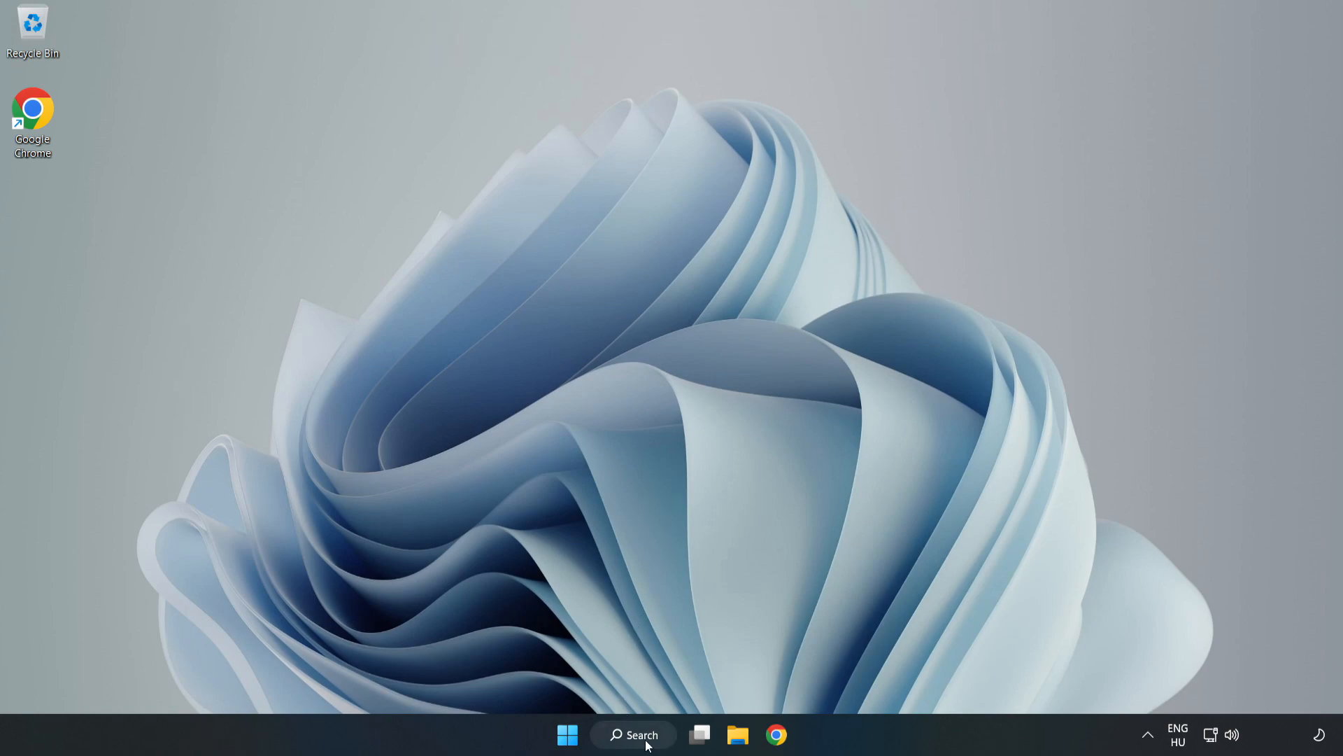
Search Windows for 'edit power plan' to surface the Control Panel entry.
left_click(632, 735)
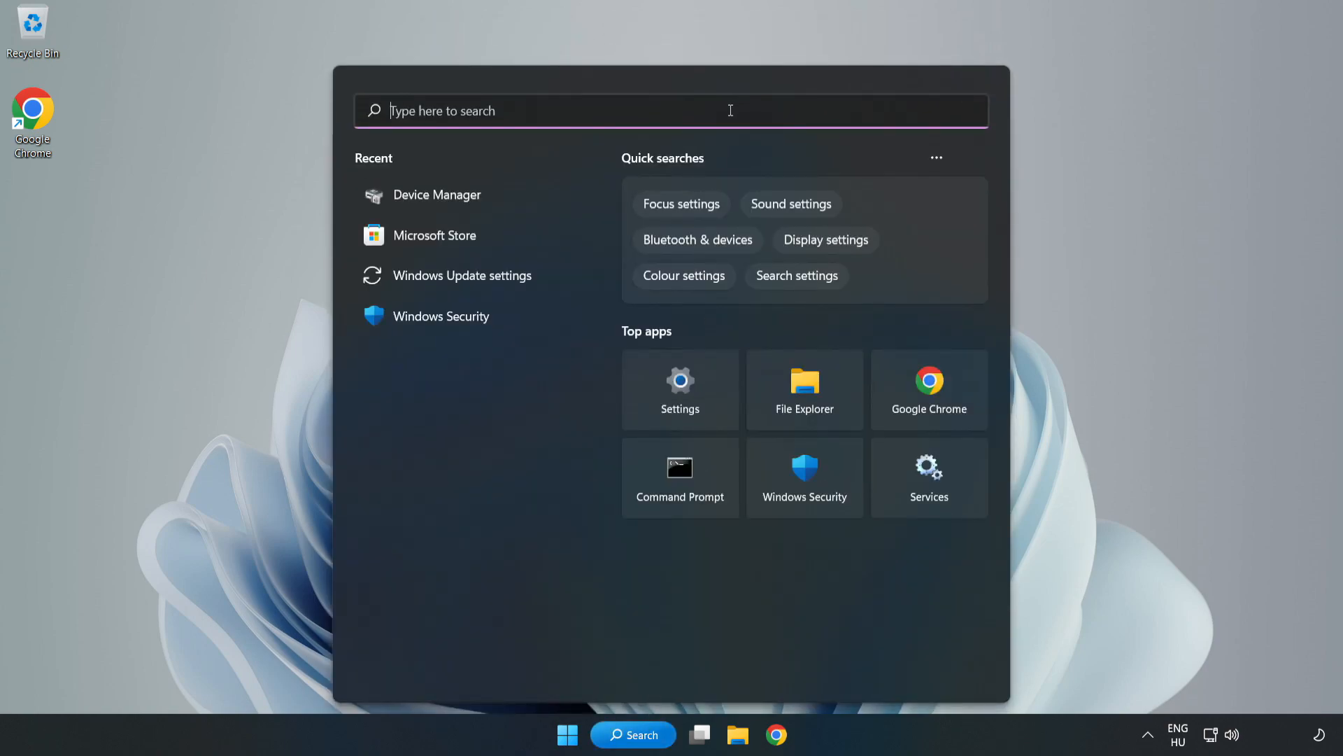
type("edit")
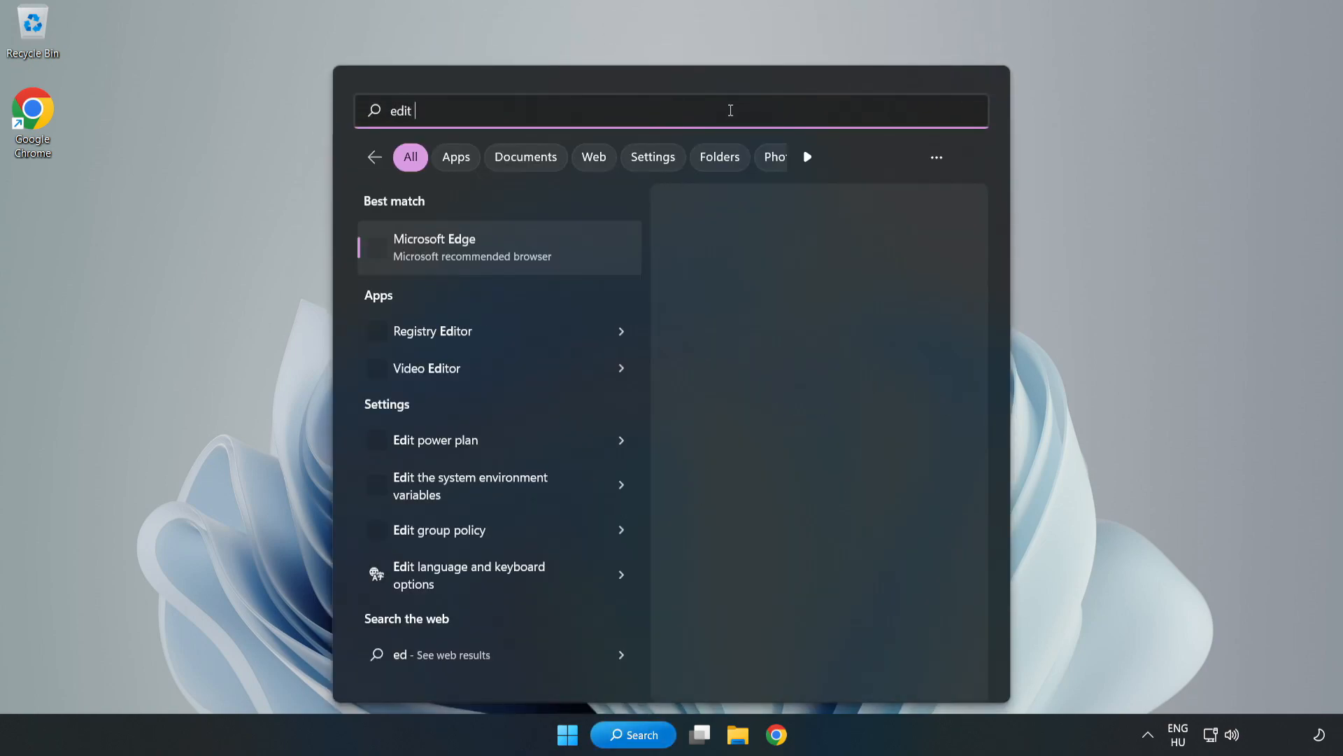
type("power plan")
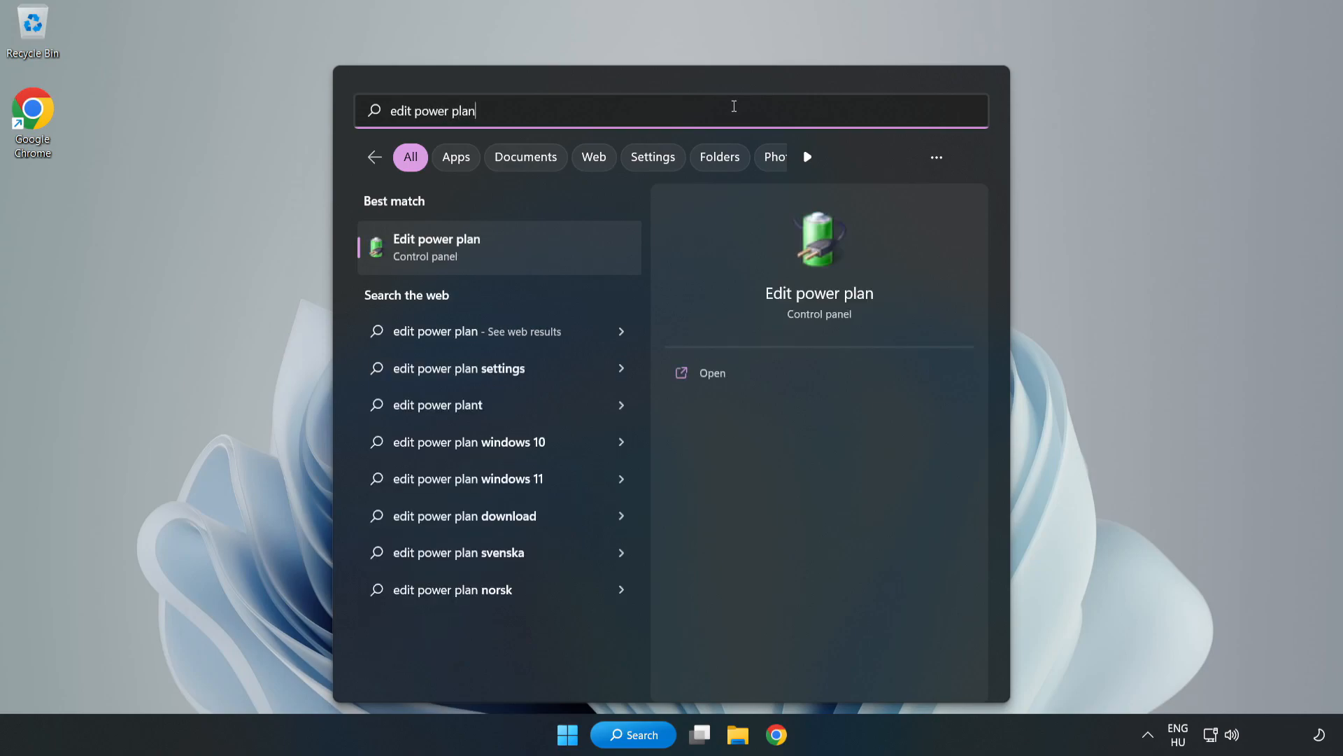
mouse_move(509, 253)
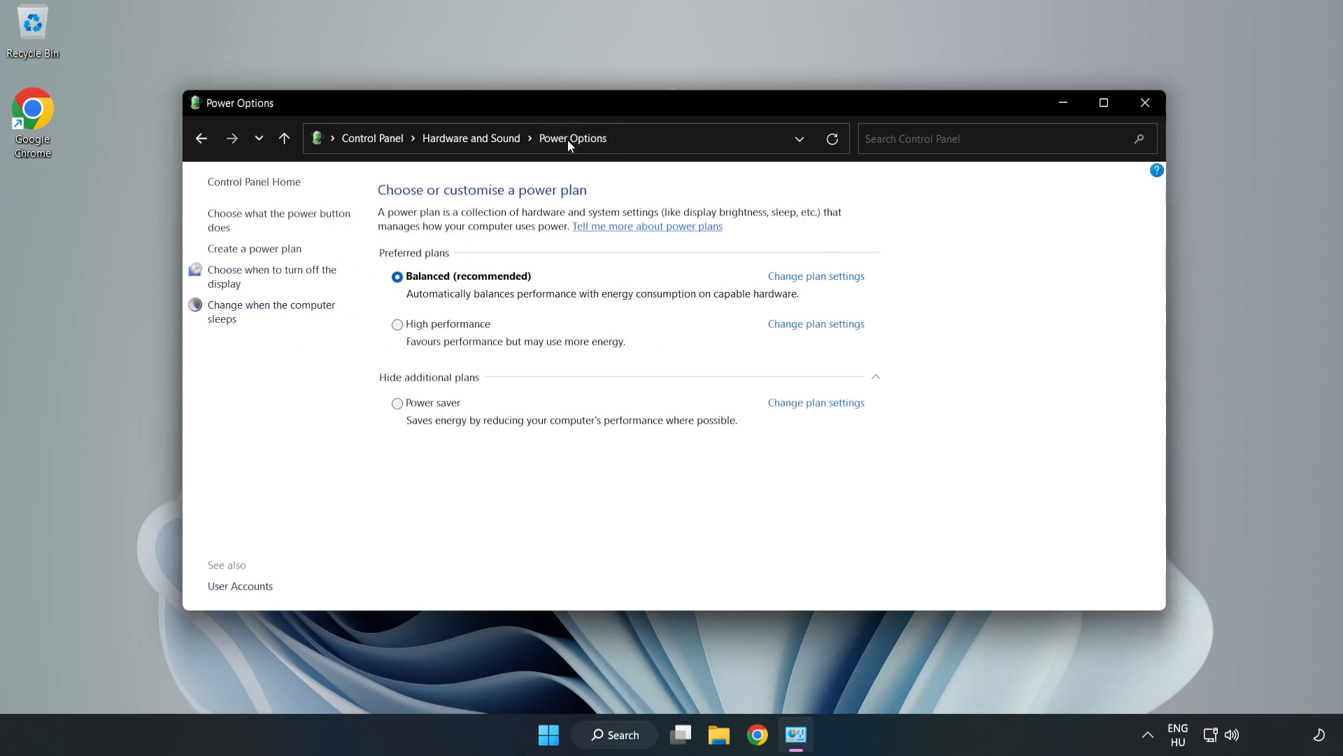
mouse_move(445, 323)
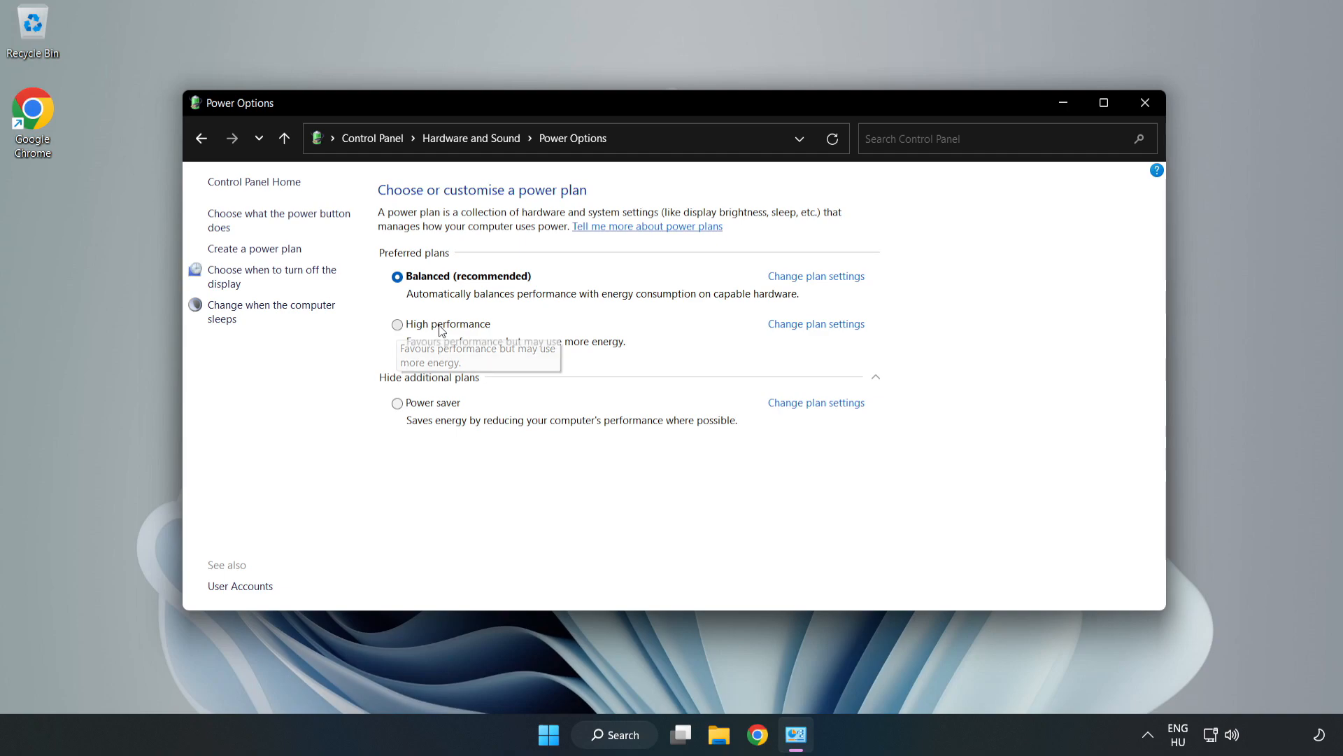
Make High performance the active power plan and close Power Options.
left_click(398, 323)
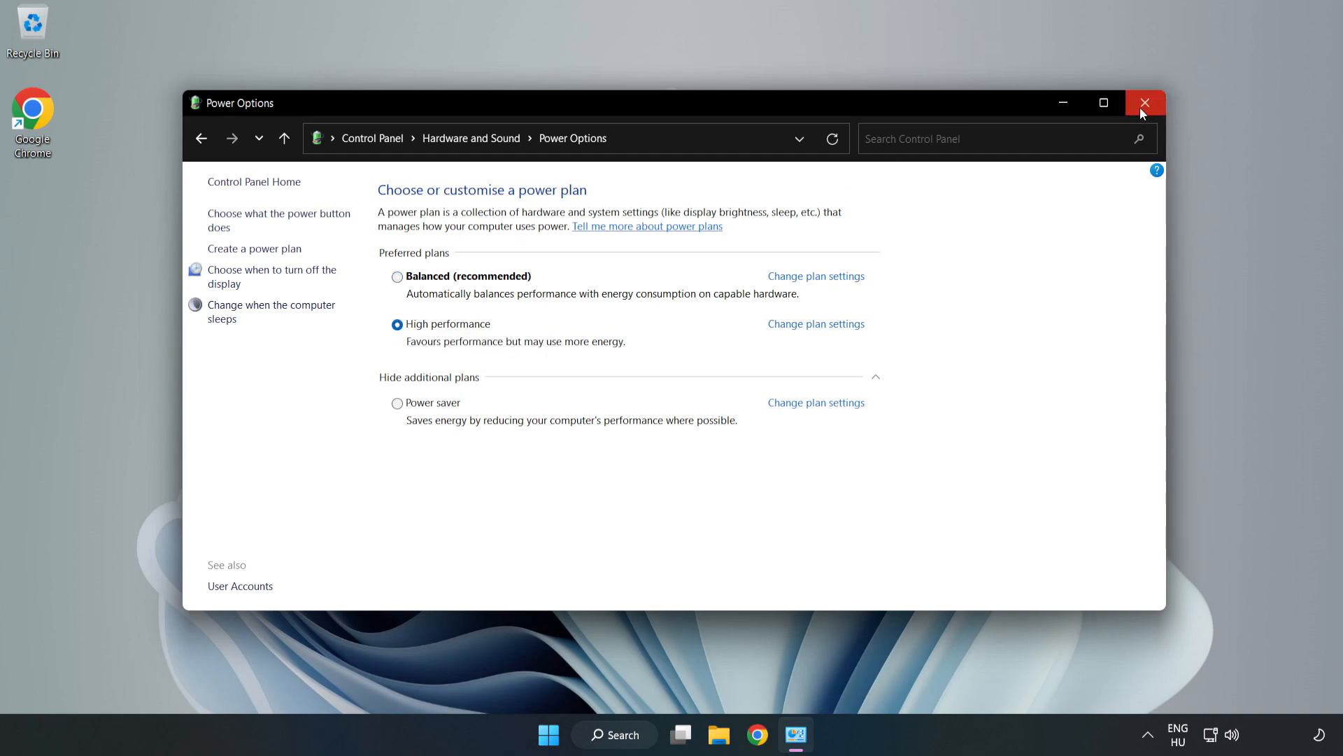
left_click(1146, 102)
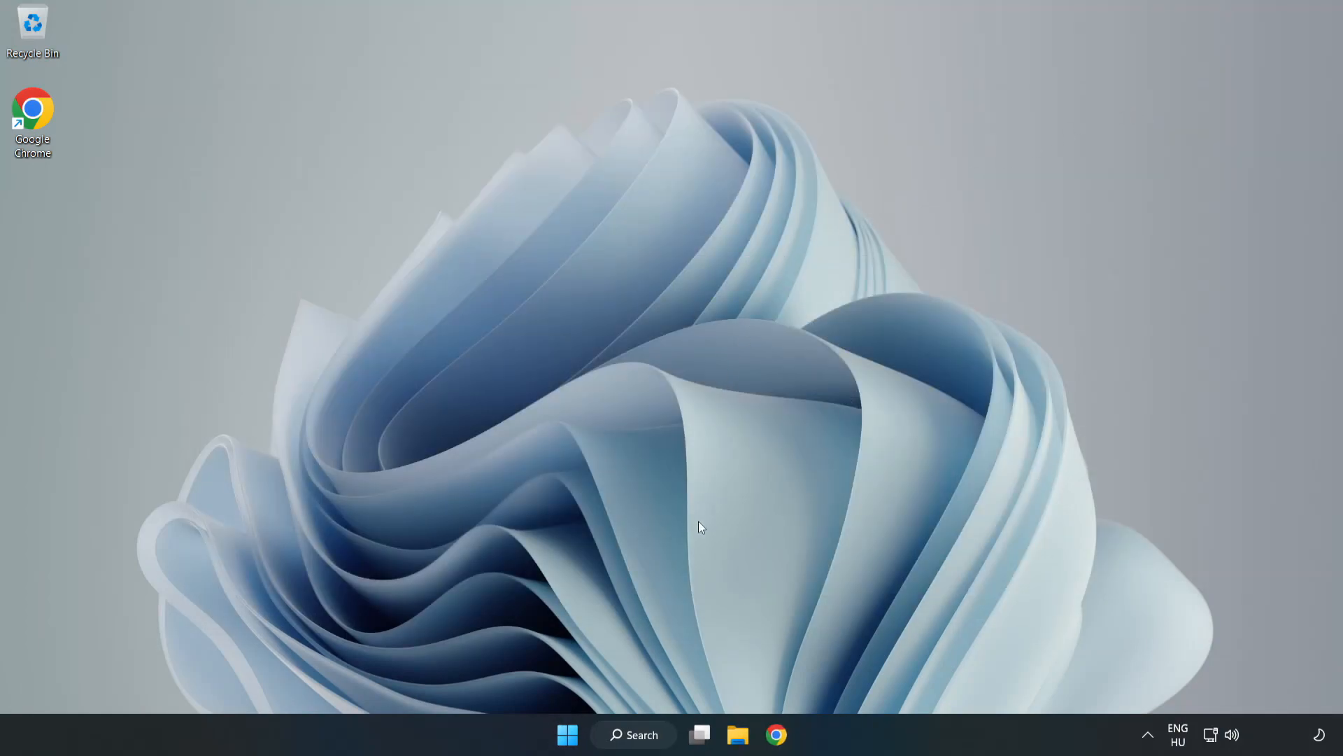
Search Windows for 'device manager' to surface the Device Manager entry.
left_click(633, 735)
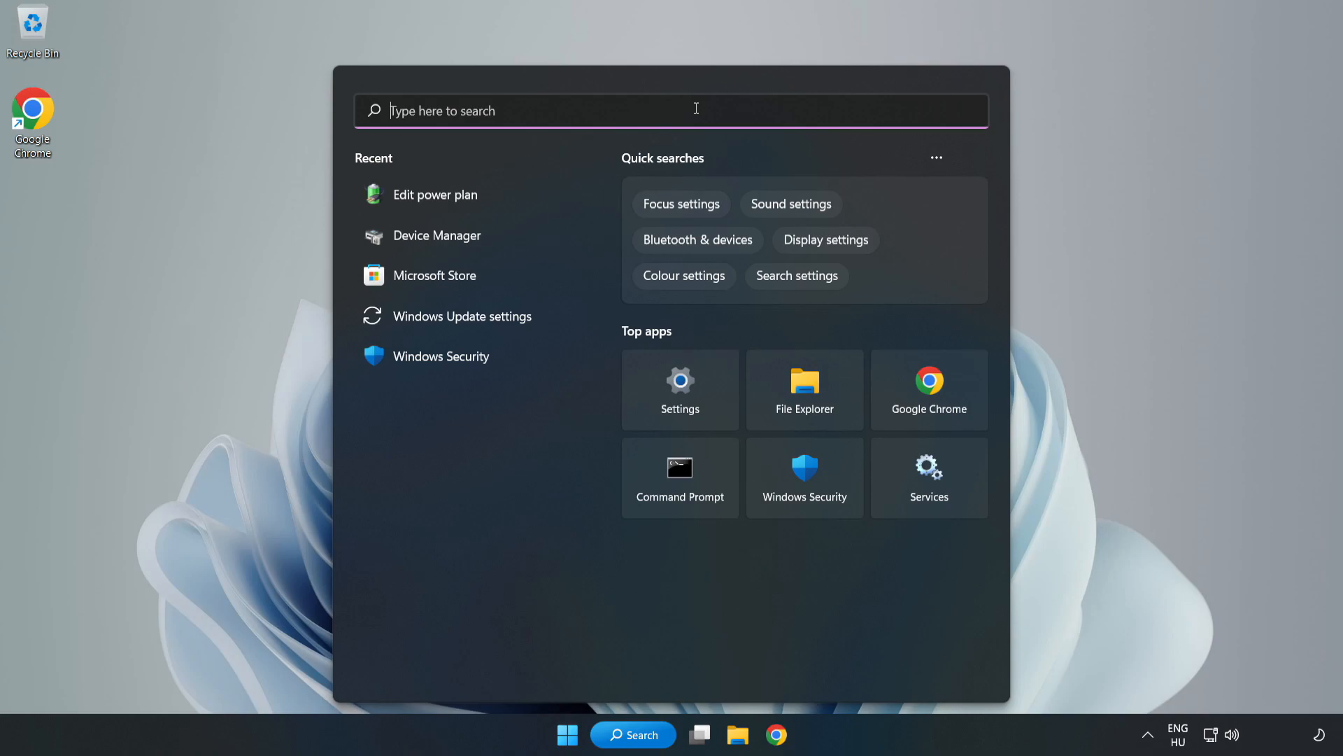
type("device manager")
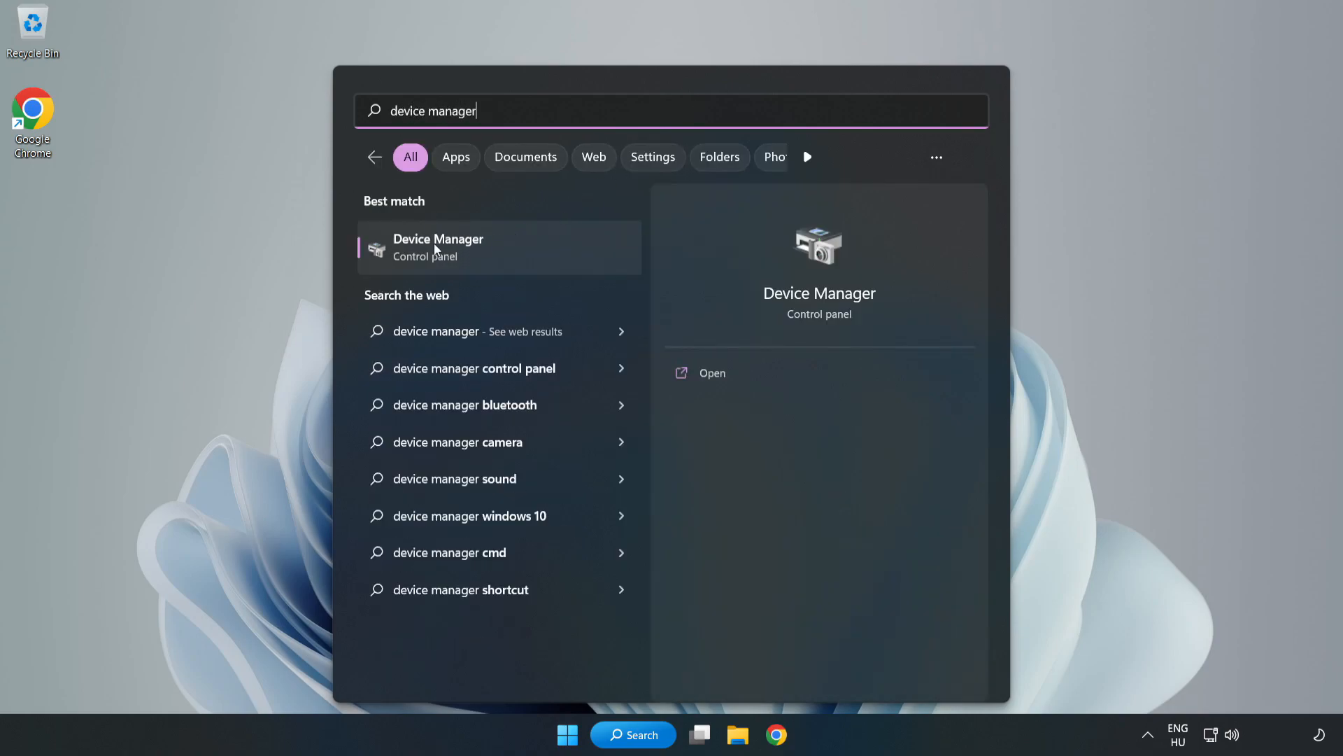
mouse_move(488, 254)
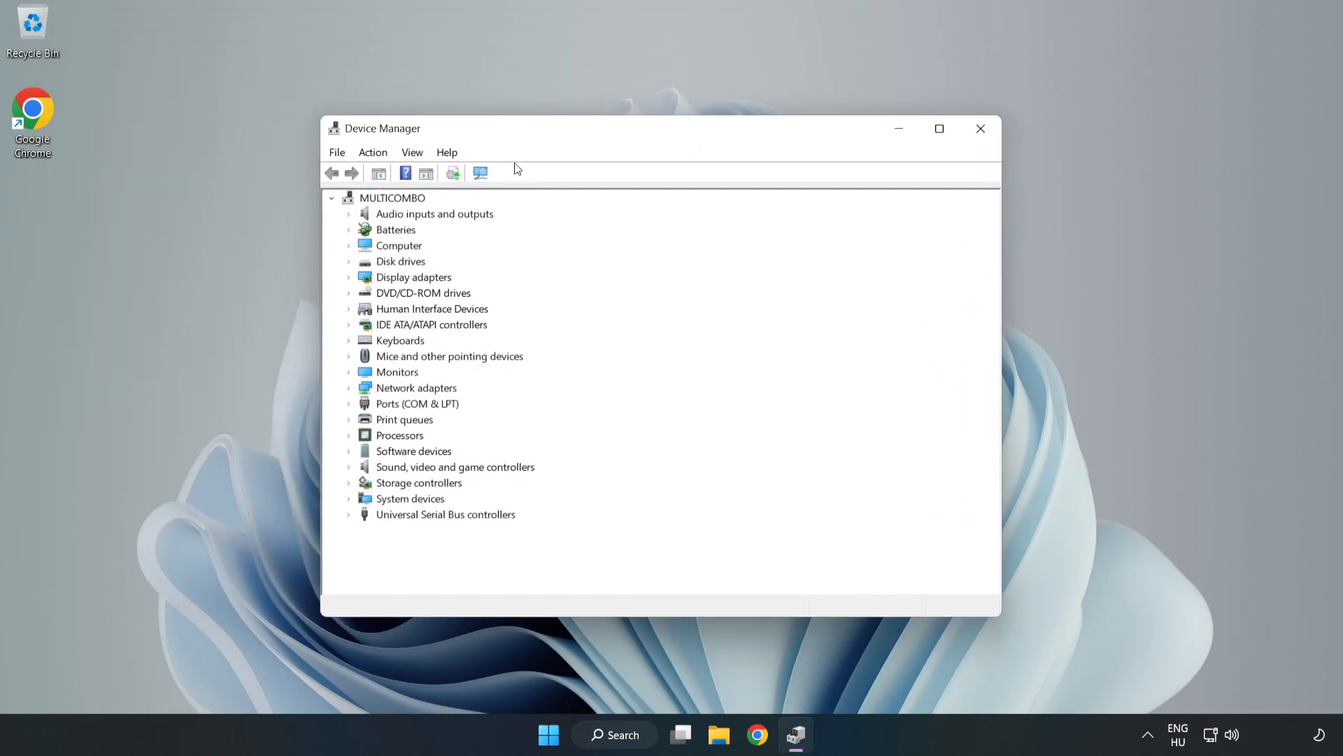
Expand Display adapters and start Update driver for the VMware SVGA 3D adapter.
left_click(413, 277)
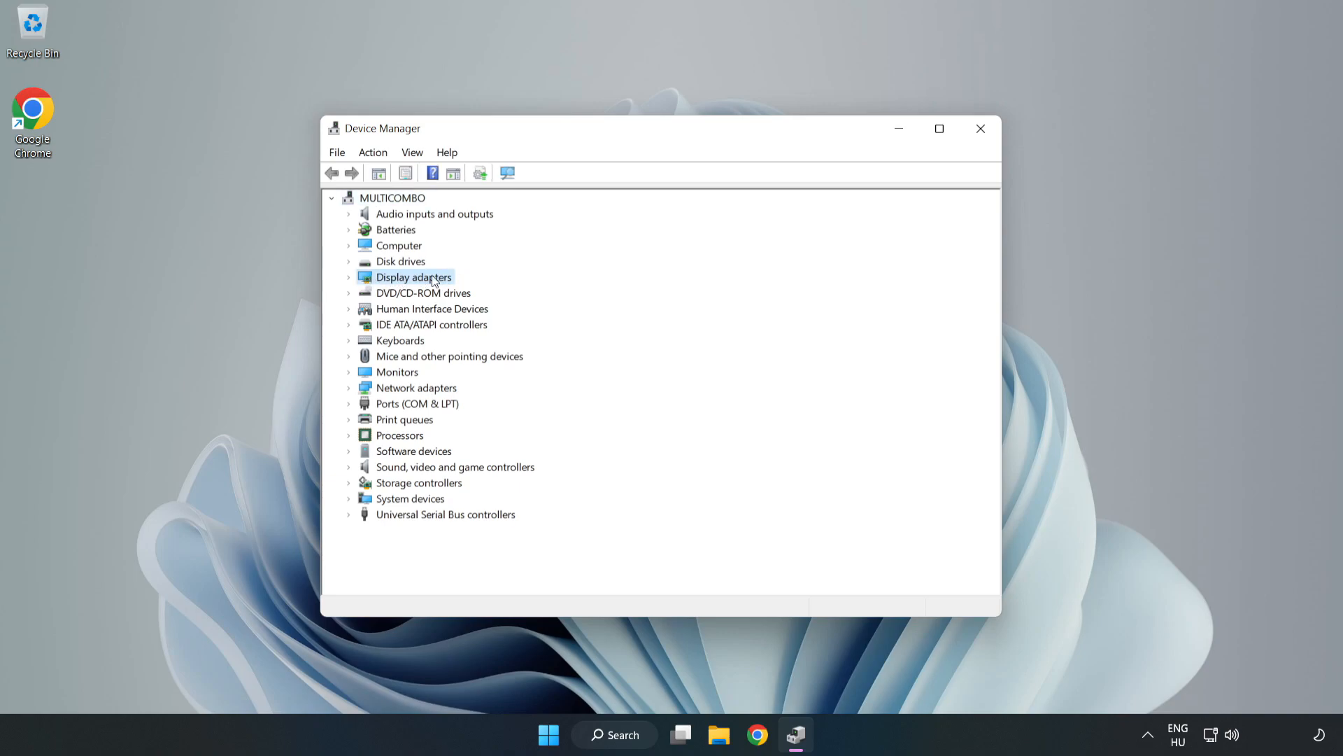
left_click(348, 277)
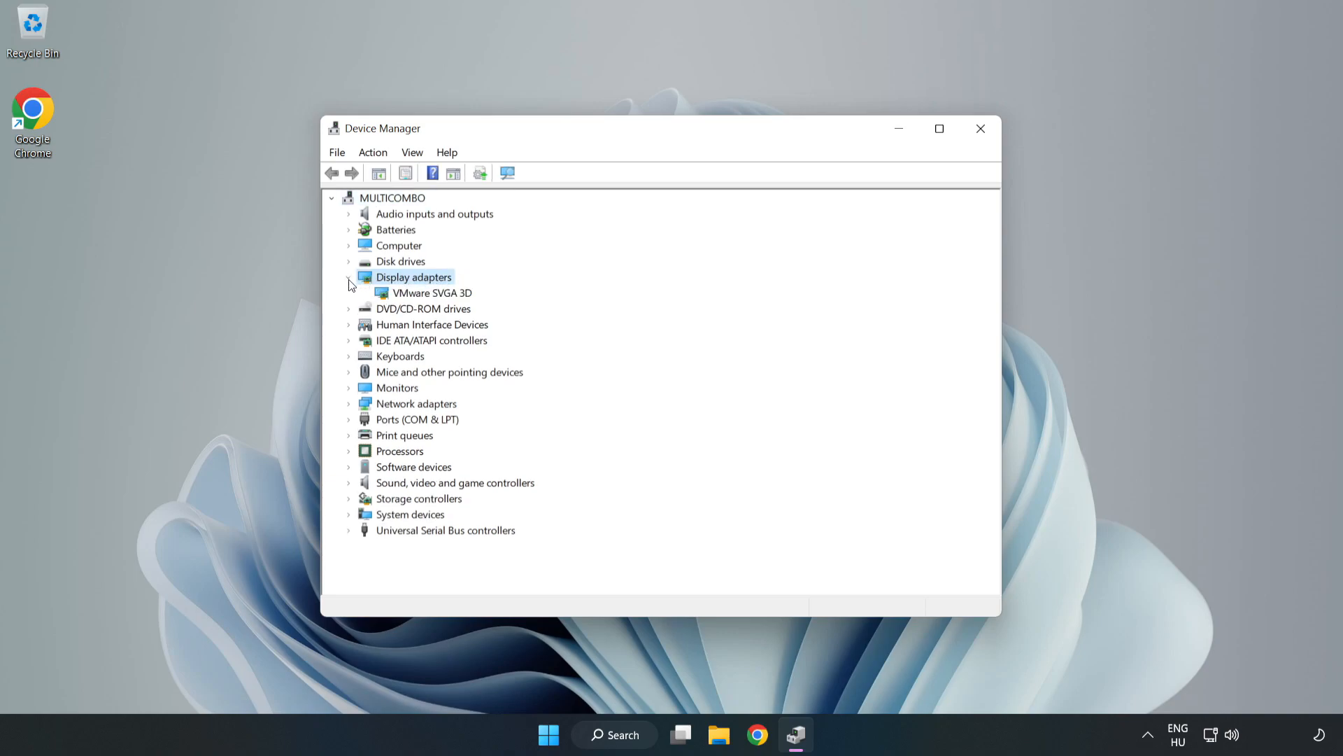
left_click(432, 292)
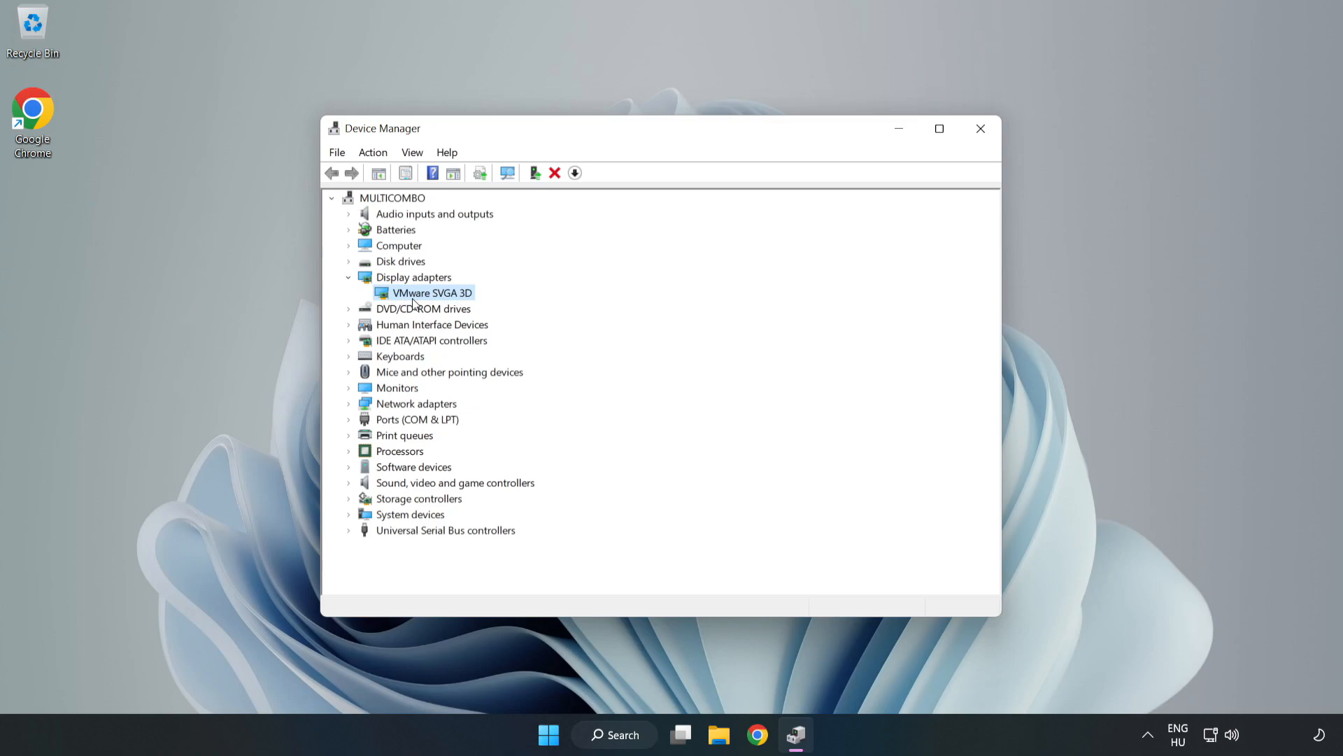
right_click(431, 292)
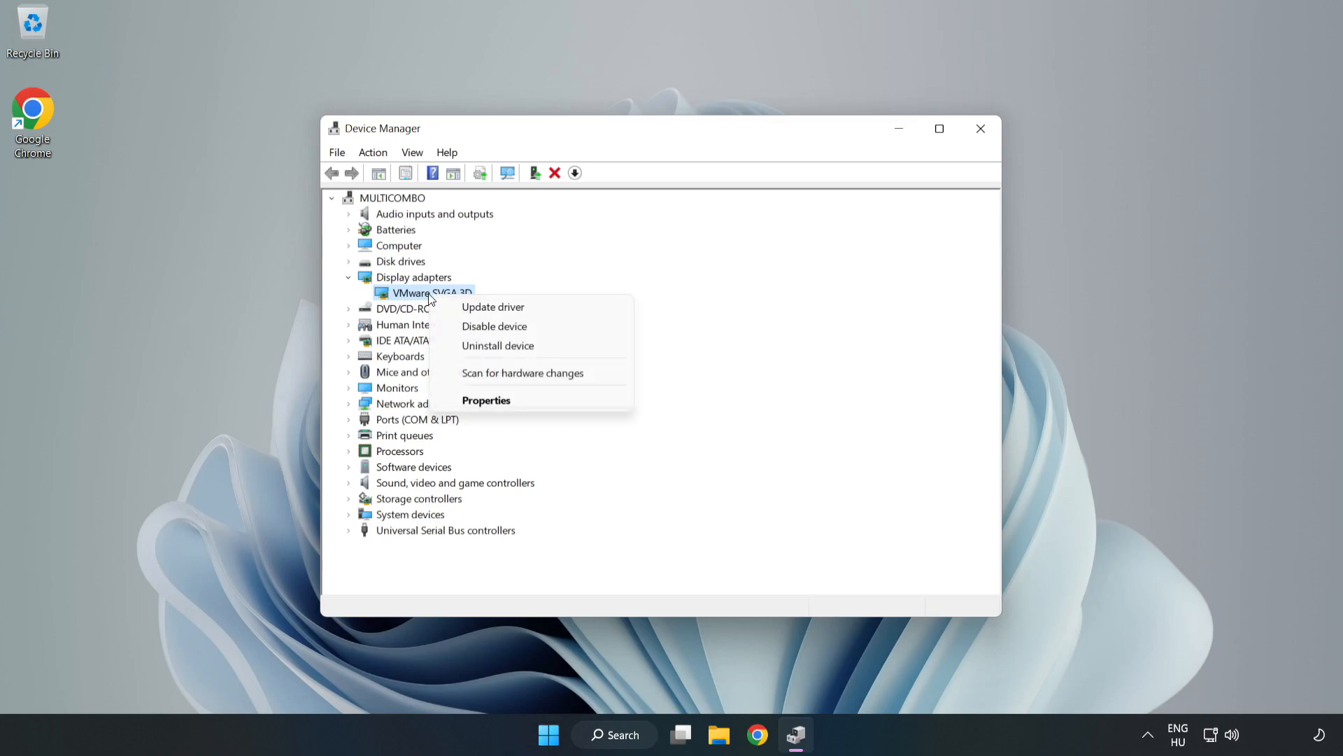
mouse_move(493, 306)
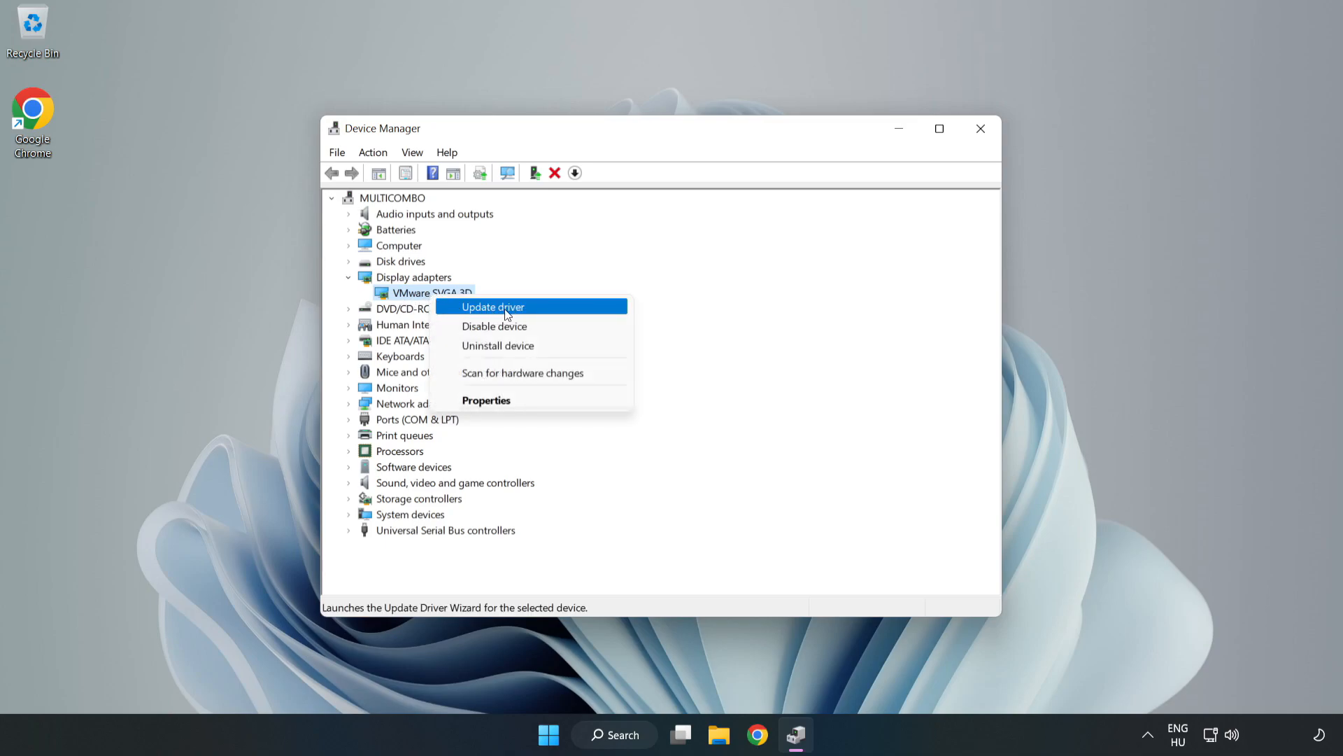
left_click(491, 306)
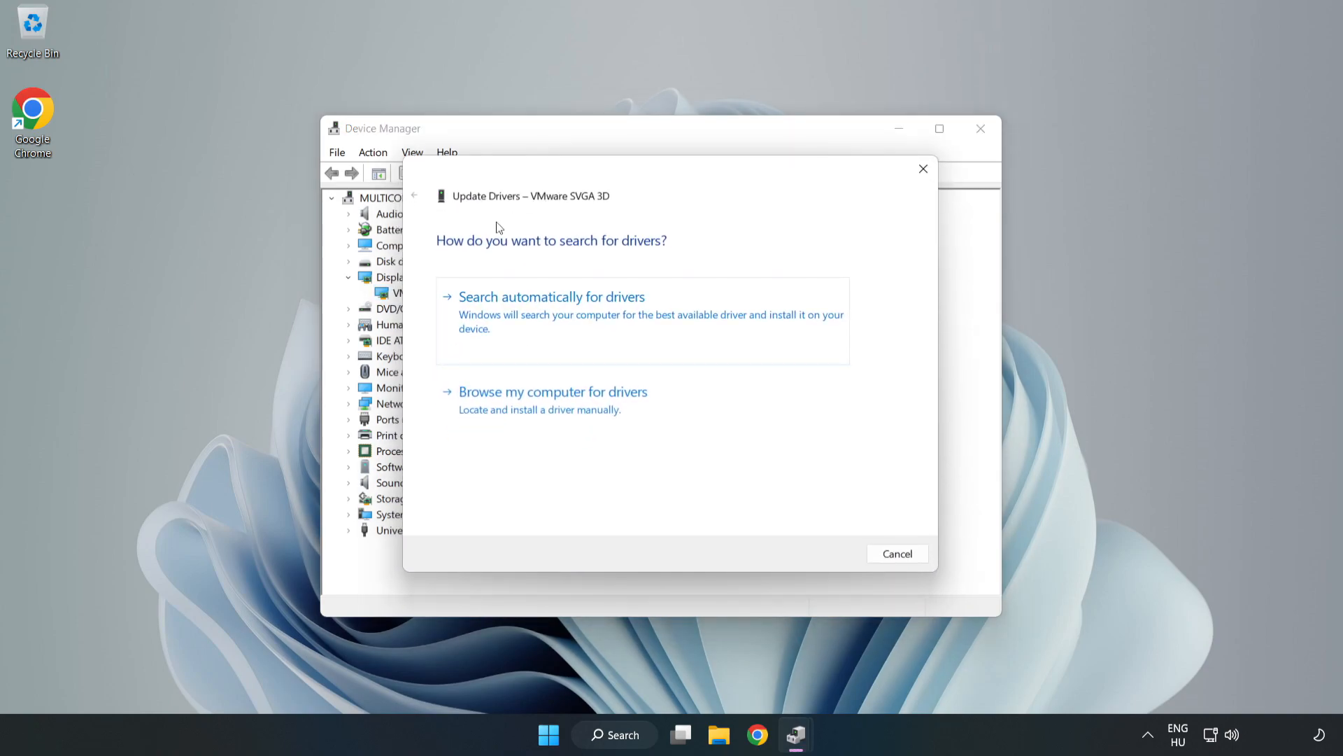
mouse_move(467, 326)
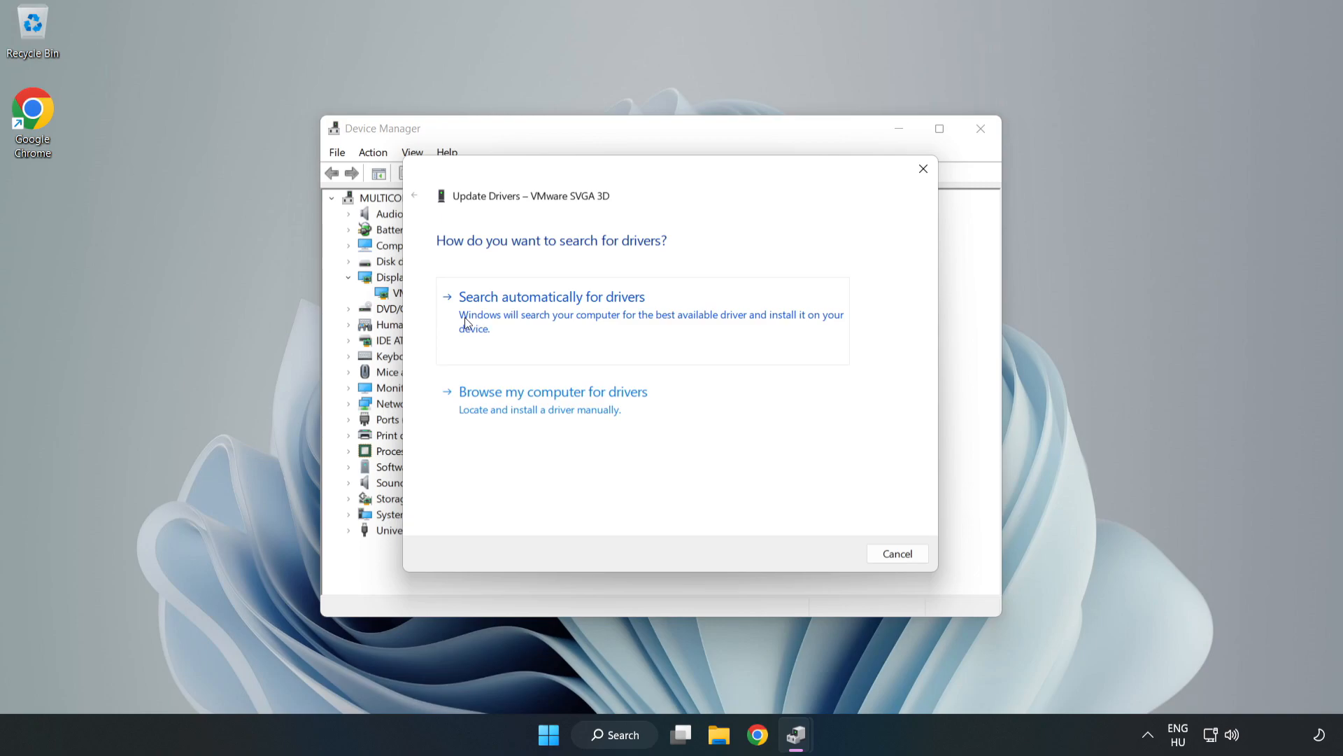
Search automatically for drivers, dismiss the 'best driver installed' result and close Device Manager.
left_click(552, 296)
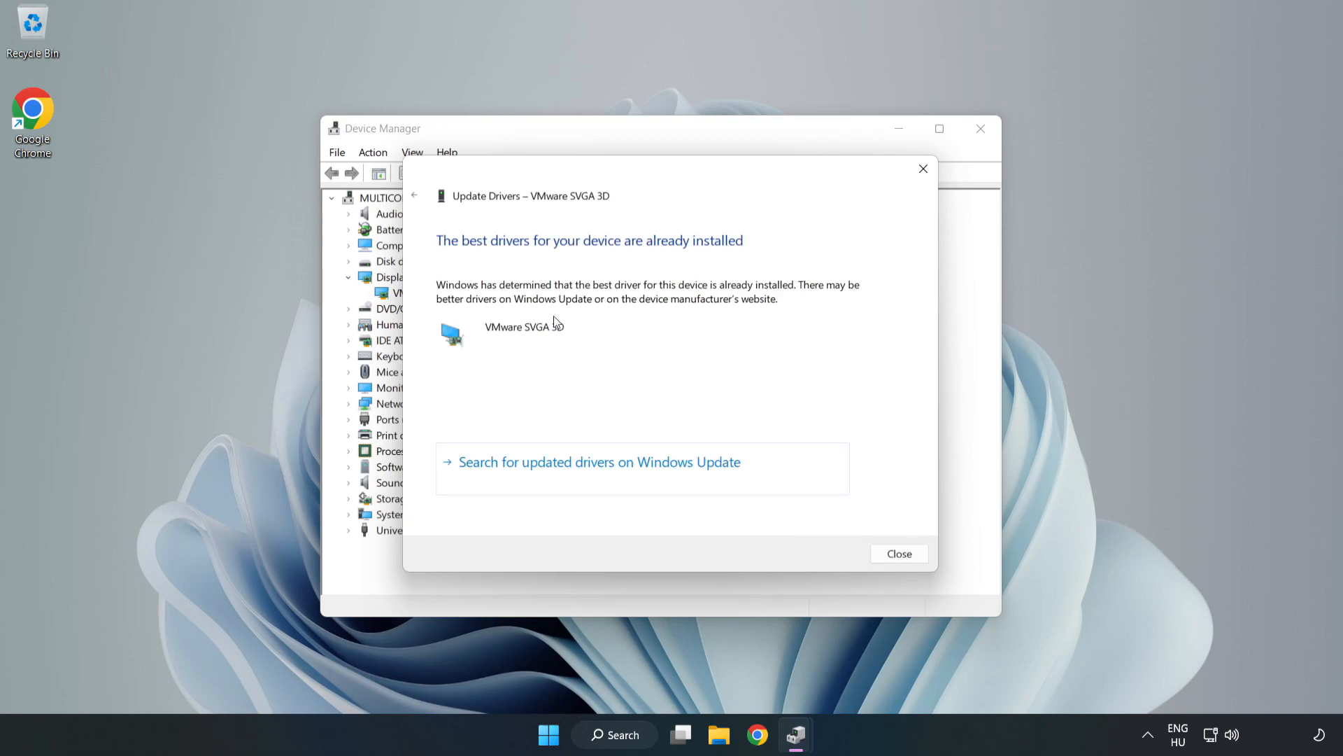
mouse_move(485, 290)
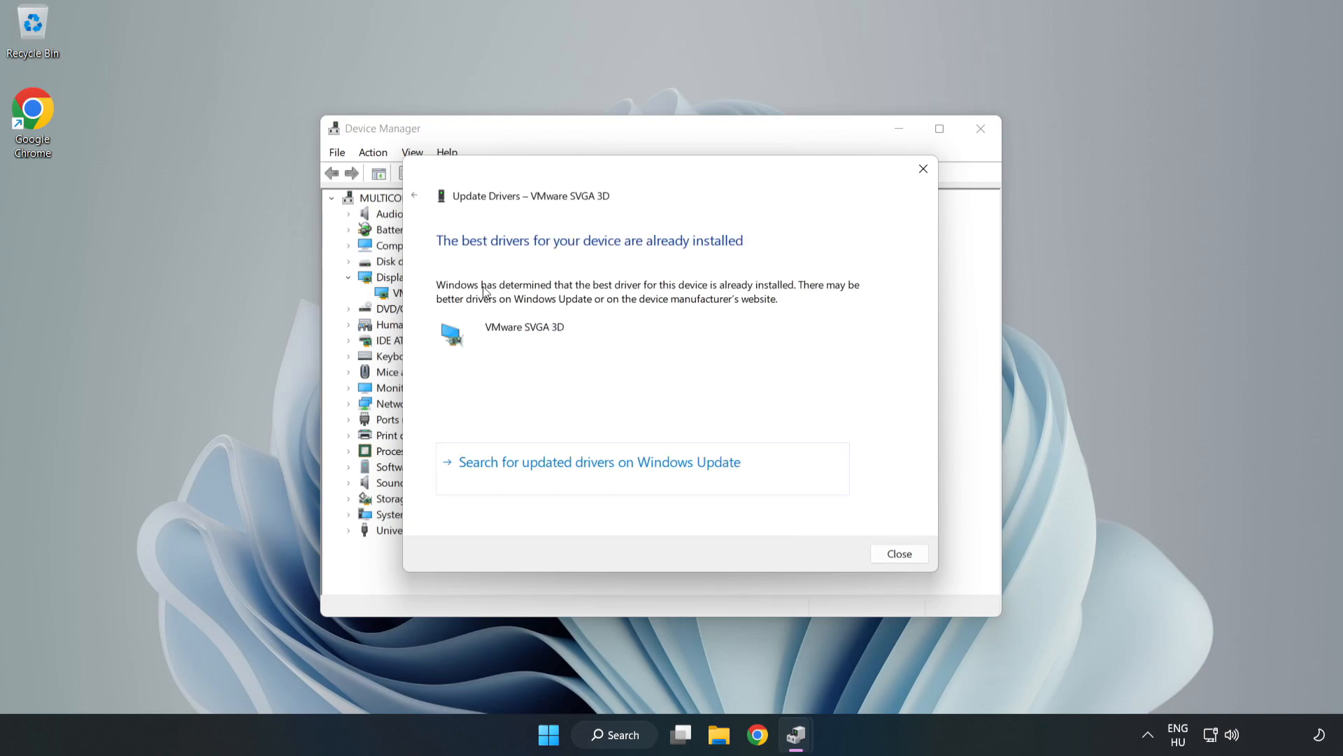
mouse_move(898, 554)
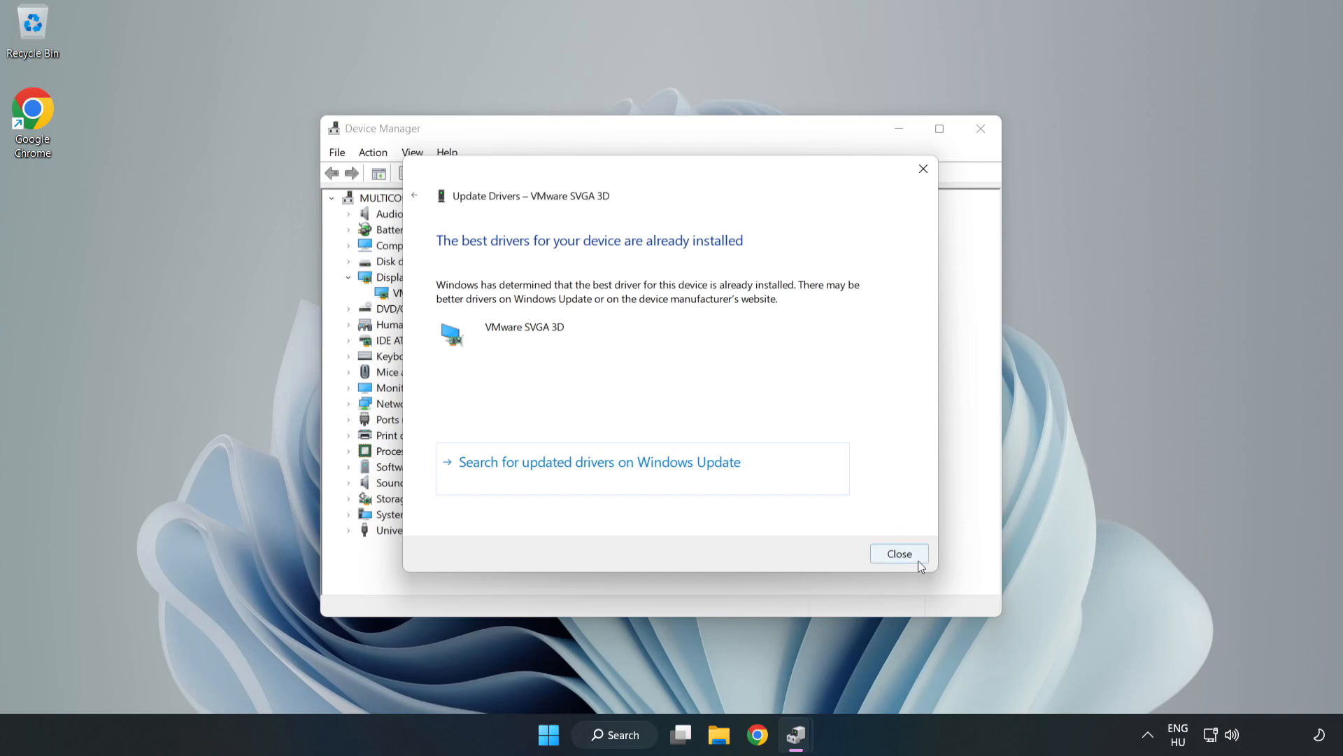
left_click(898, 553)
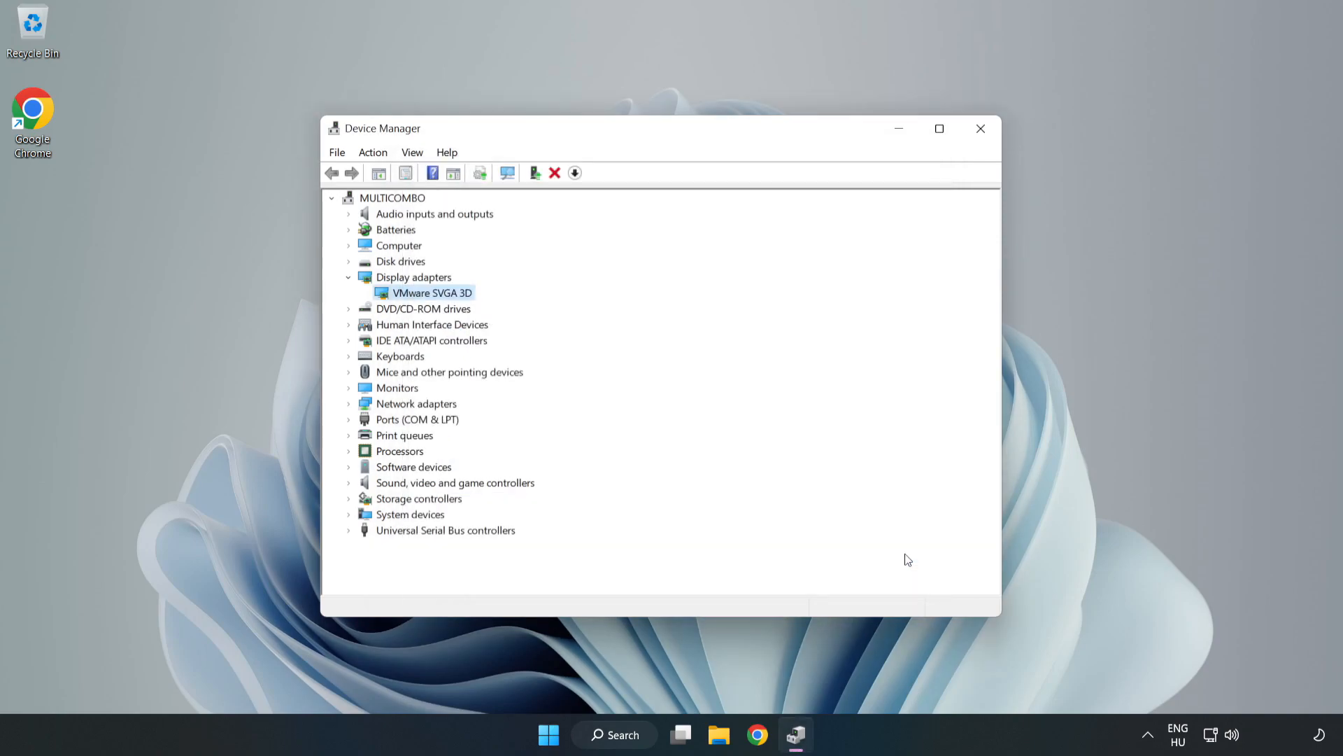
mouse_move(981, 129)
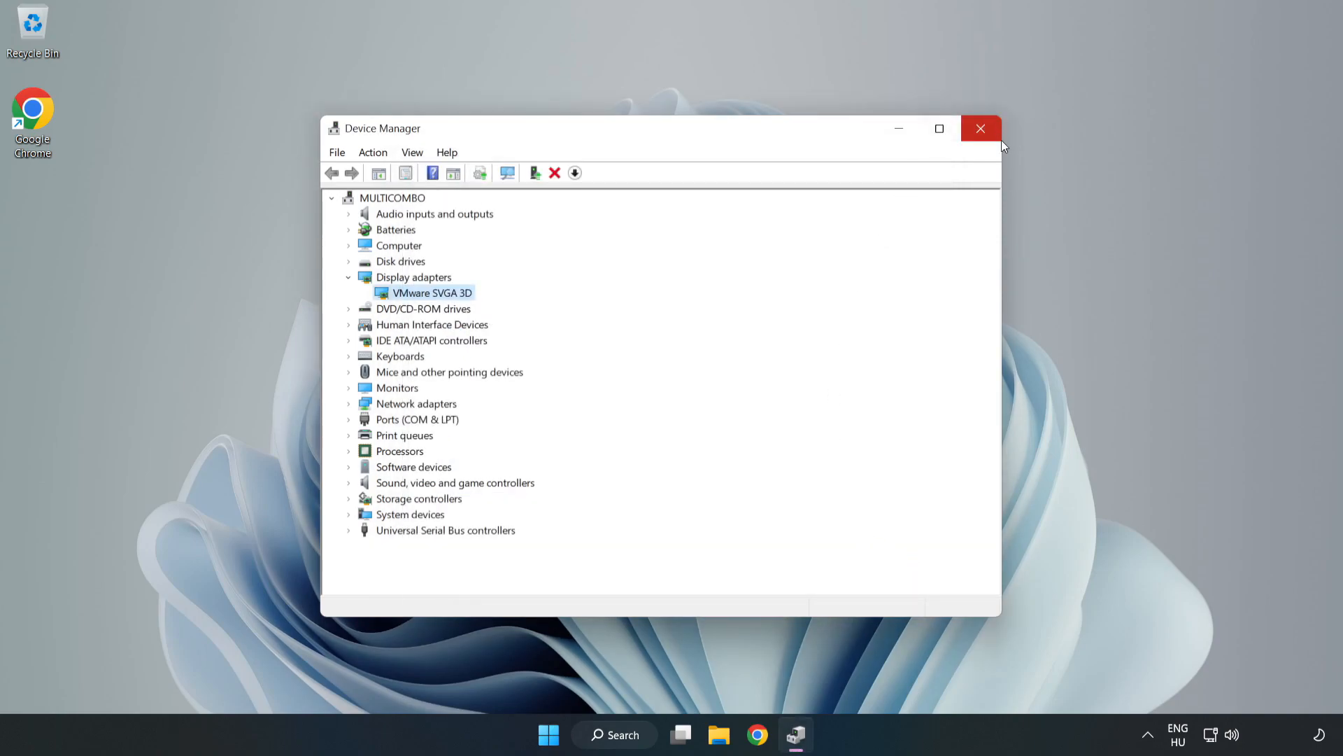
left_click(981, 129)
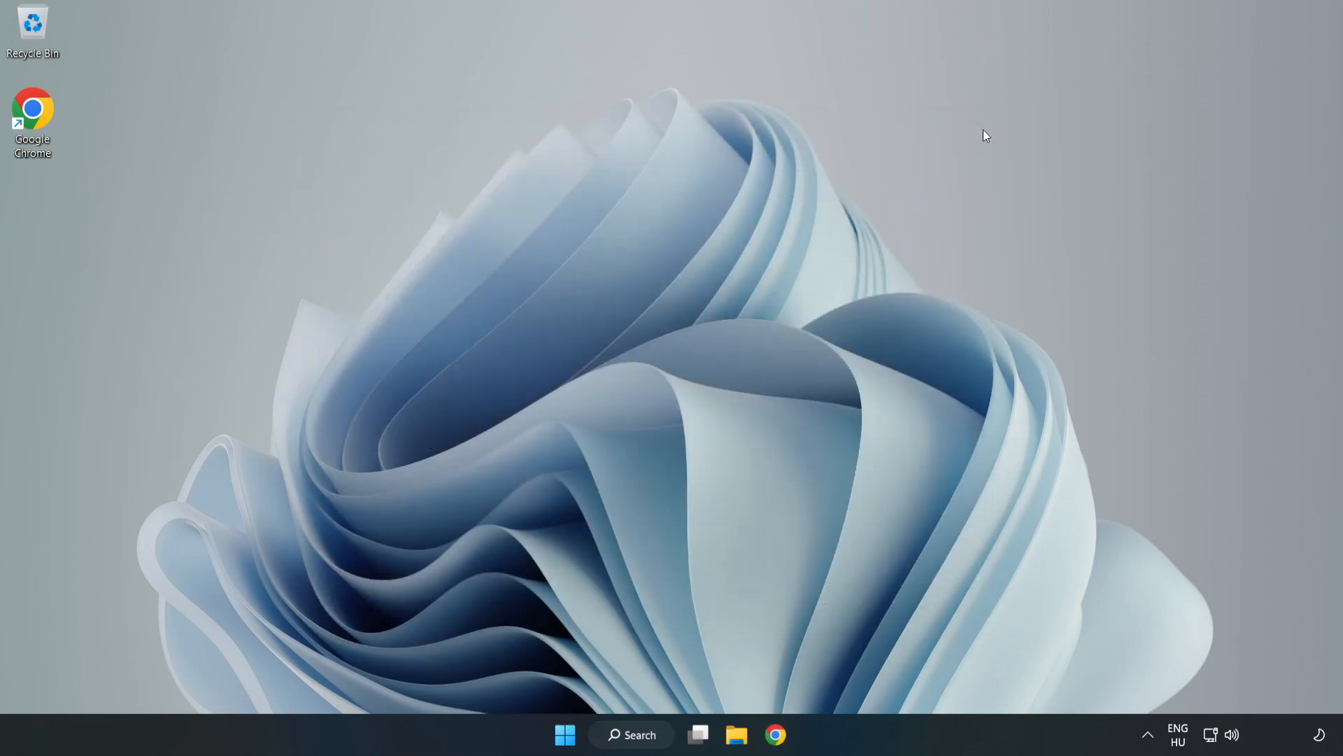
mouse_move(669, 497)
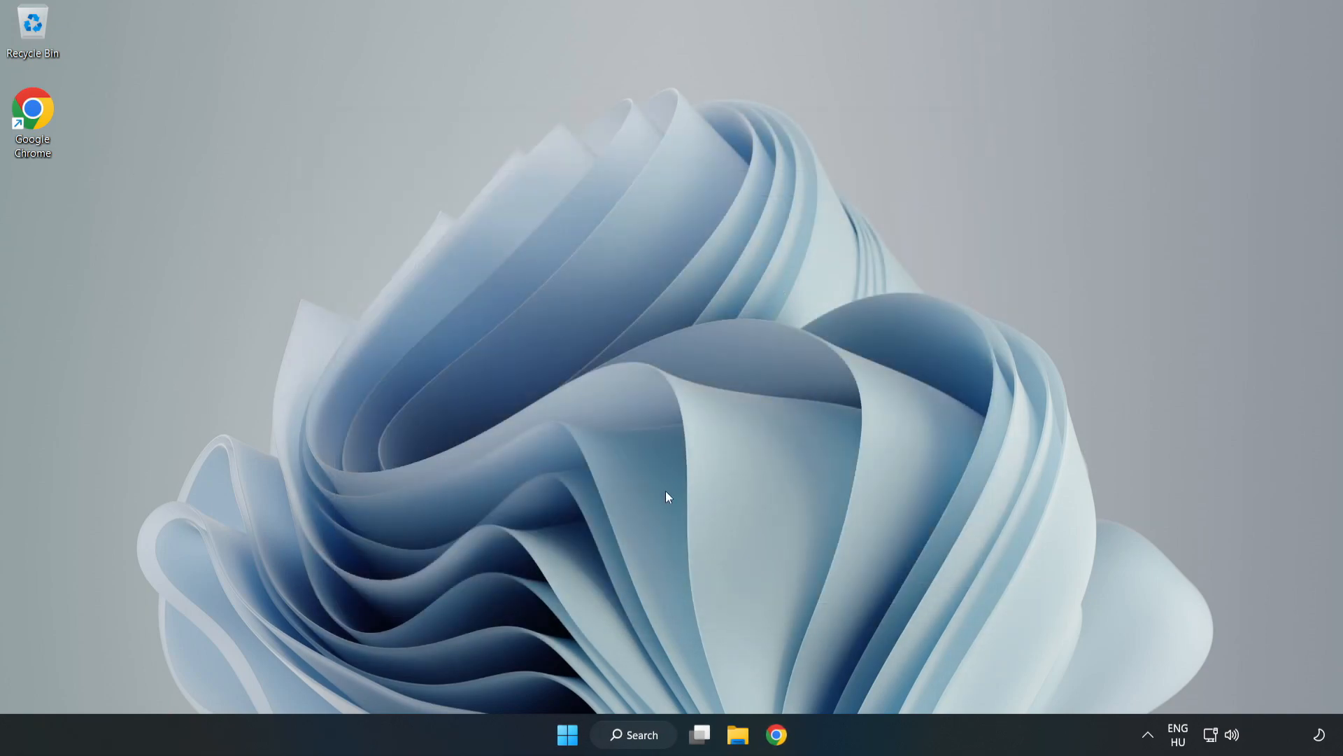
Search Windows for 'game mode settings' to reach the Game Mode page.
left_click(633, 735)
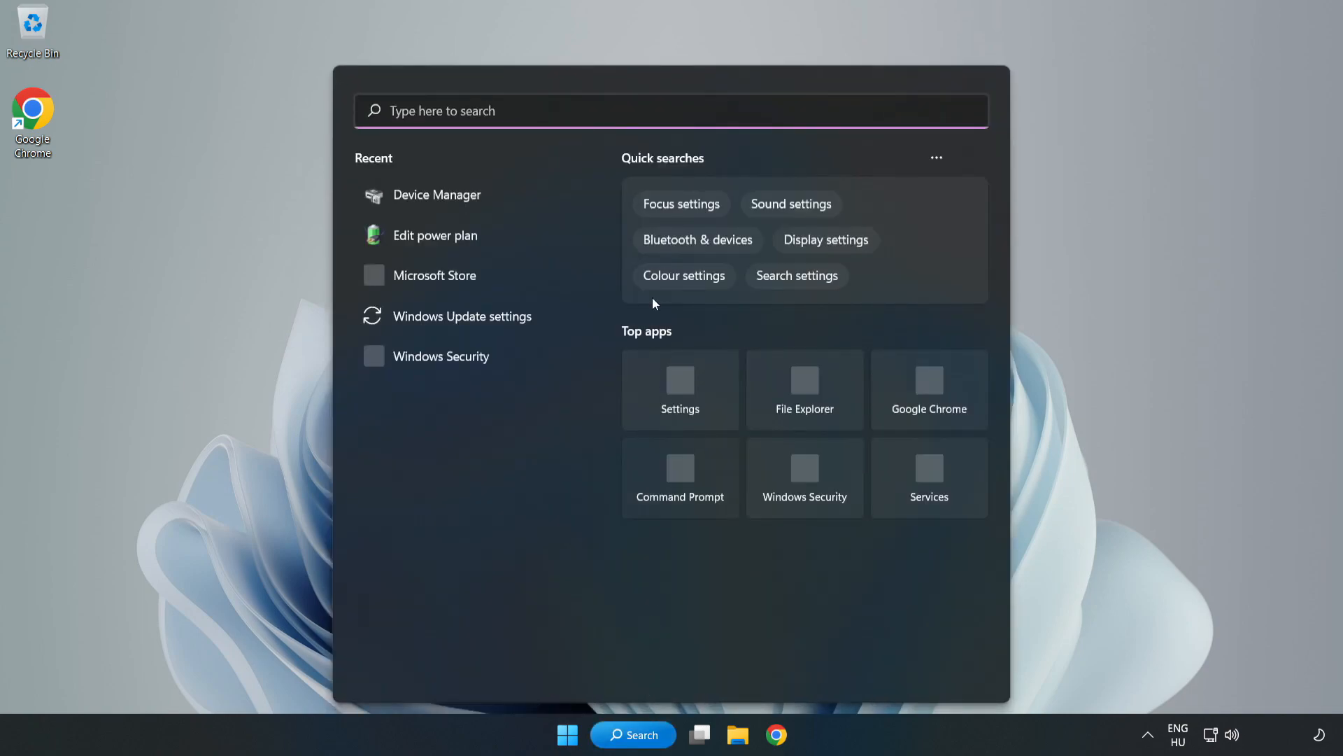
type("g")
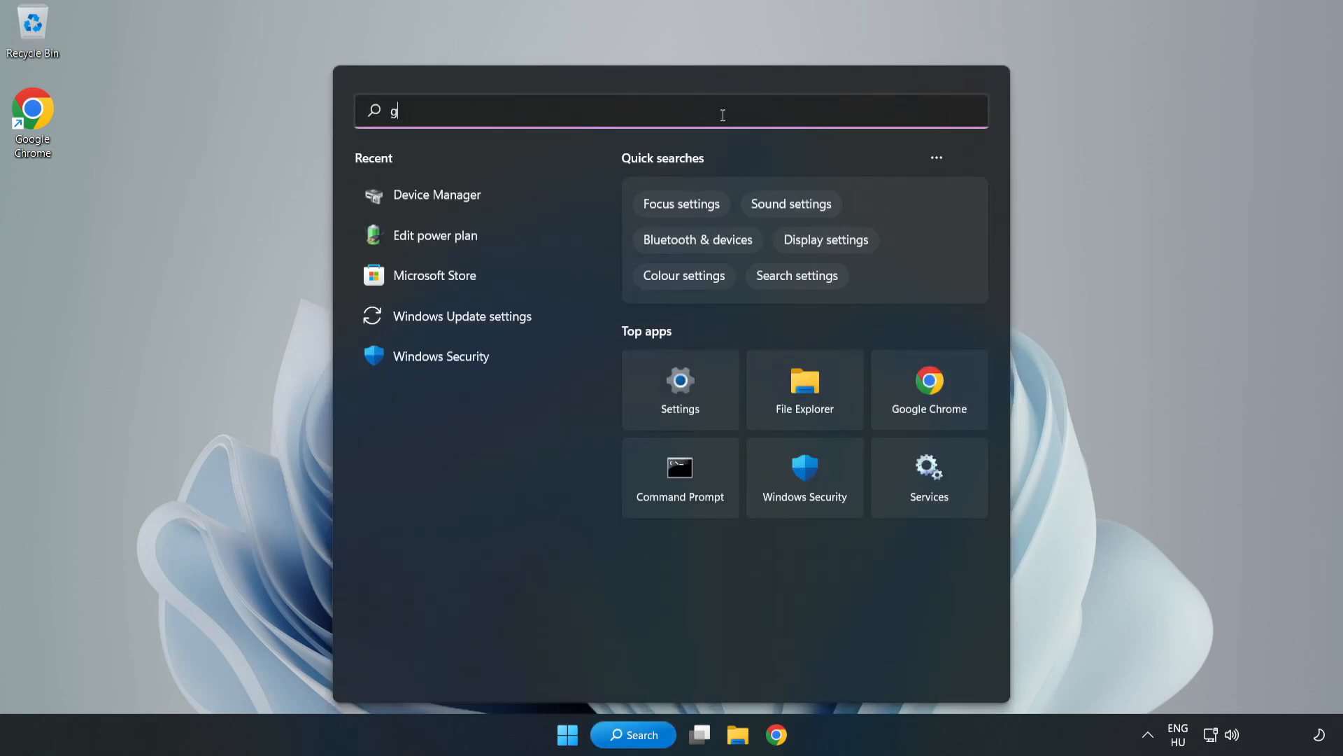
type("ame mode settings")
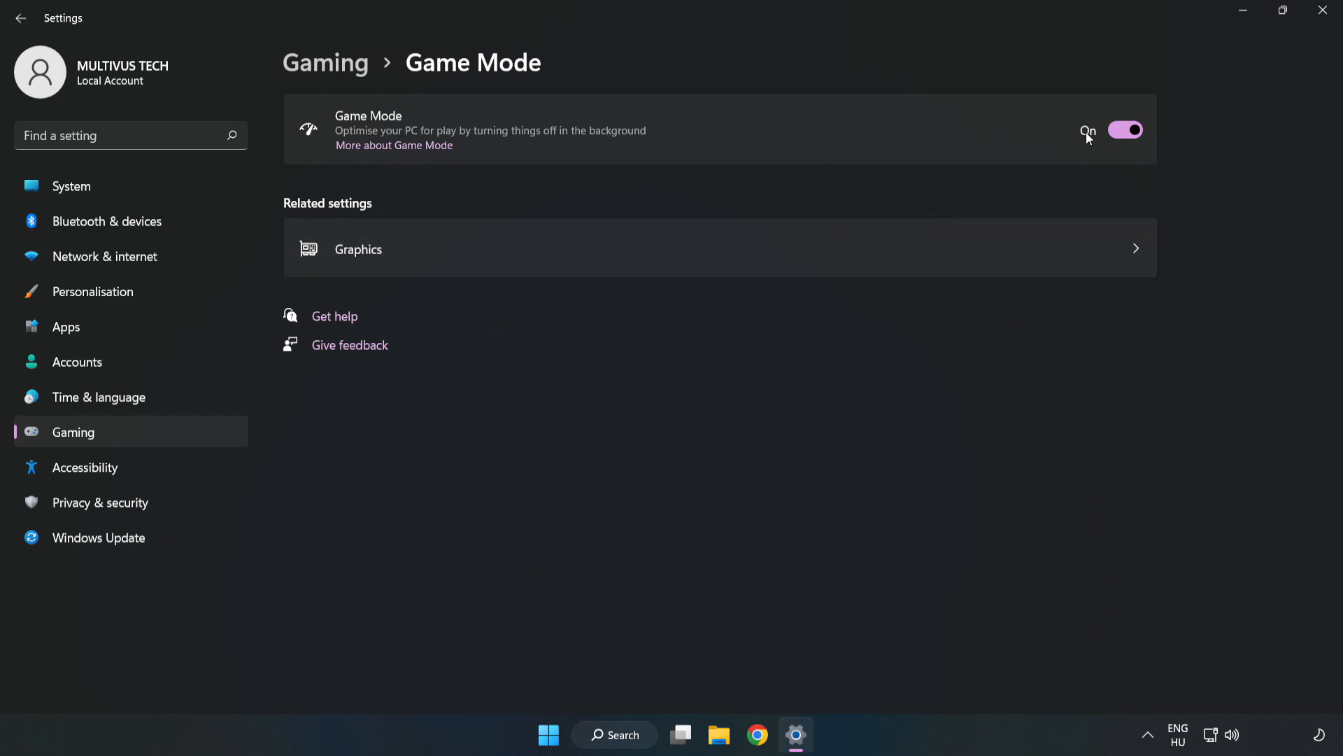
mouse_move(1097, 170)
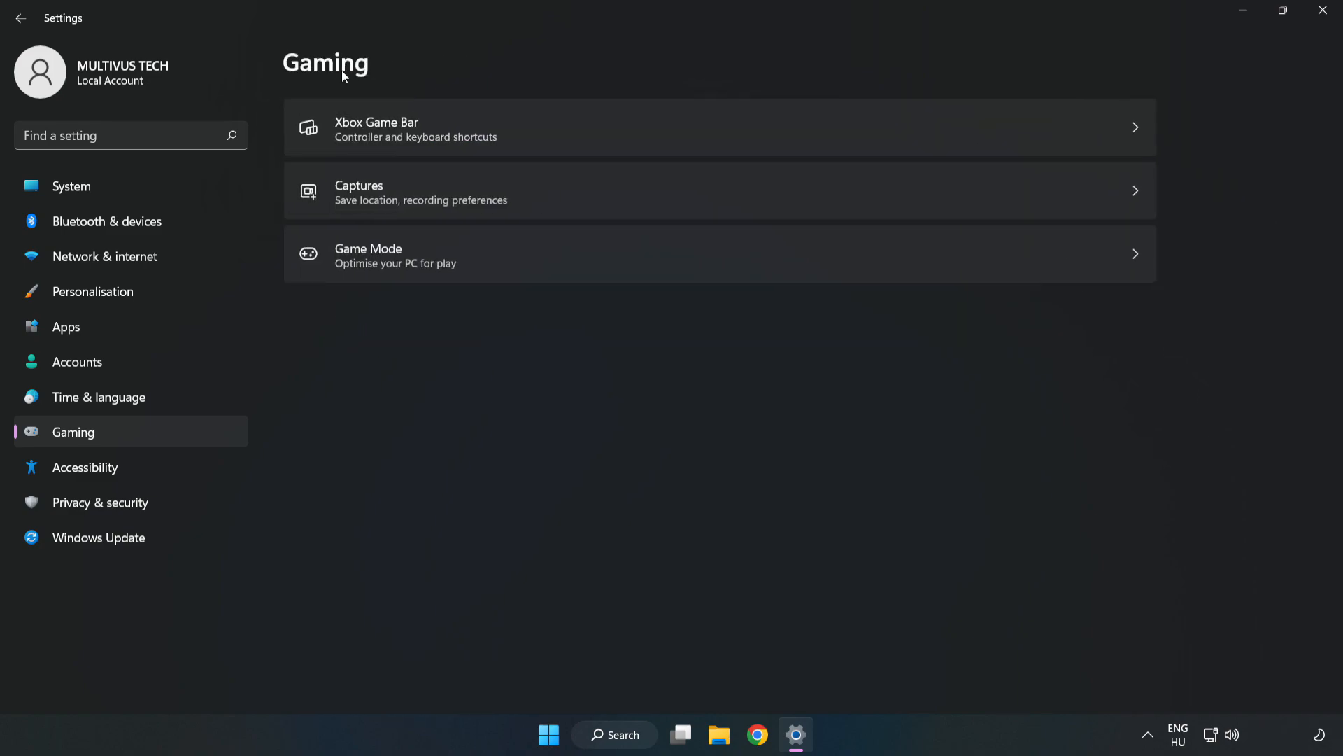
mouse_move(517, 136)
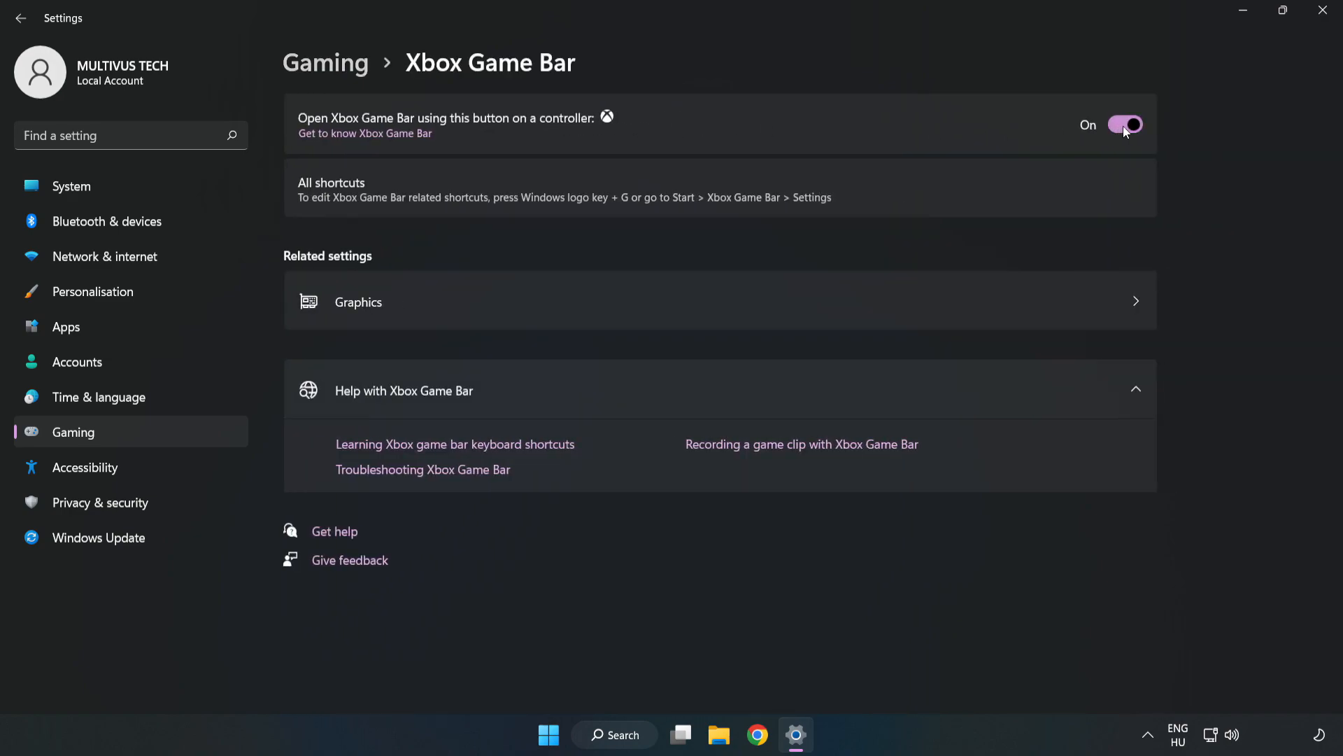
Turn off opening Xbox Game Bar with a controller button and close Settings.
left_click(1125, 124)
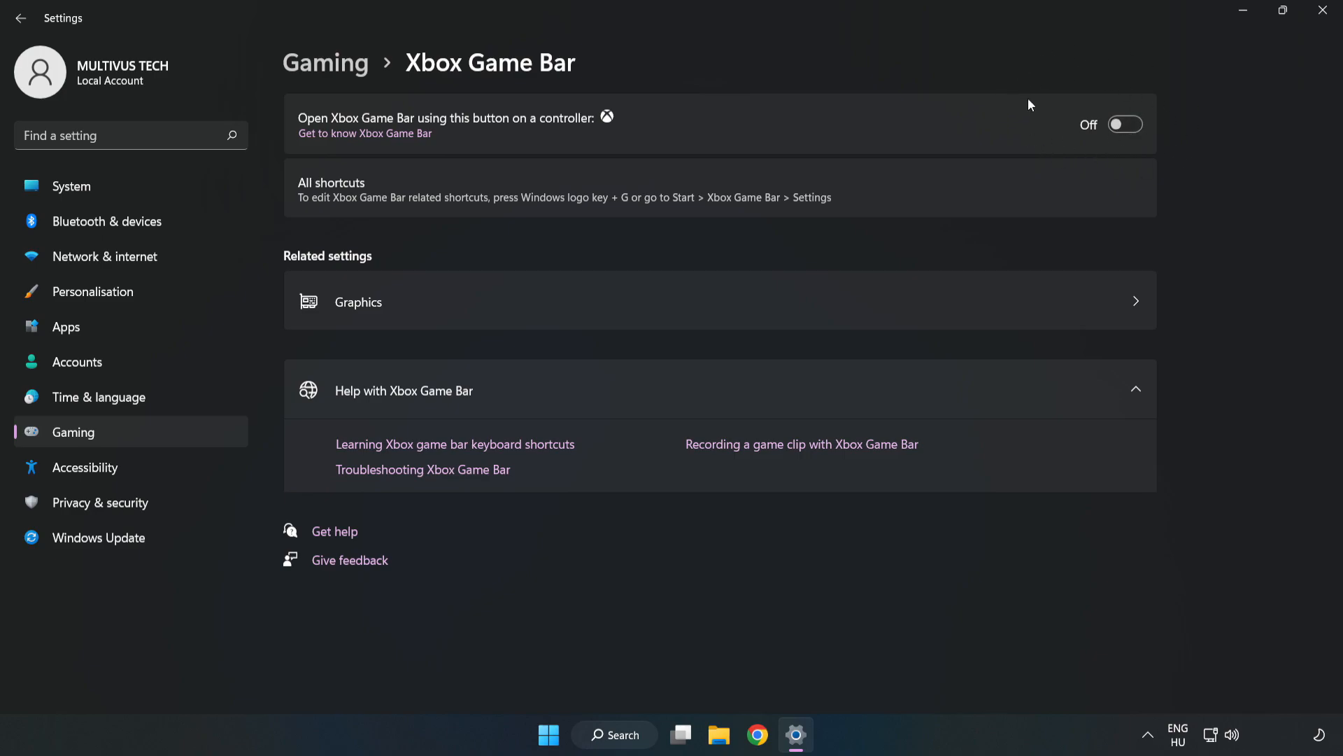
mouse_move(1038, 130)
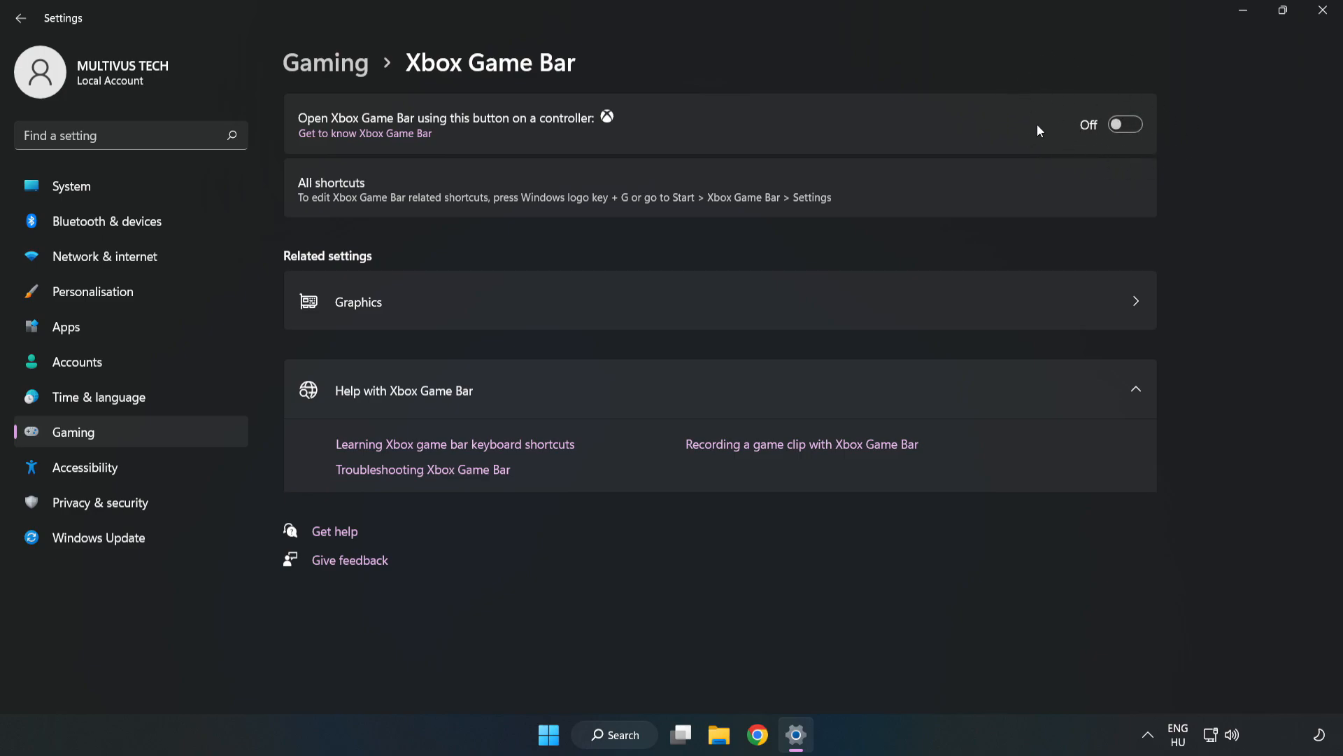
mouse_move(1323, 13)
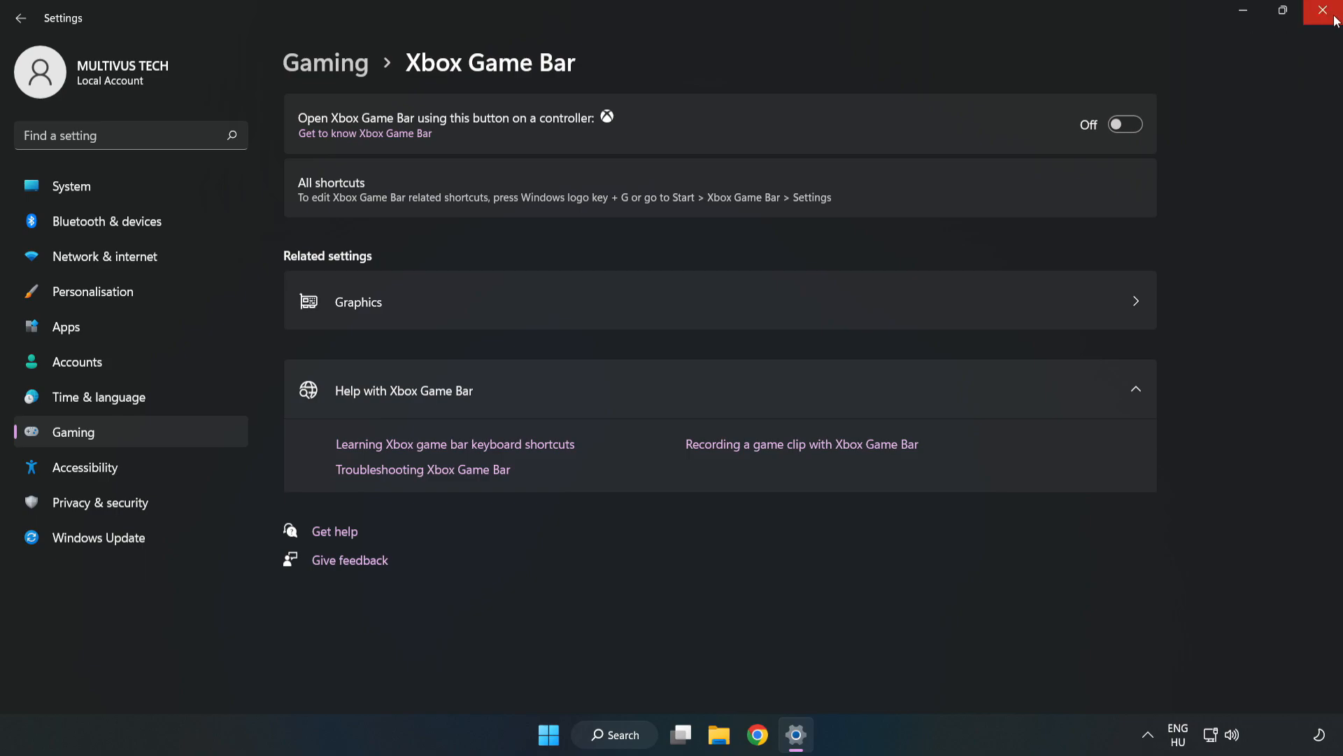
mouse_move(1322, 13)
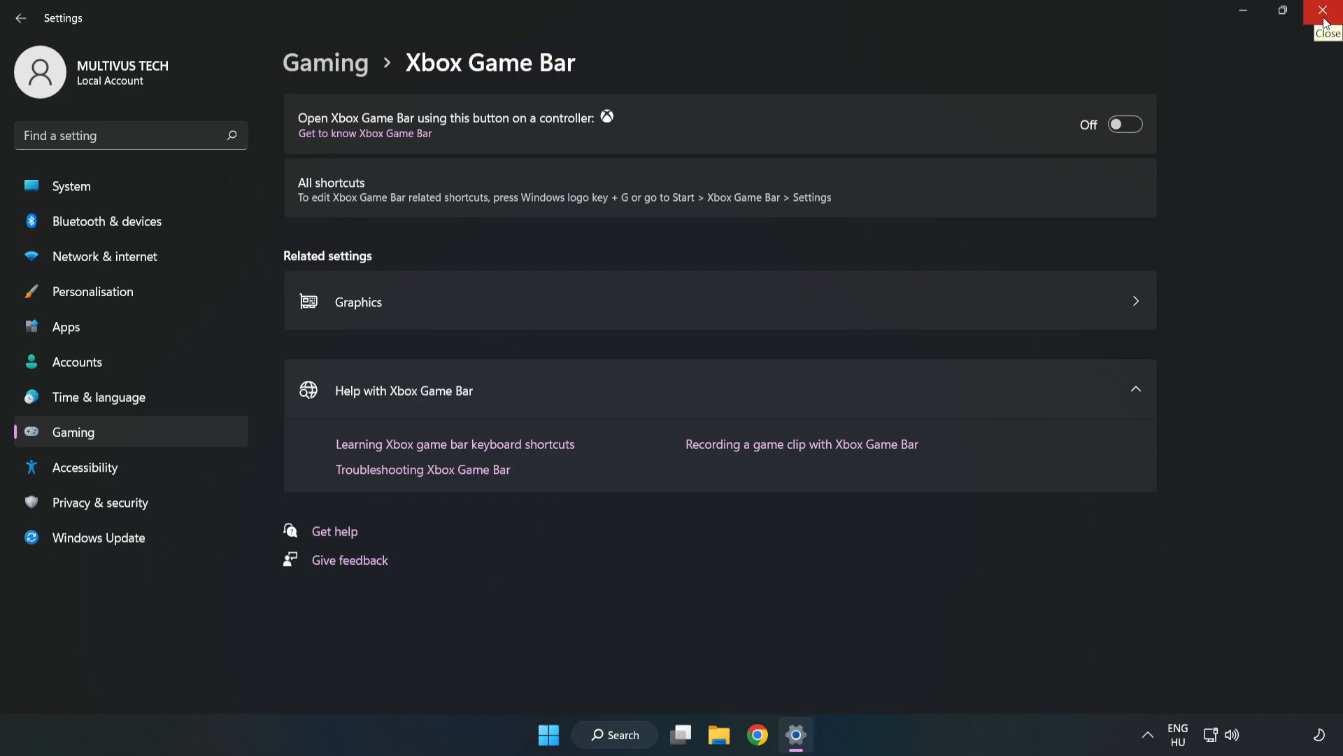
left_click(1322, 12)
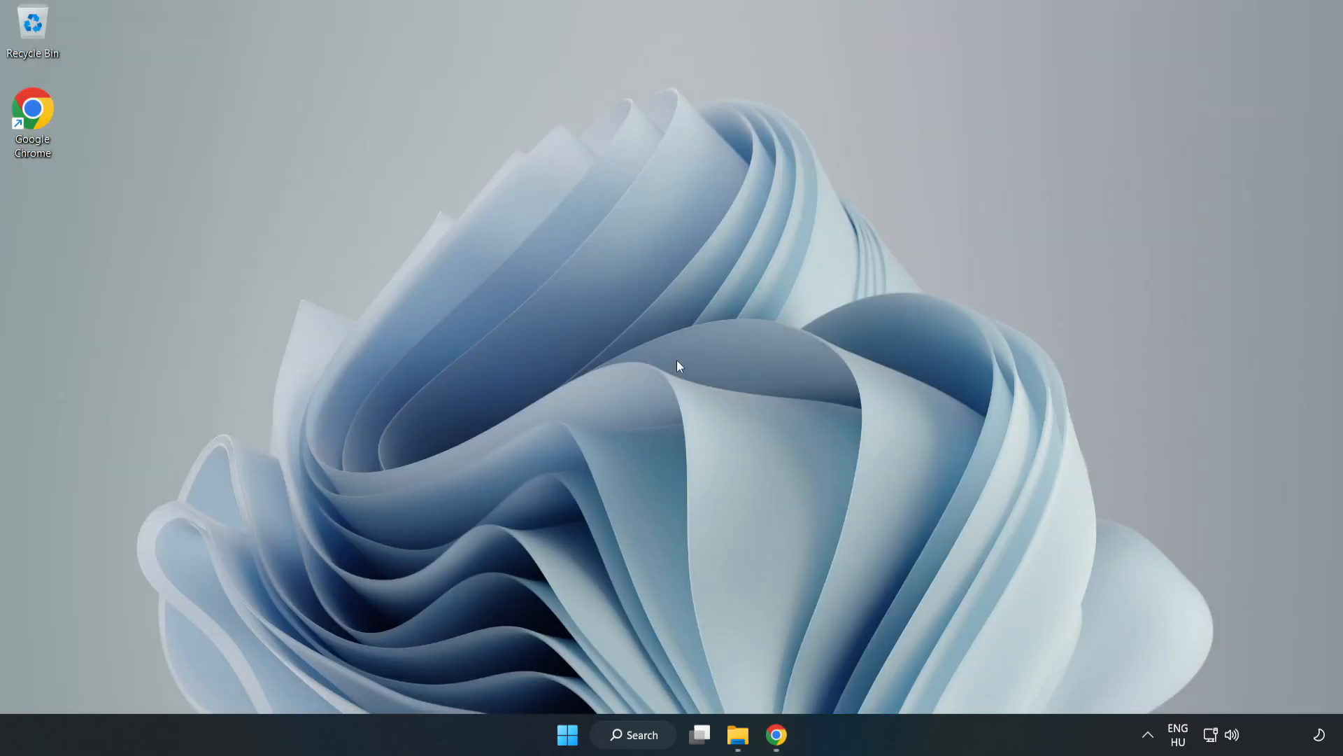
mouse_move(567, 735)
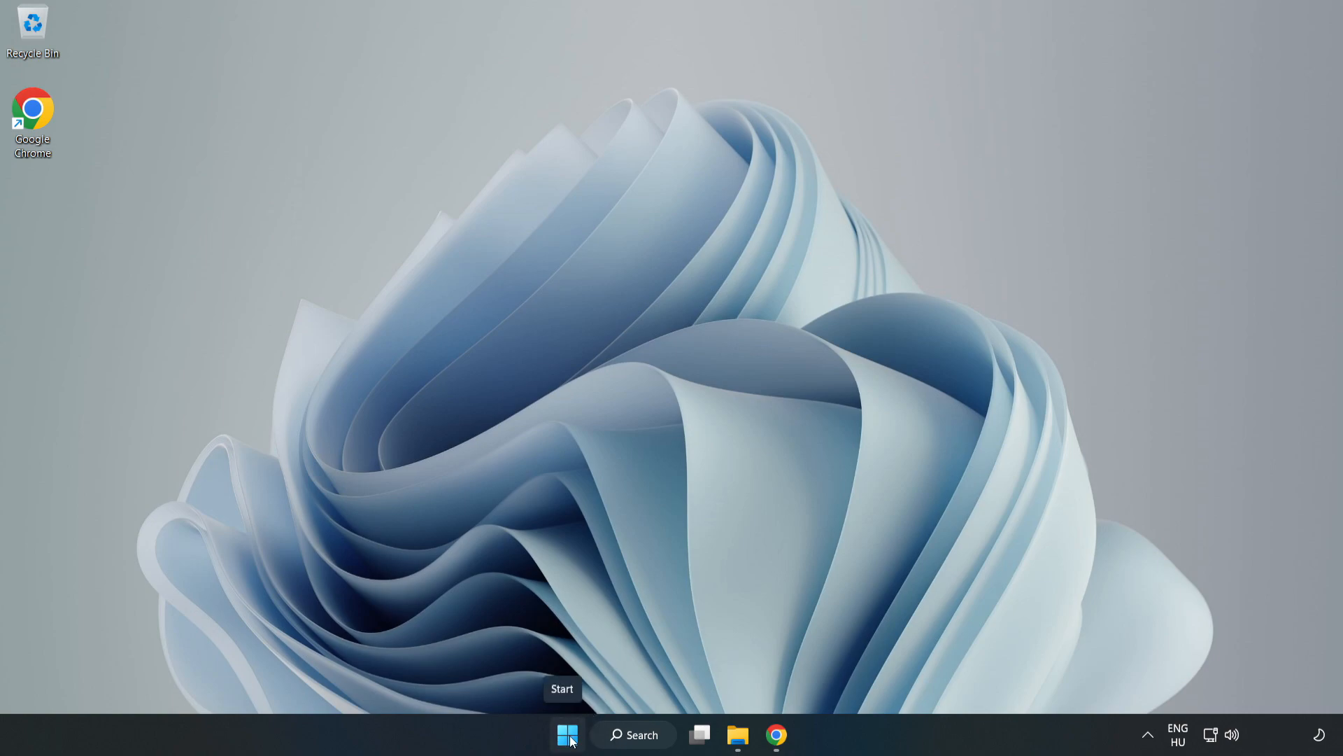
Bring up the Start button's quick link menu to reach Task Manager.
right_click(566, 735)
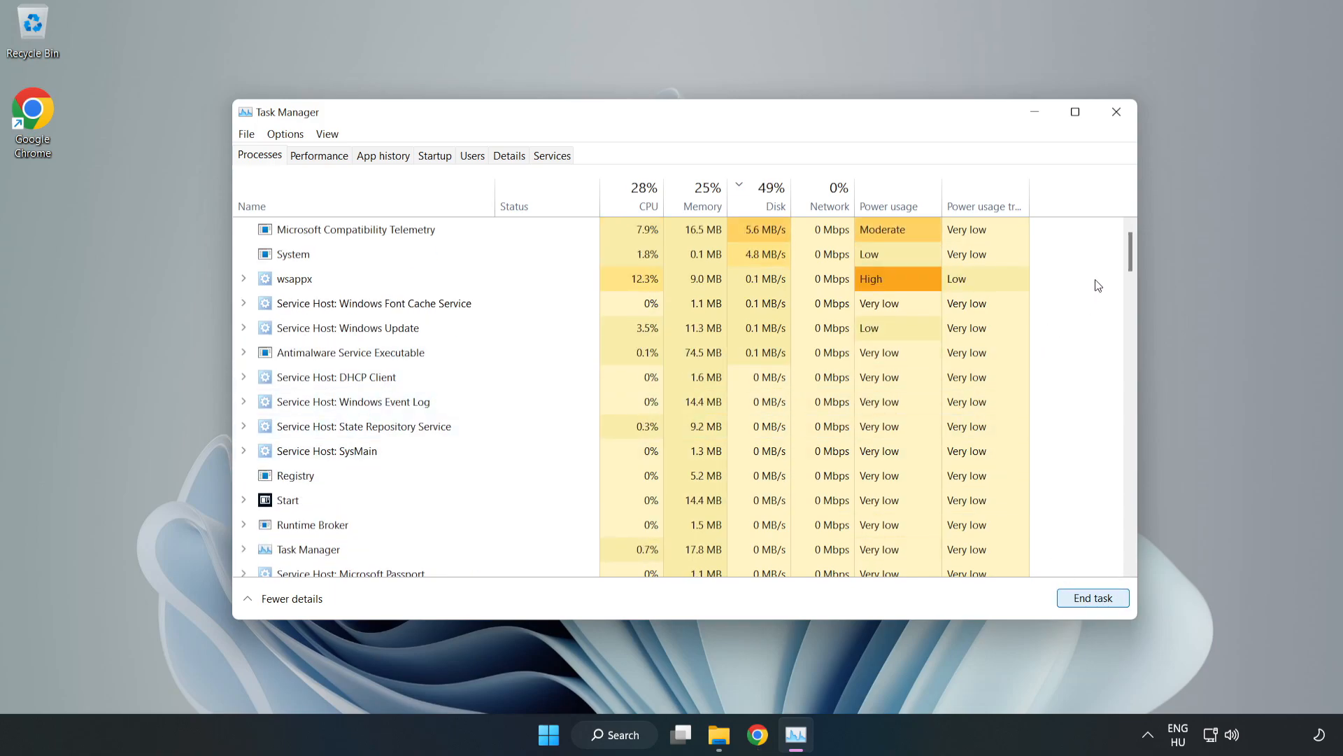
scroll("down", 3)
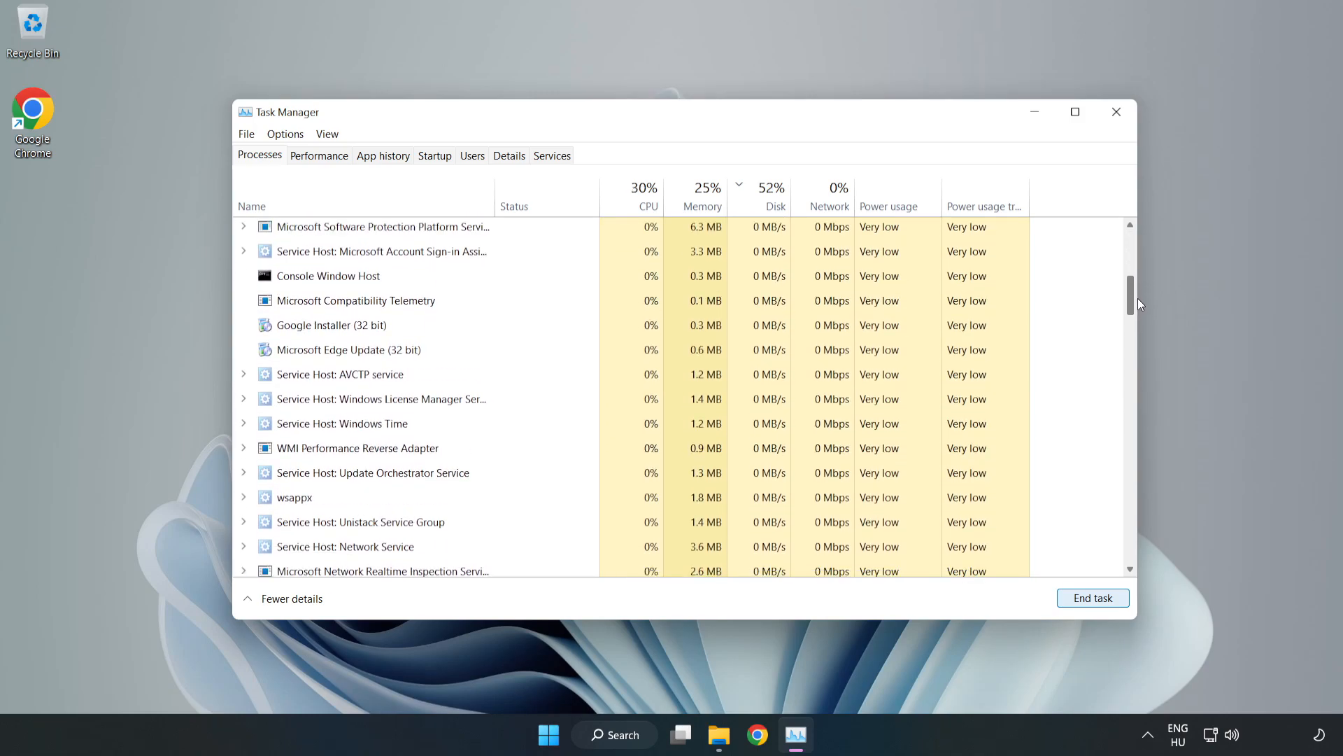
scroll("down", 3)
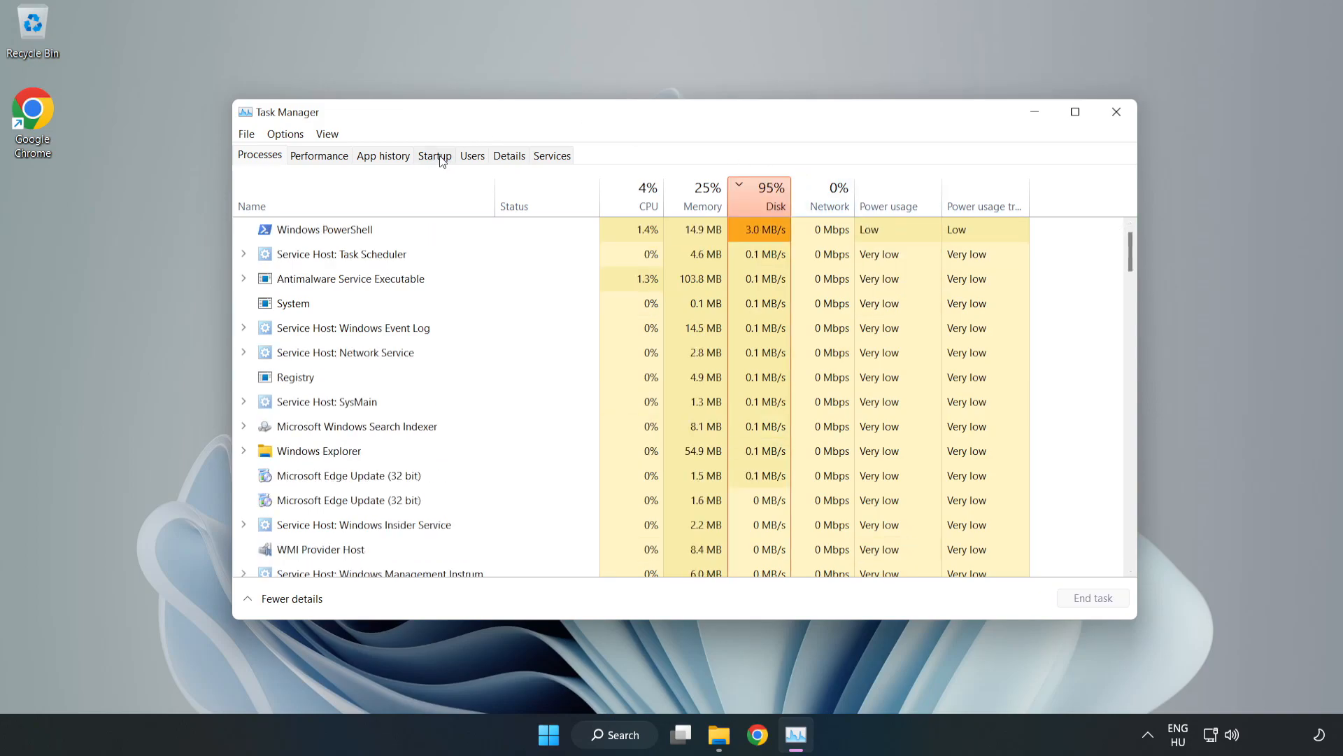
On the Startup tab, disable Cortana, Phone Link, Terminal and Xbox App Services from launching at startup.
left_click(434, 156)
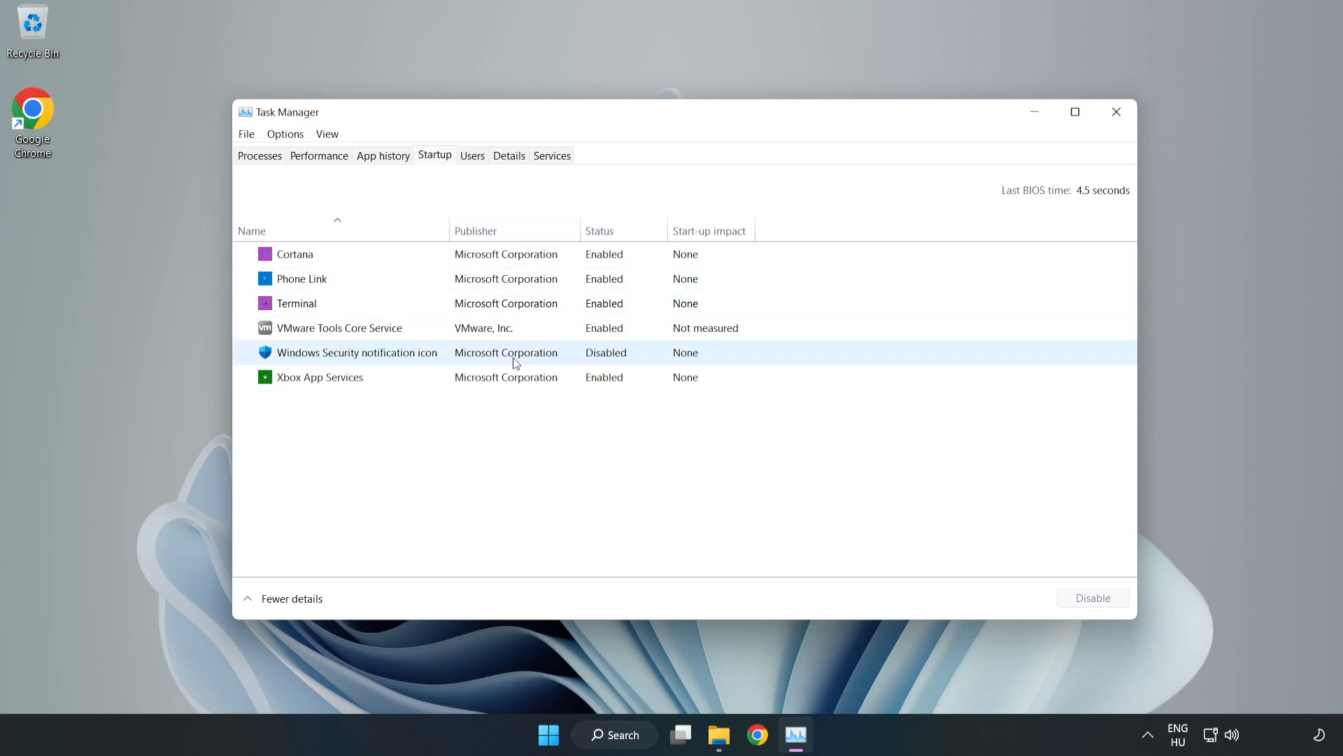
left_click(295, 254)
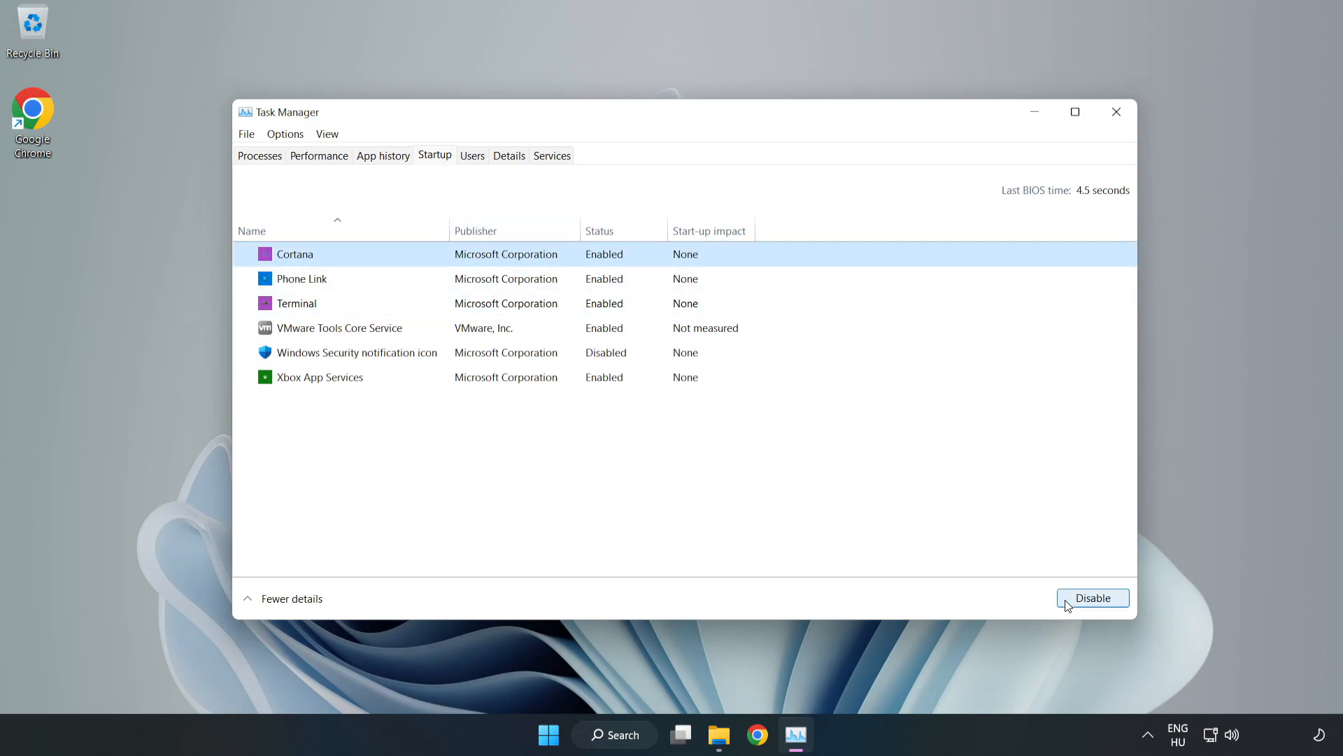
left_click(1092, 597)
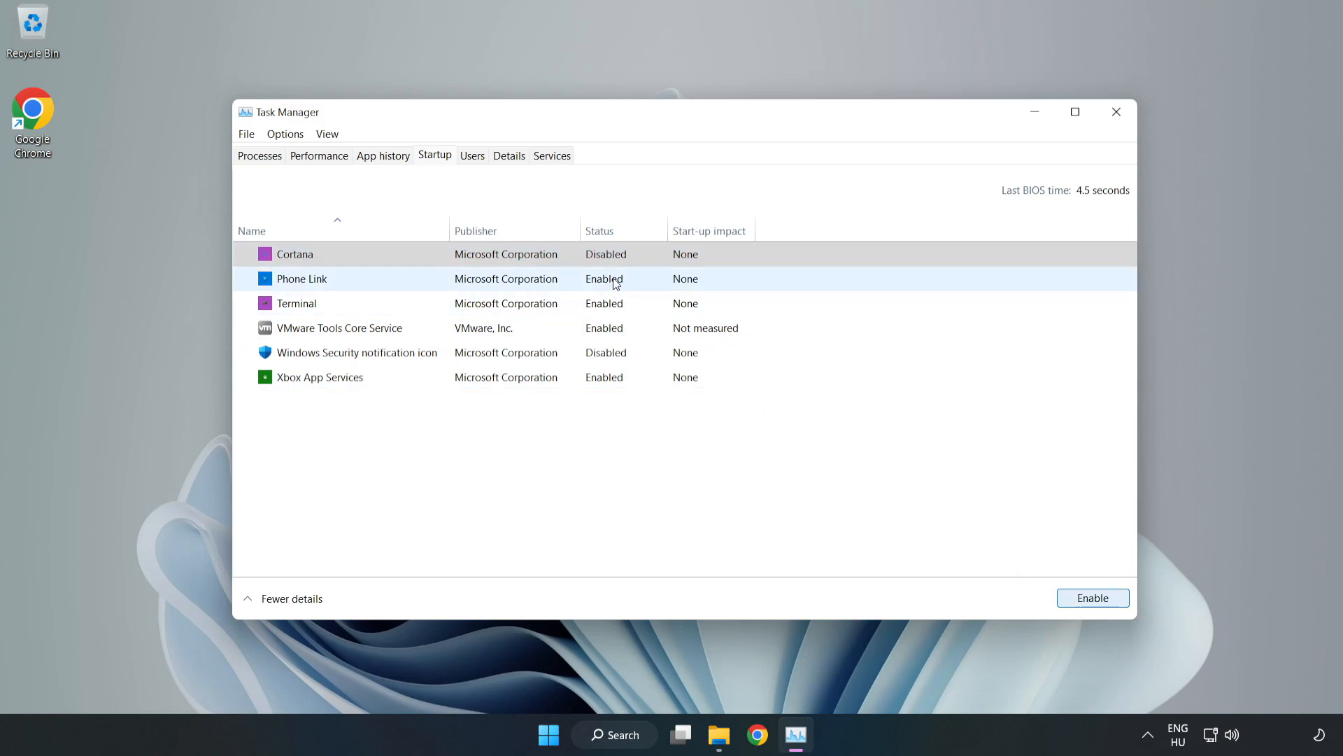
left_click(1093, 598)
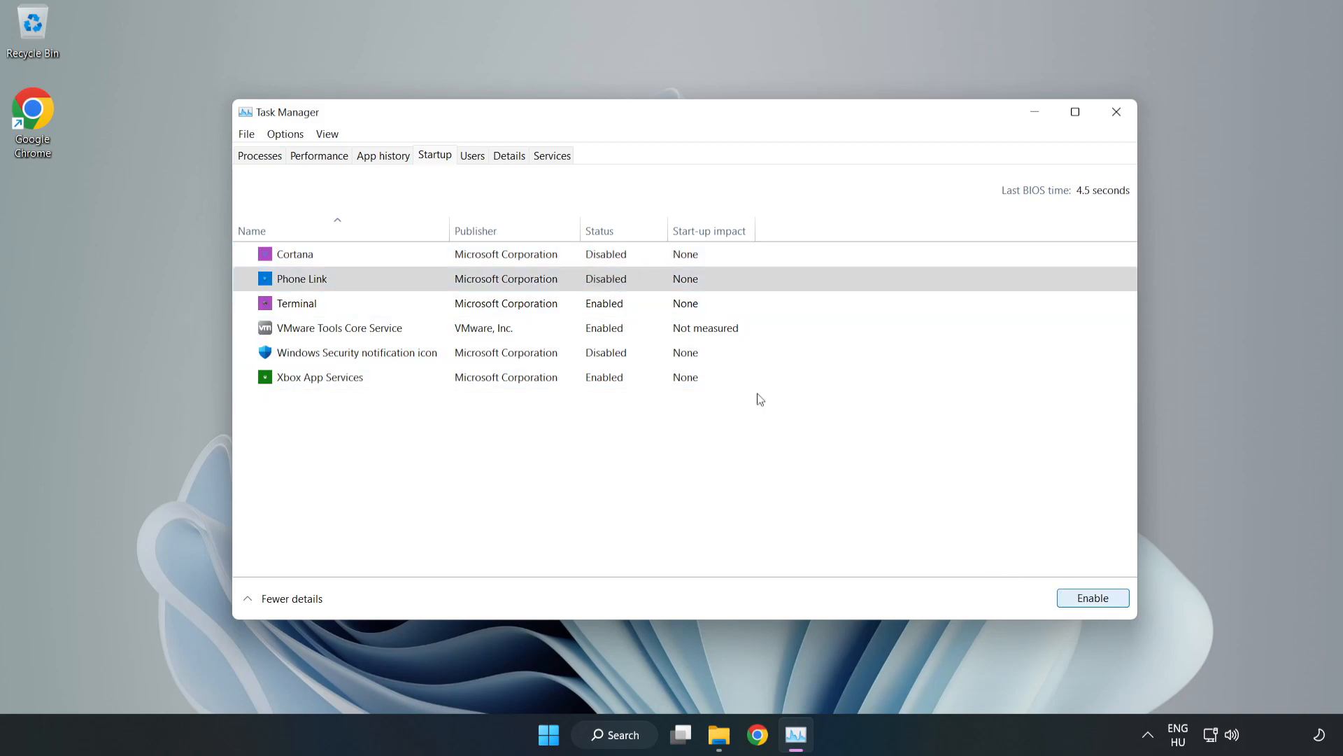
left_click(296, 302)
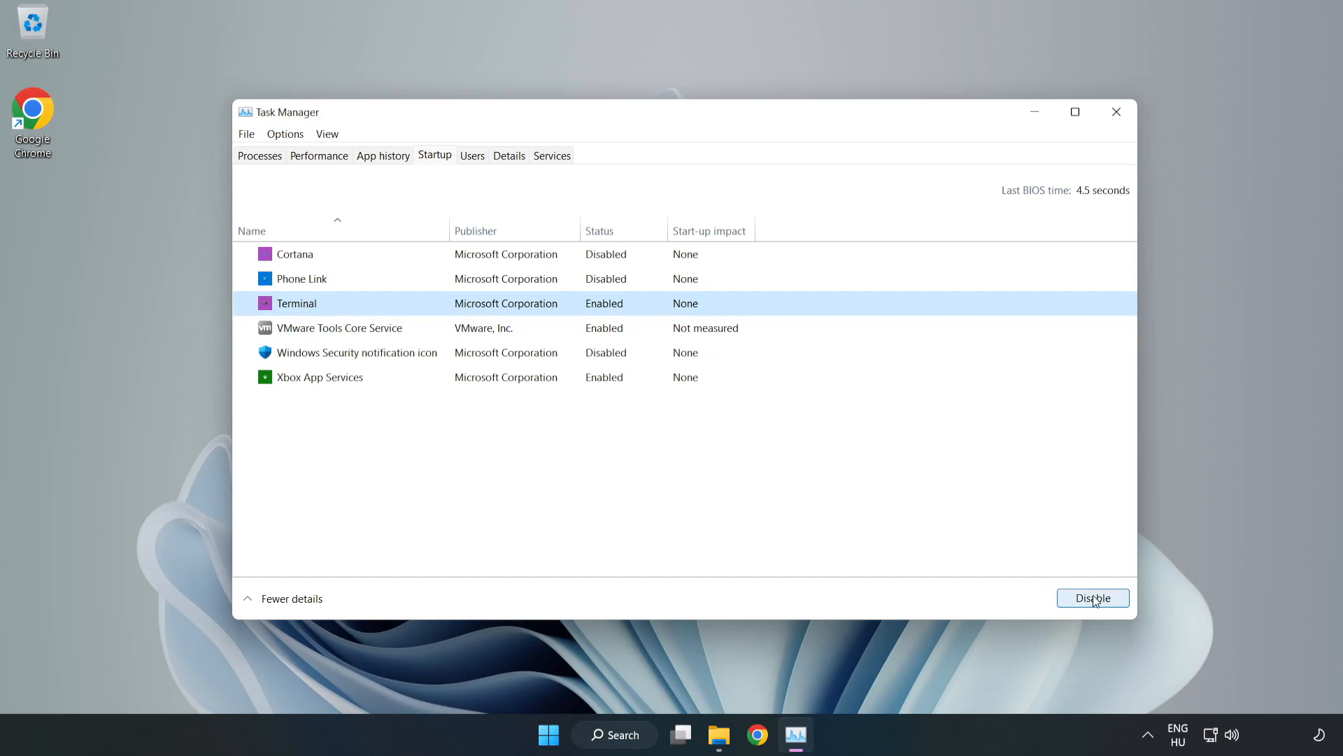
left_click(1093, 597)
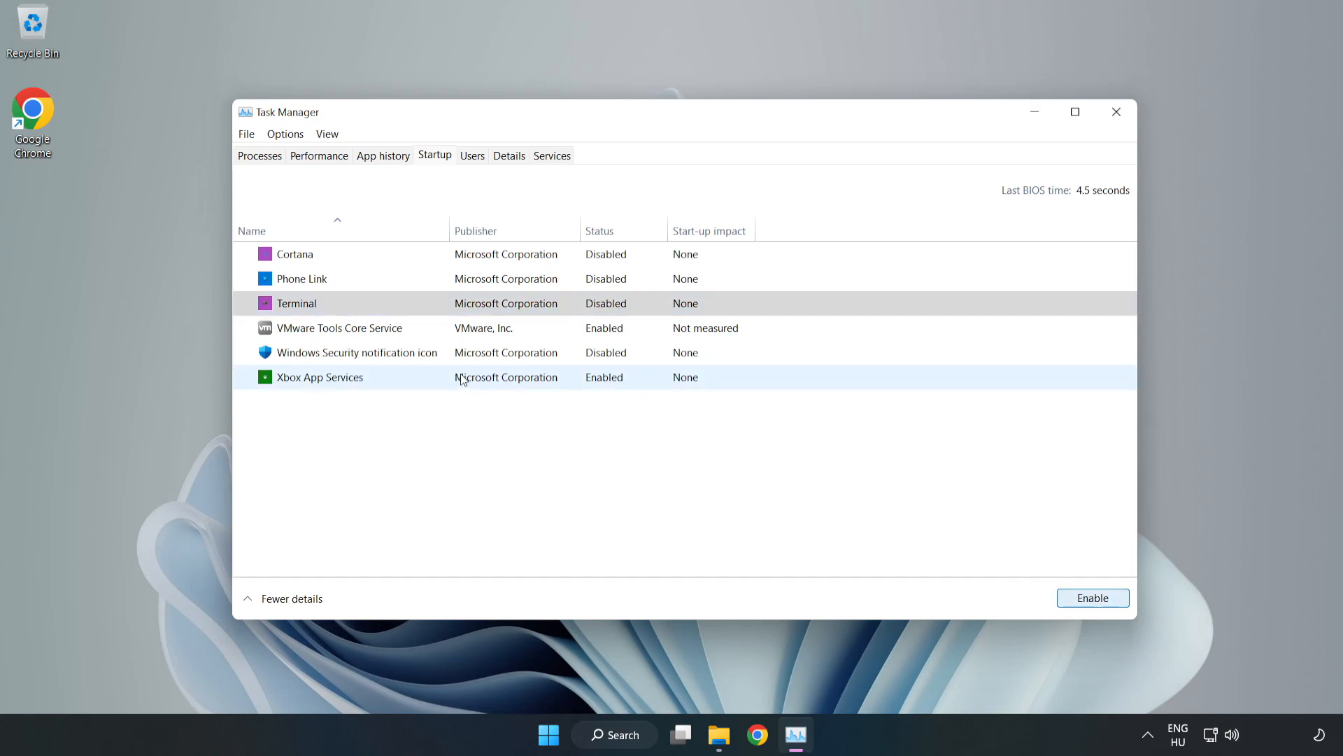
left_click(319, 376)
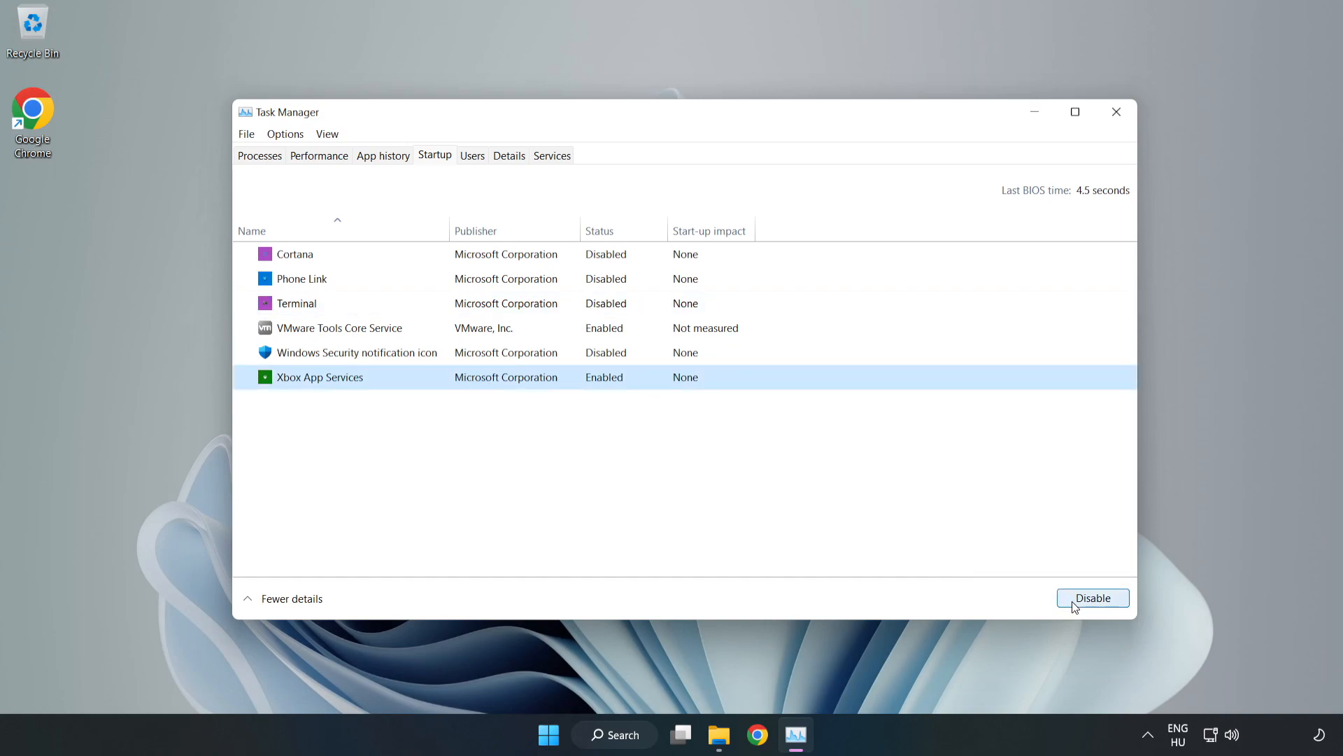
left_click(1093, 598)
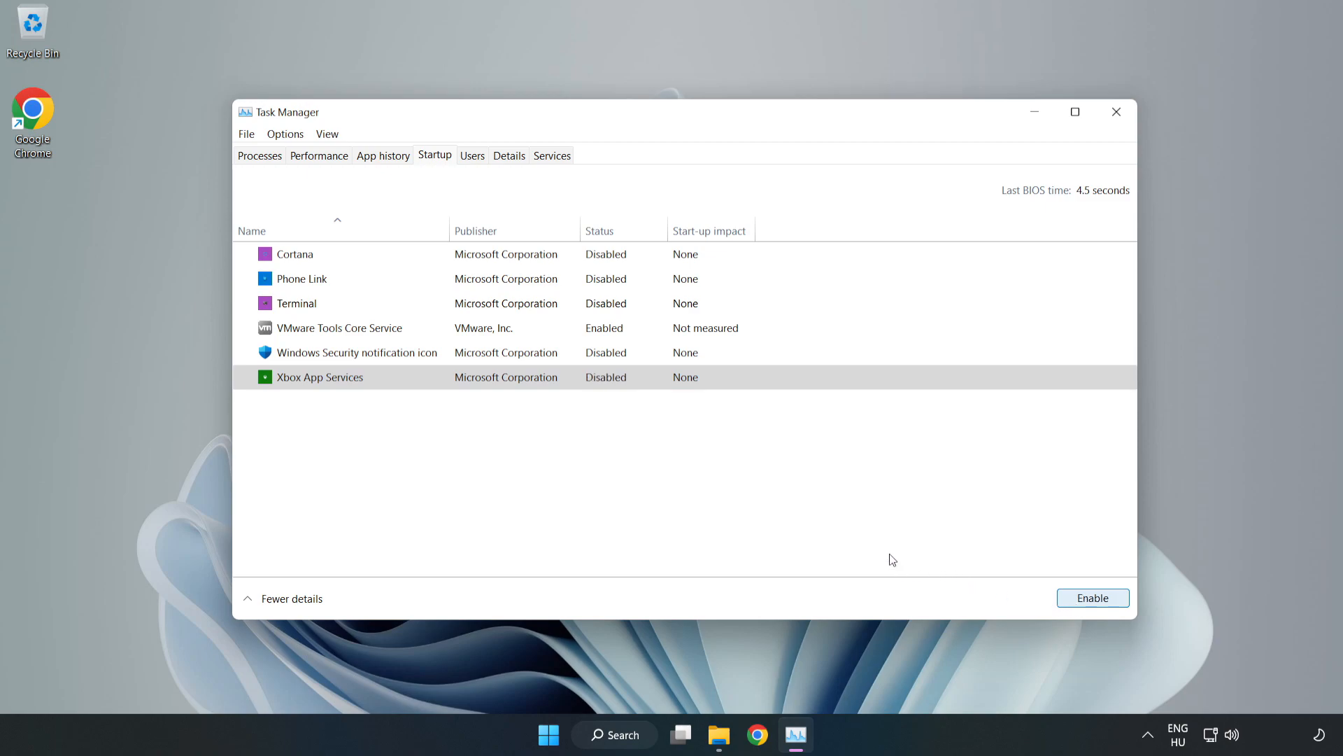
mouse_move(1117, 112)
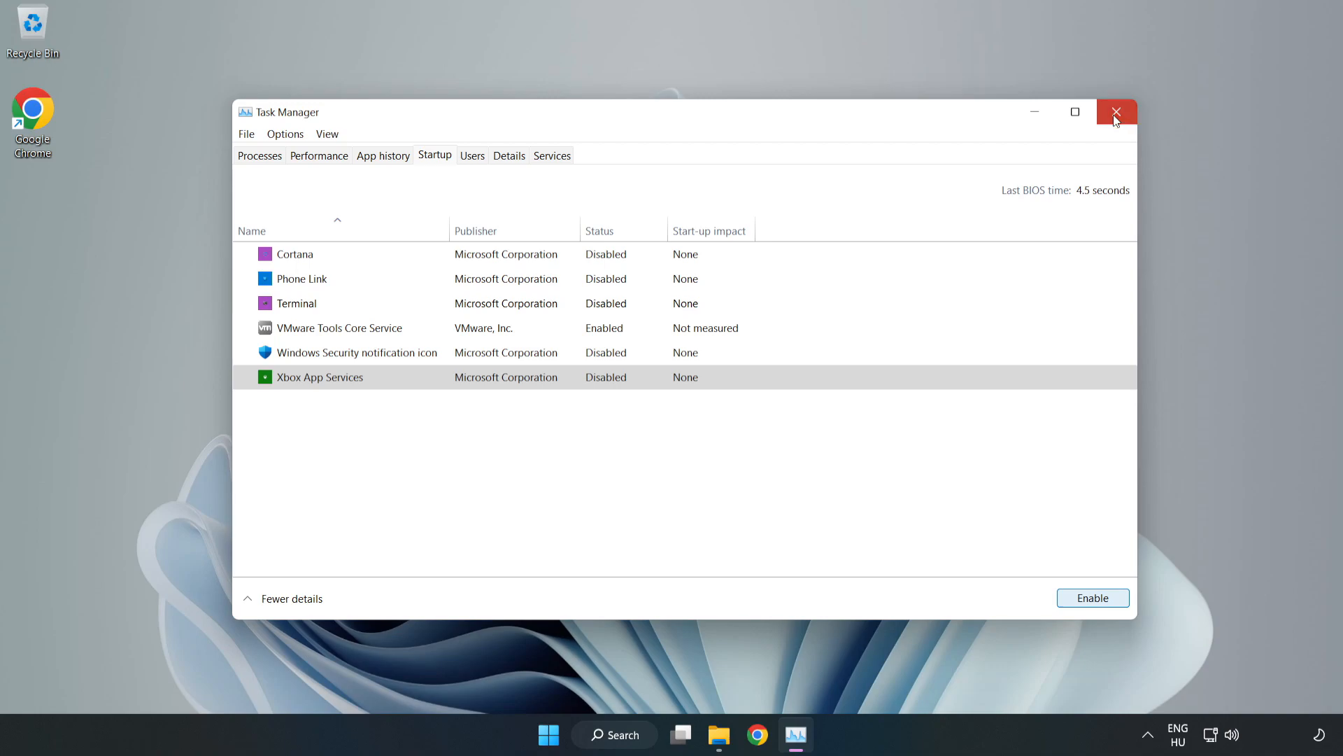
Close Task Manager, search 'update' and run Check for updates in Windows Update.
left_click(1117, 112)
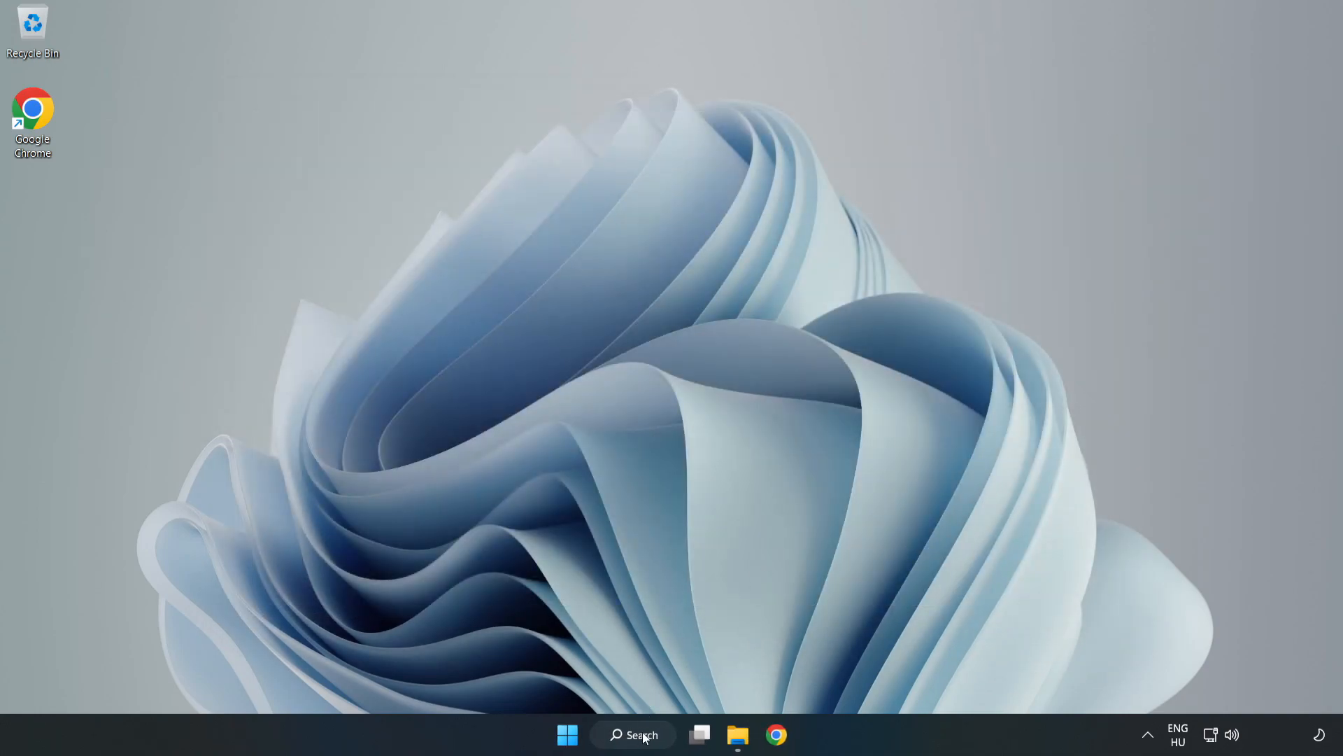
left_click(633, 735)
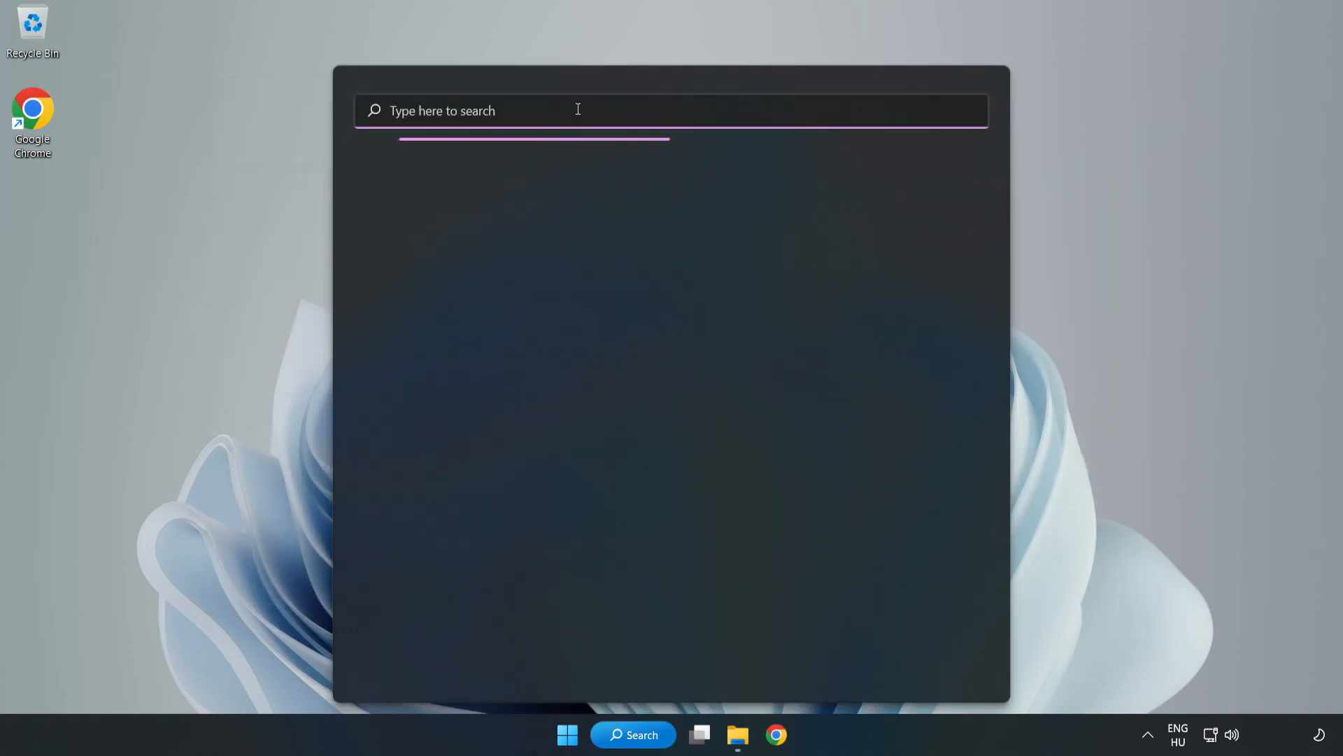
type("update")
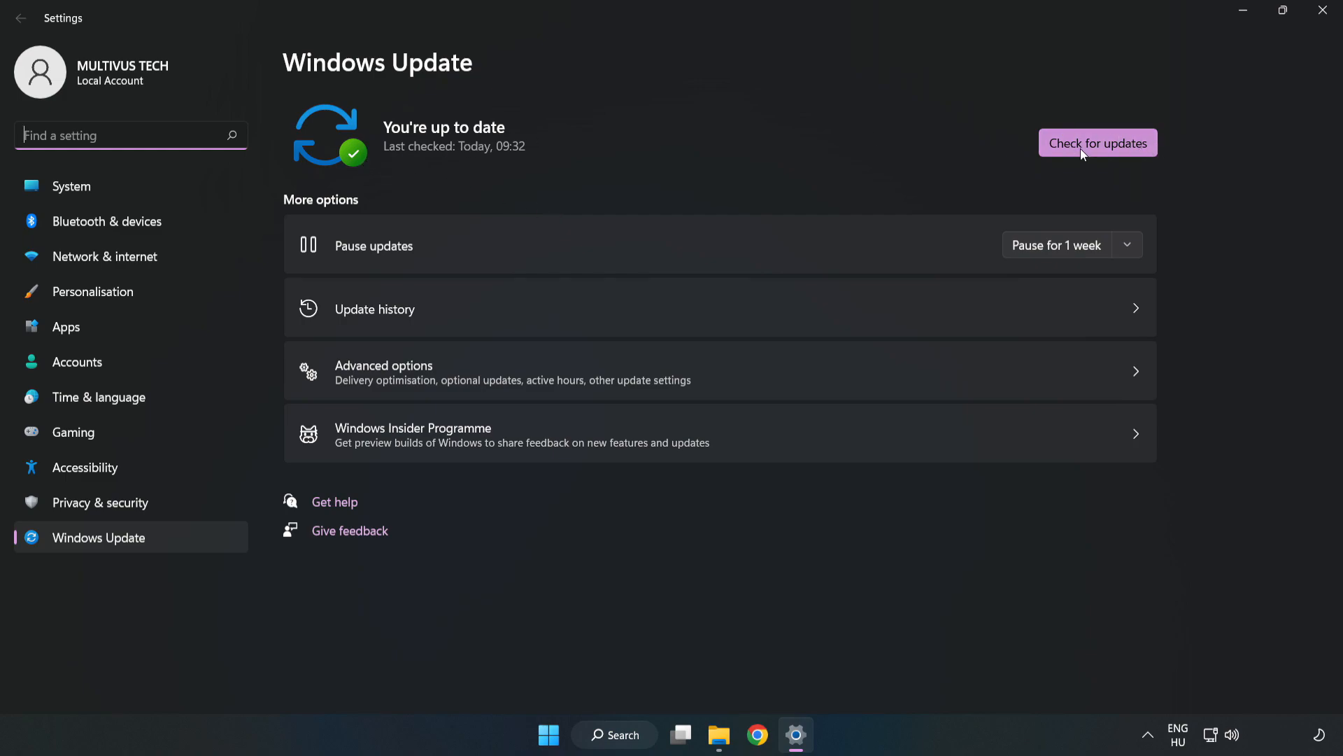
left_click(1097, 143)
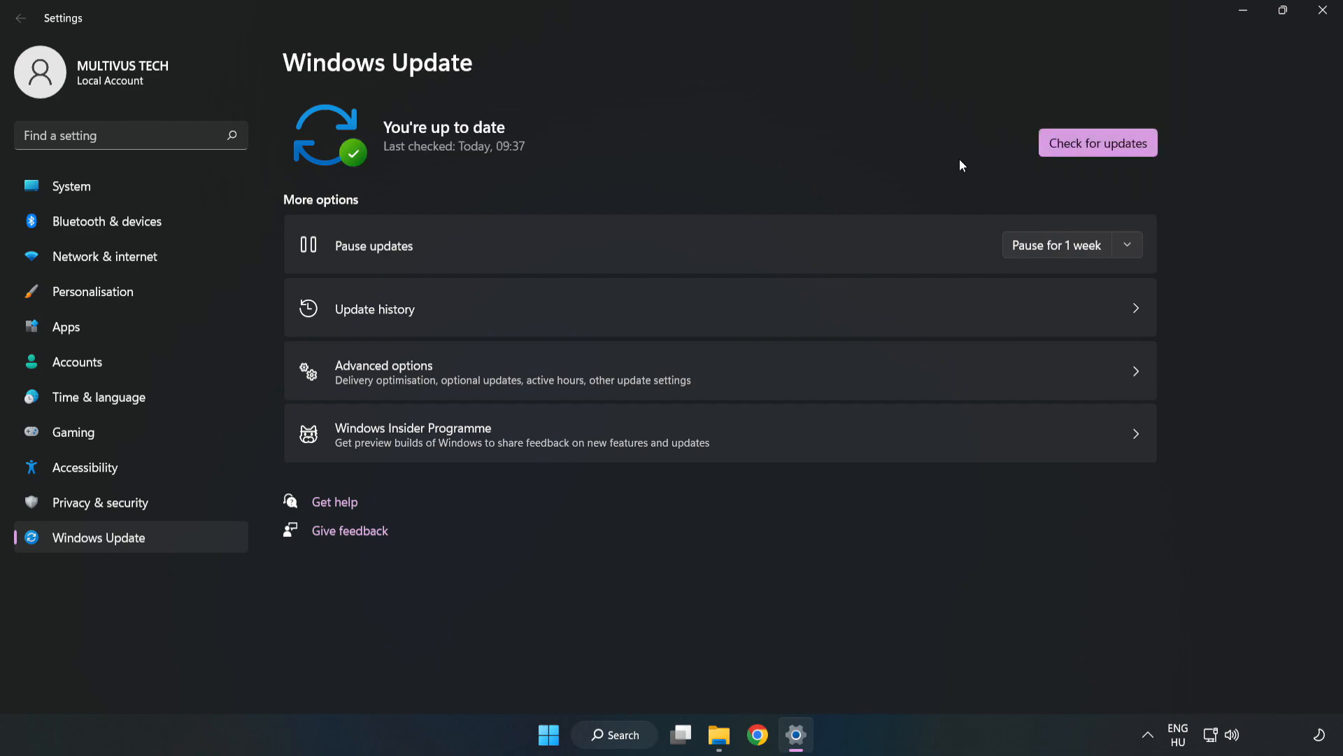
mouse_move(1324, 12)
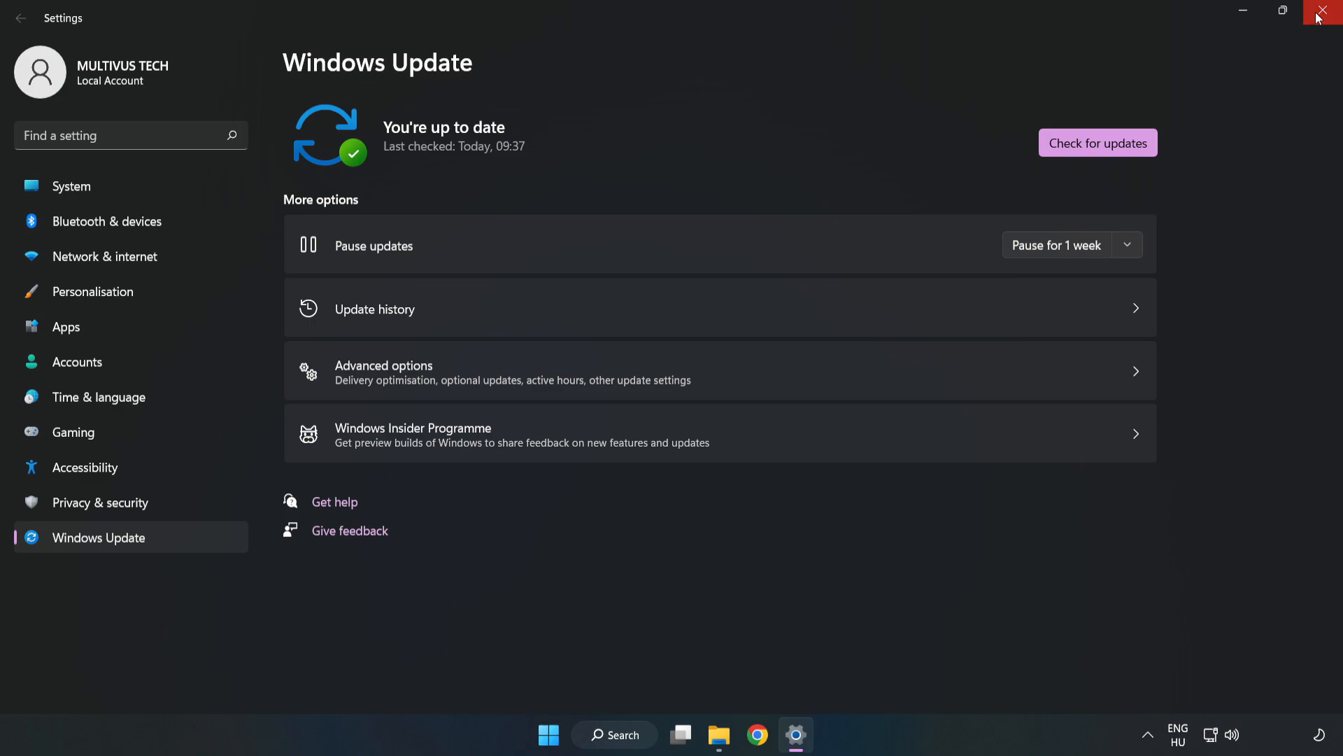
Close Settings and launch Registry Editor by searching 'regedit'.
left_click(1323, 12)
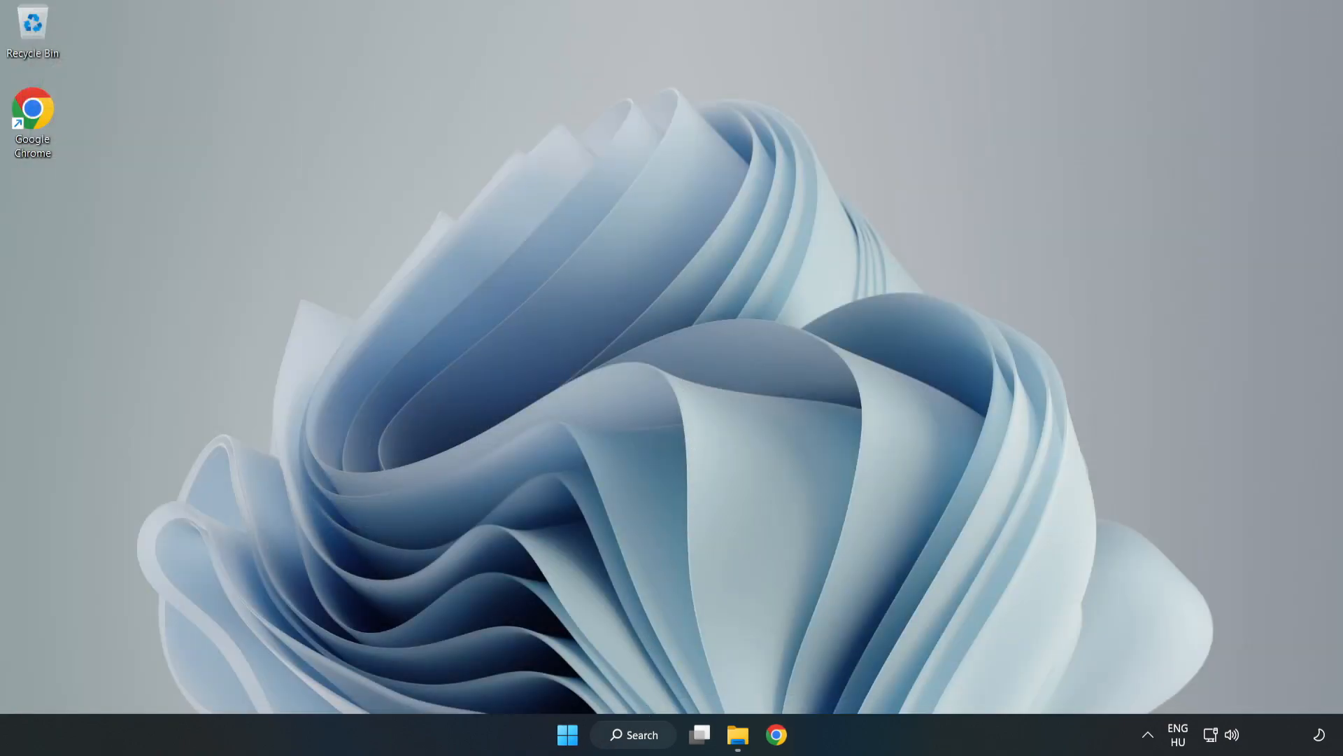
left_click(632, 735)
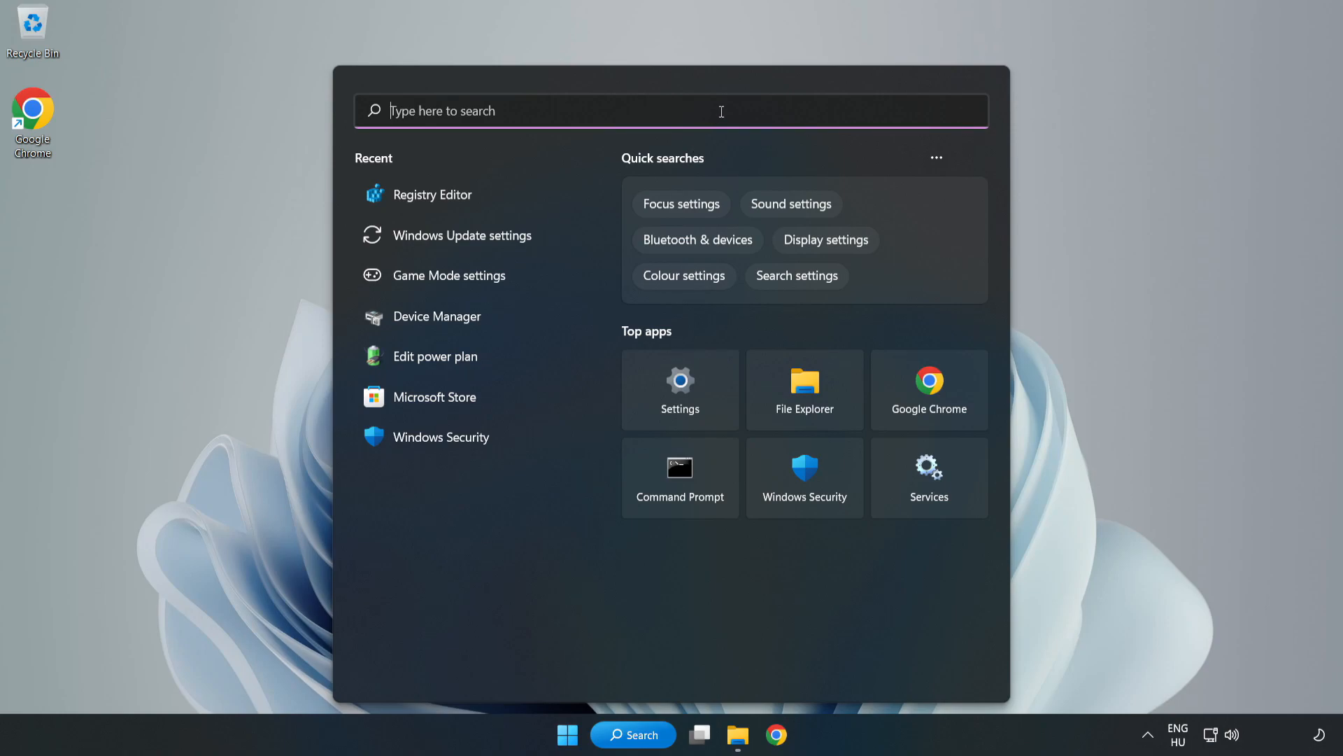
type("regedit")
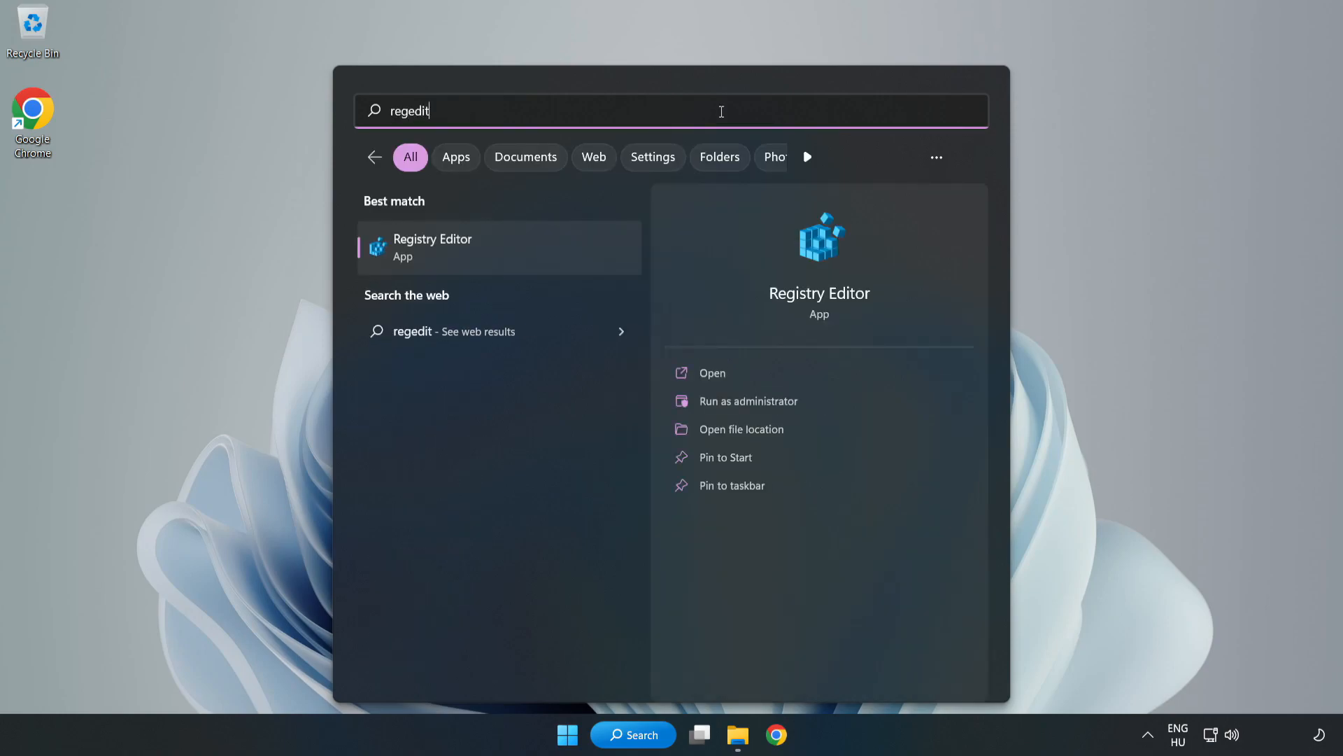
mouse_move(445, 255)
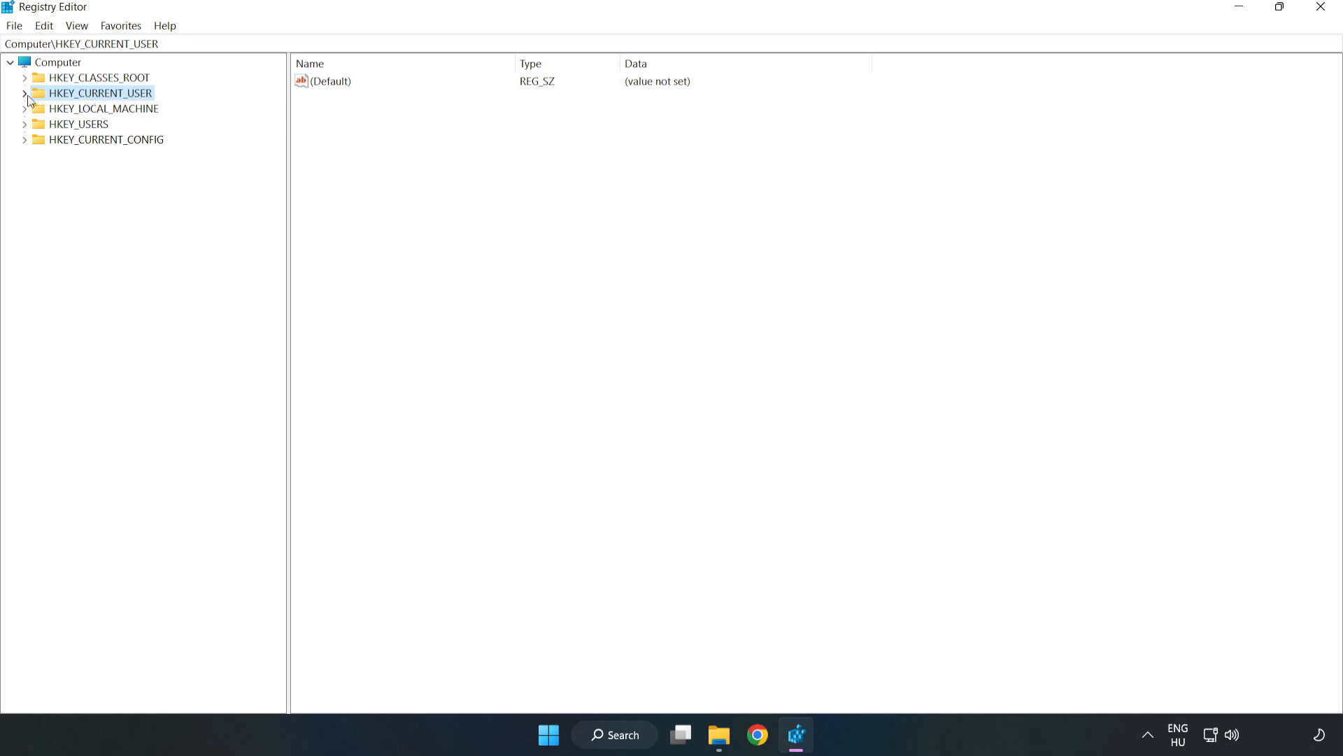
Navigate to HKEY_CURRENT_USER\System\GameConfigStore to list its GameDVR values.
left_click(25, 92)
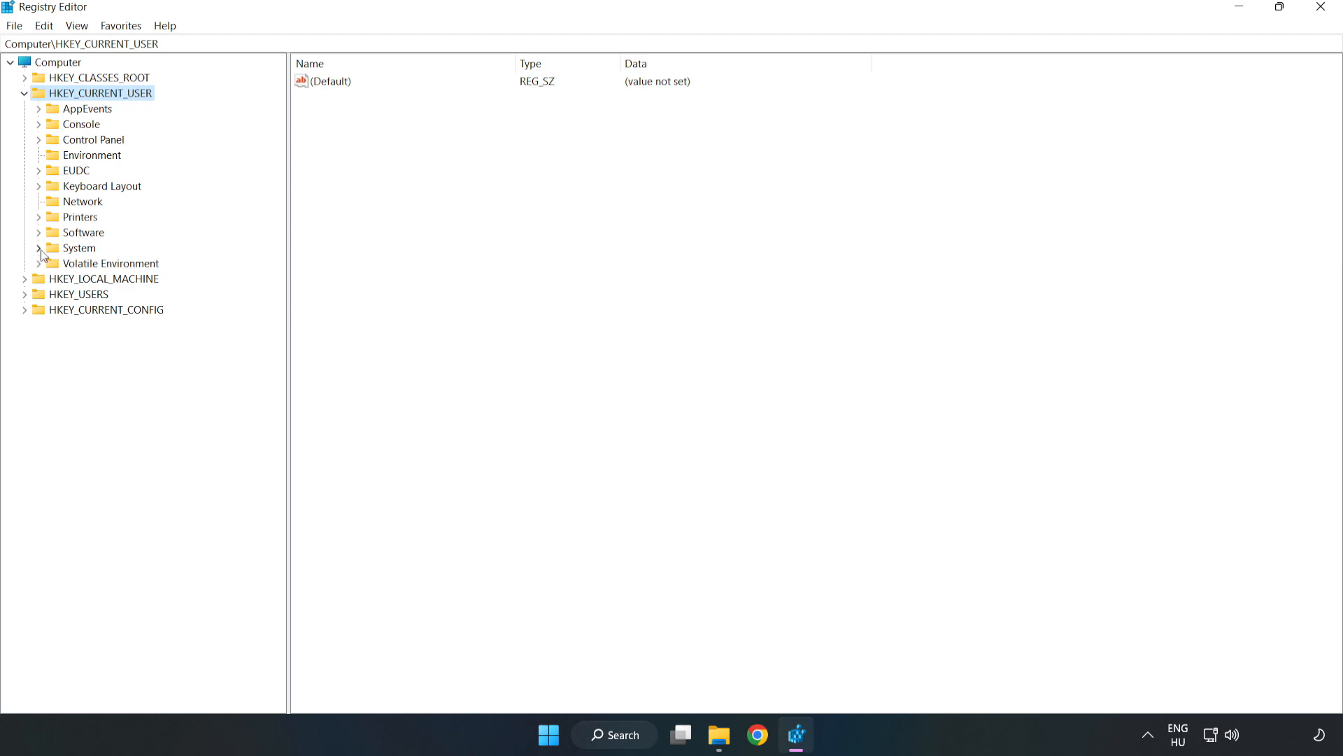
mouse_move(41, 256)
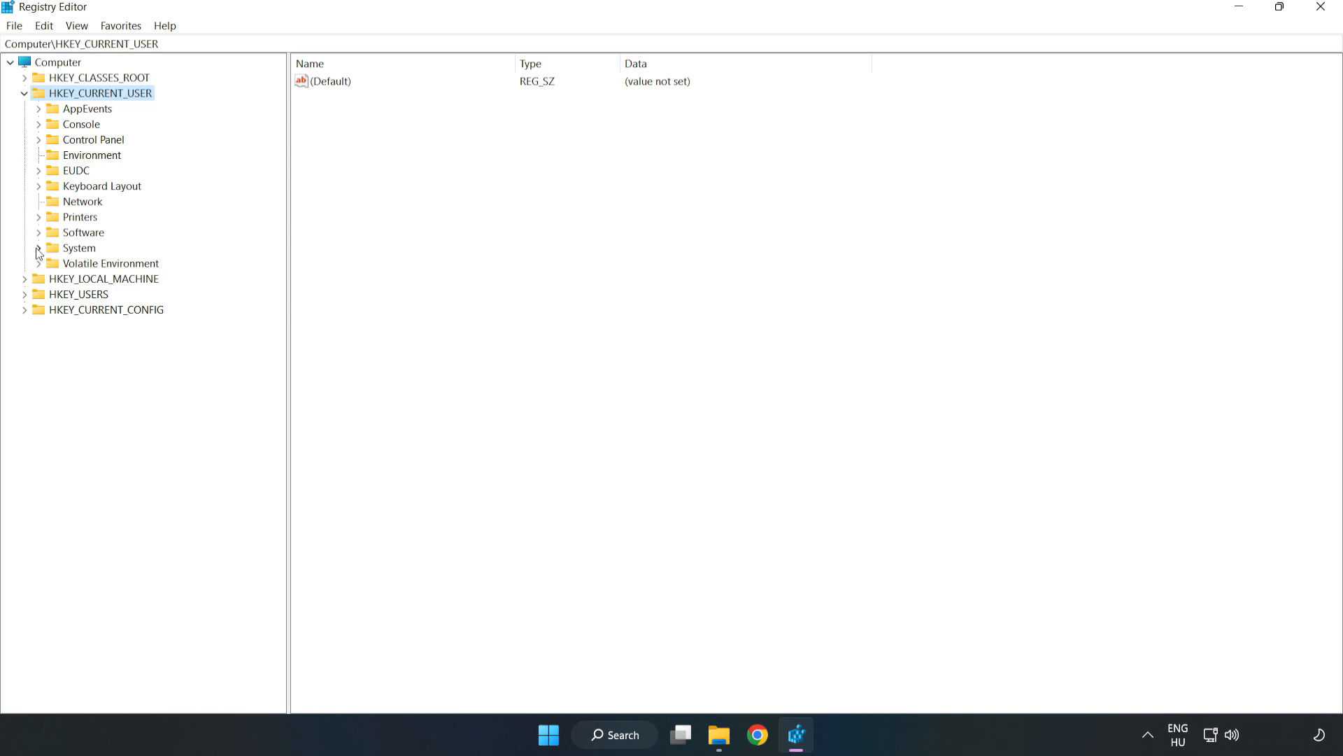
left_click(37, 248)
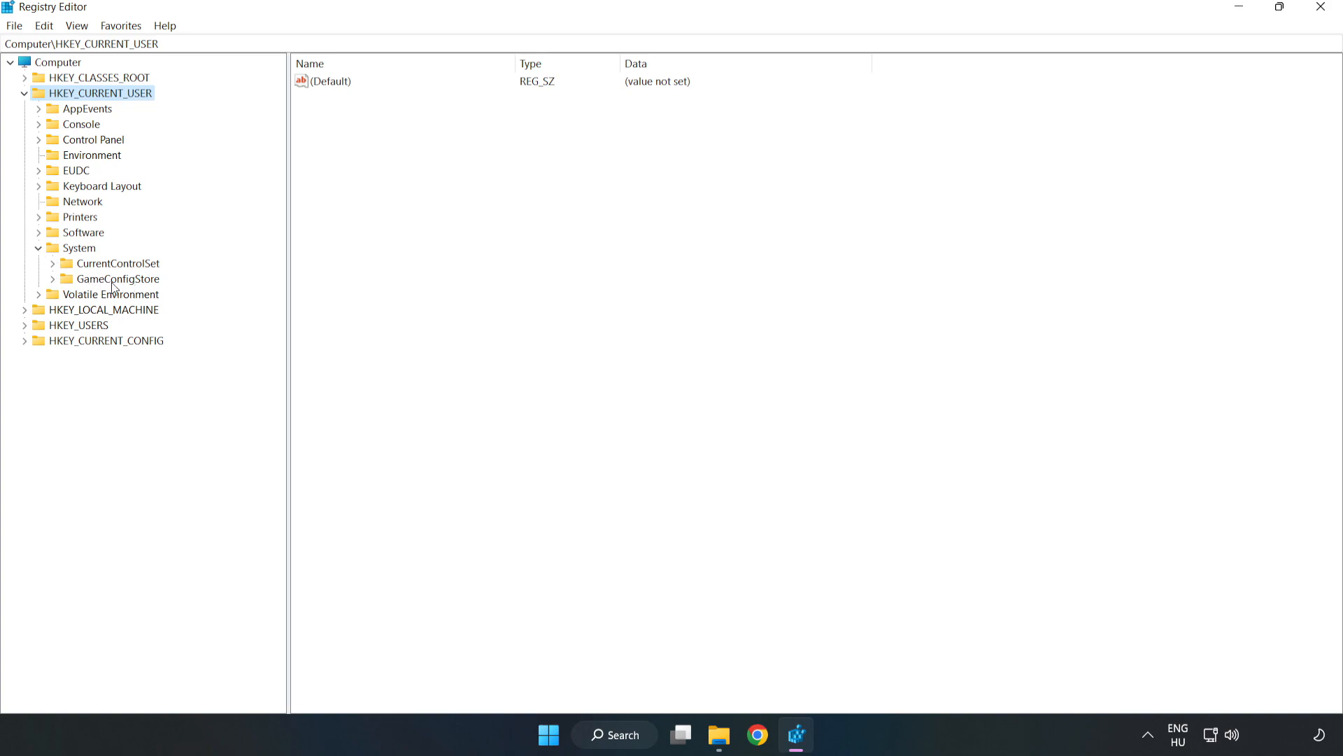
left_click(117, 279)
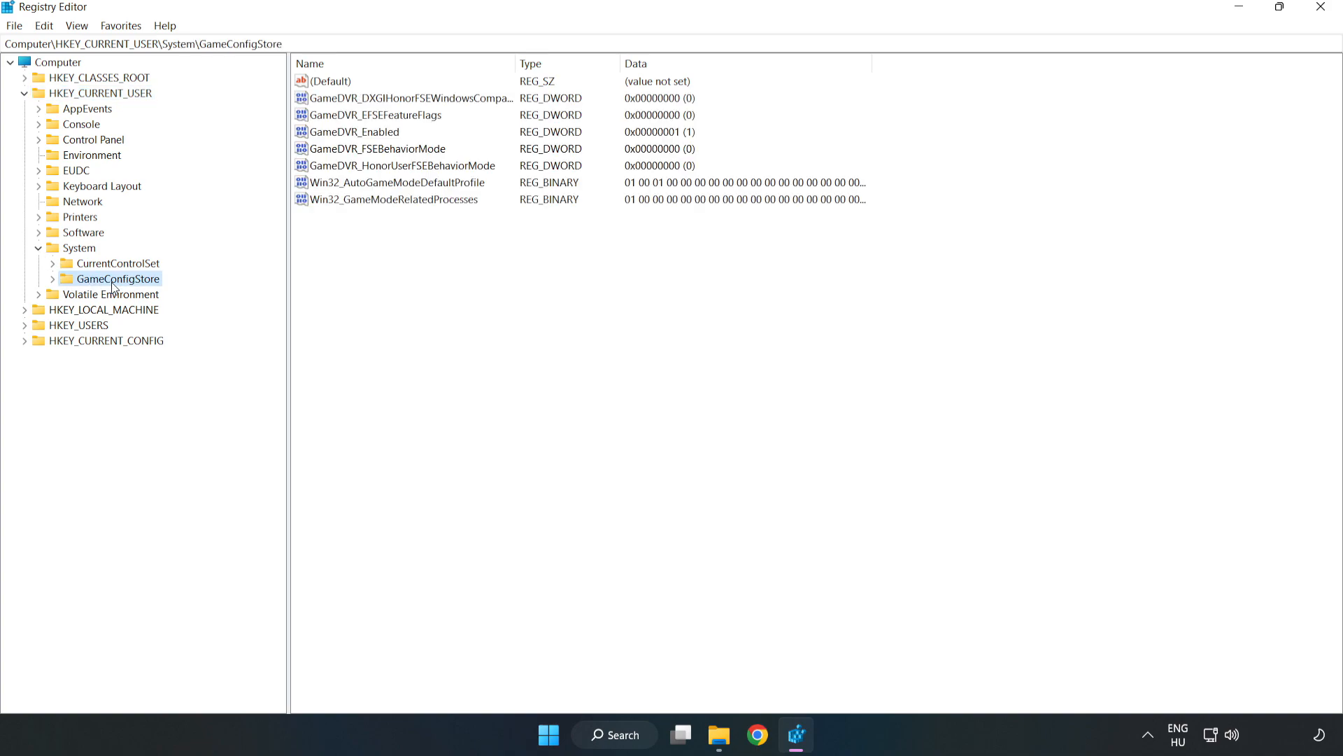
mouse_move(339, 139)
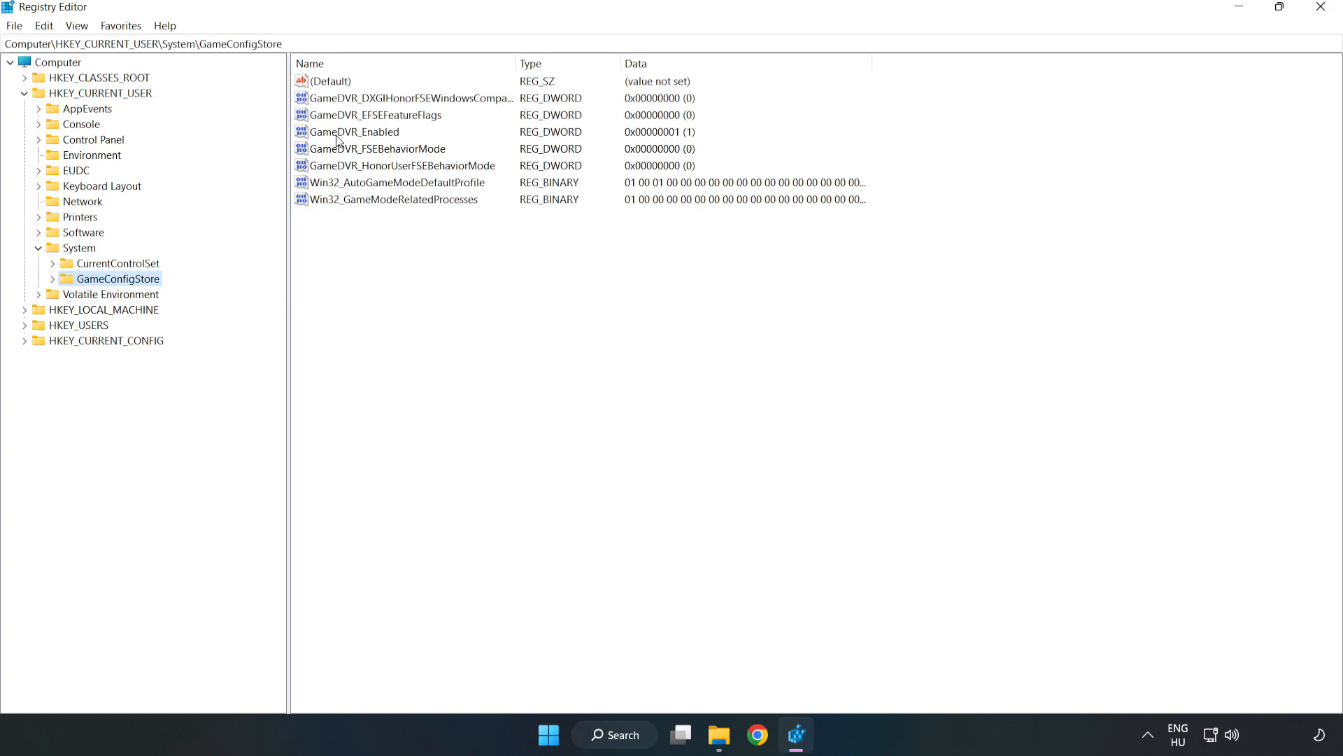
Set GameDVR_Enabled under GameConfigStore to 0.
left_click(353, 132)
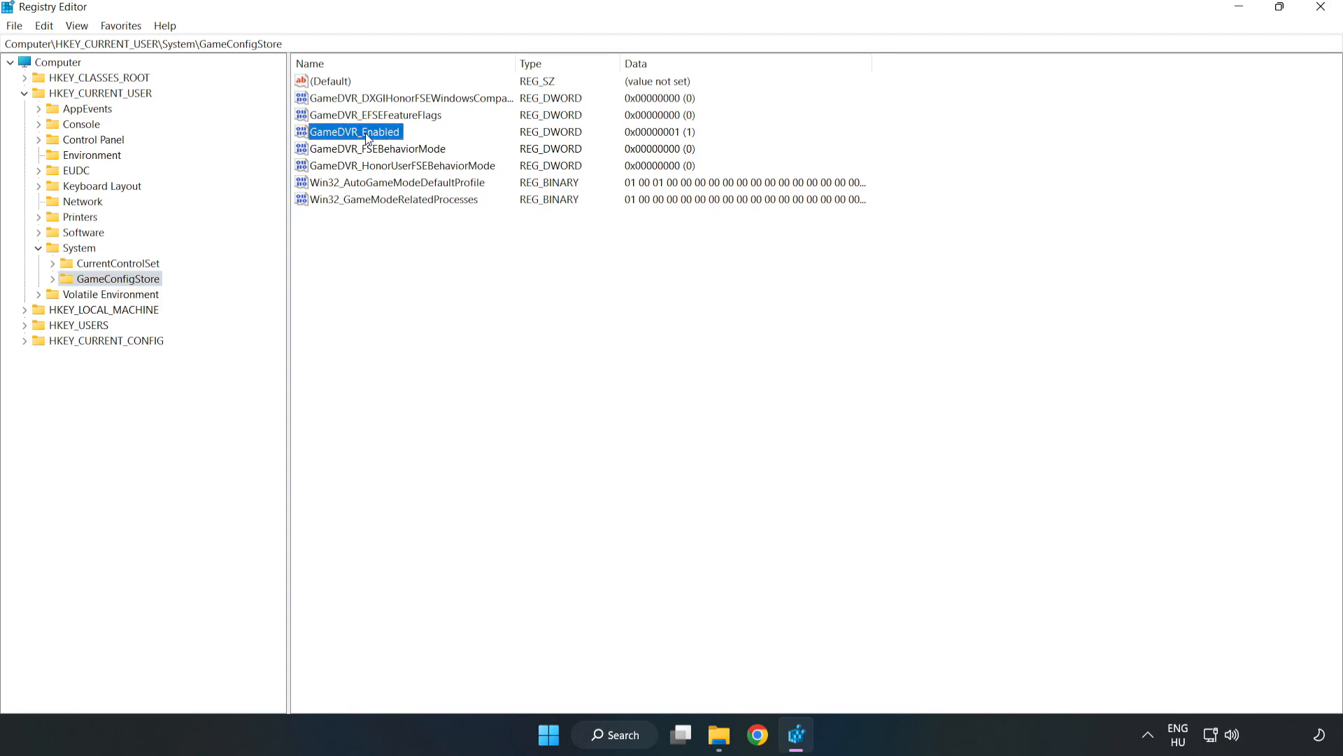
right_click(354, 132)
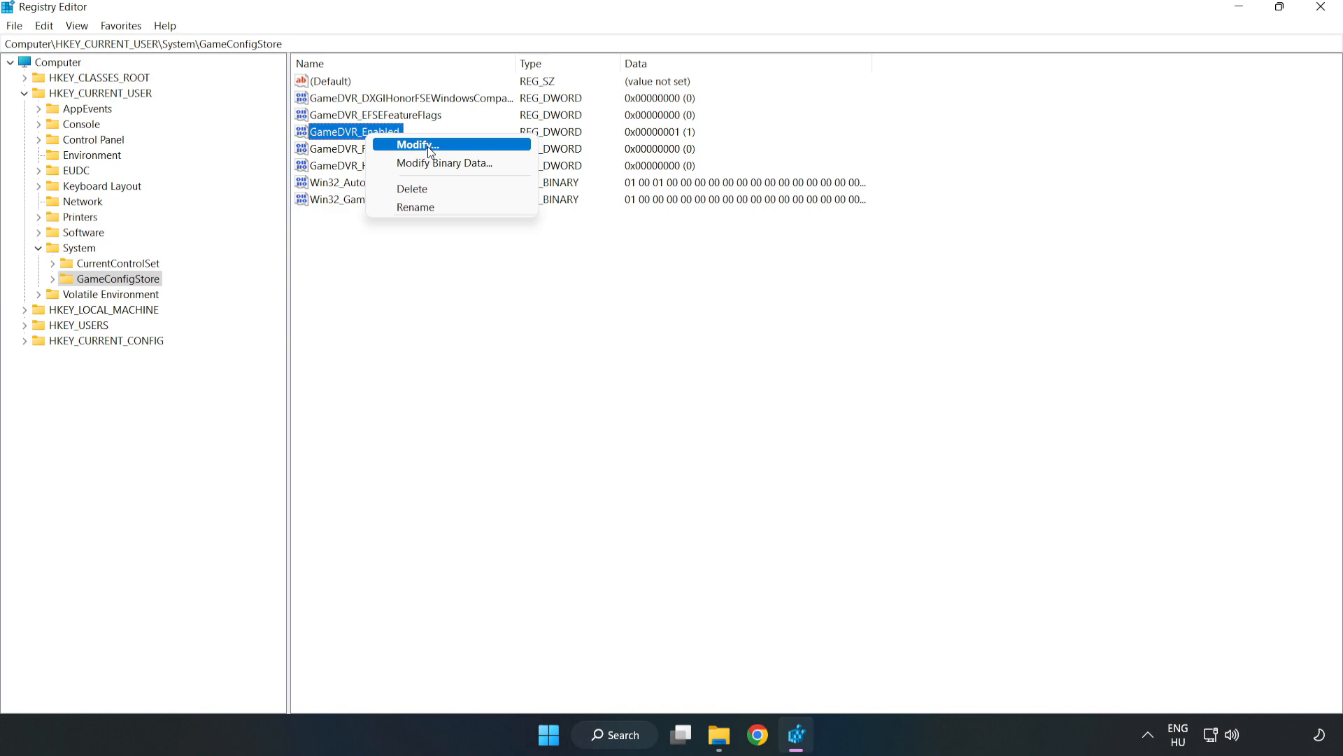
left_click(414, 145)
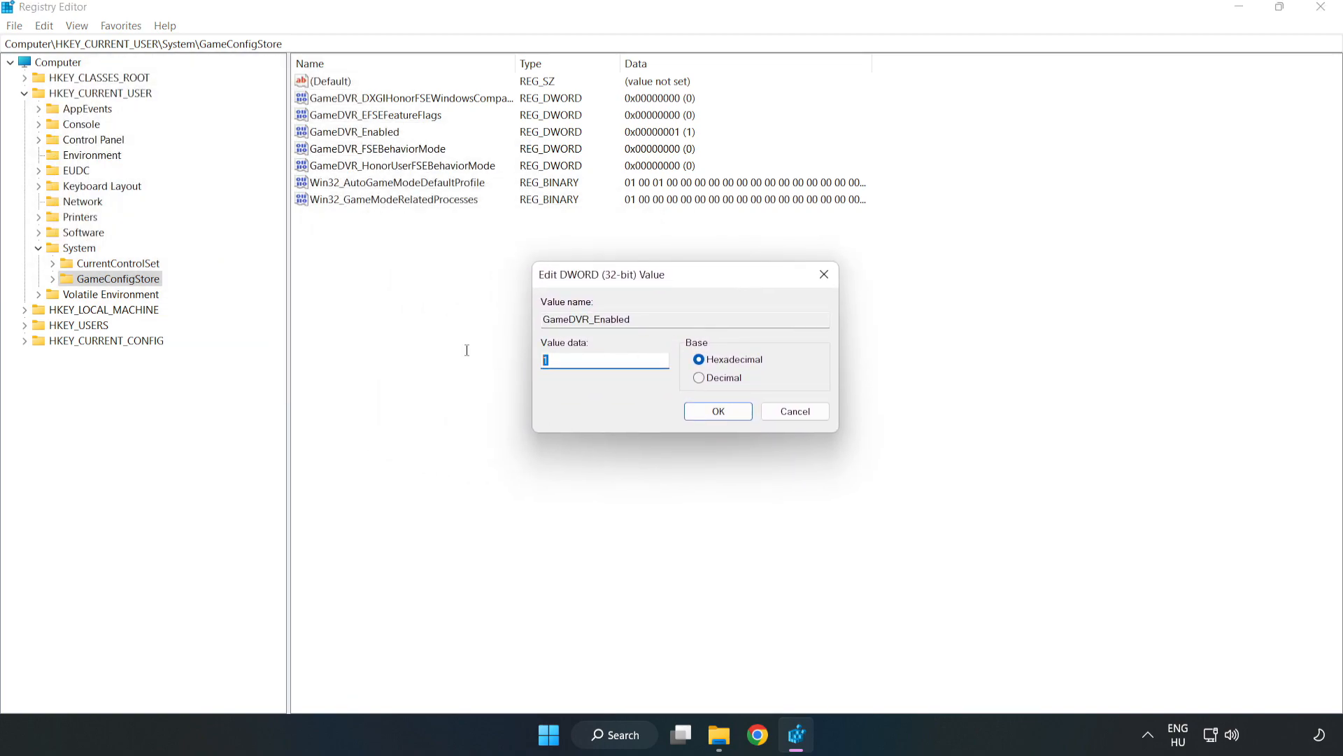
type("0")
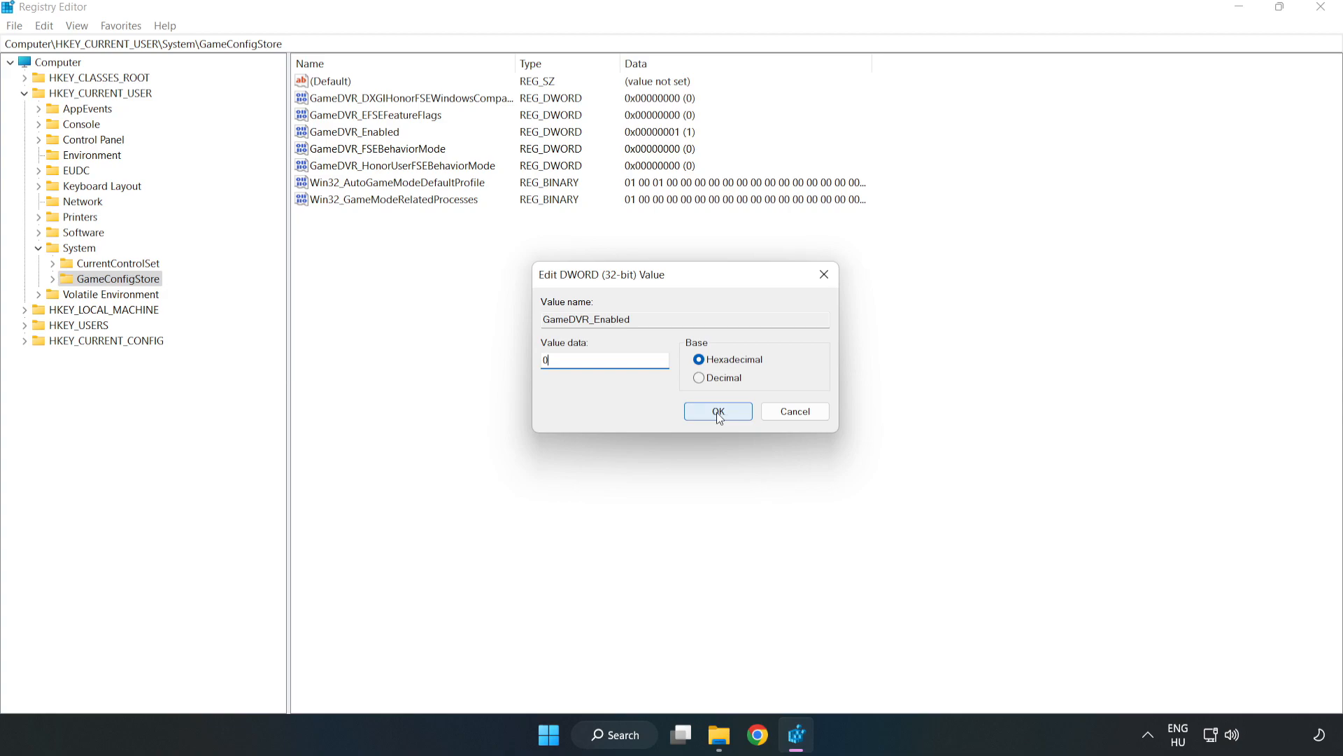
left_click(717, 410)
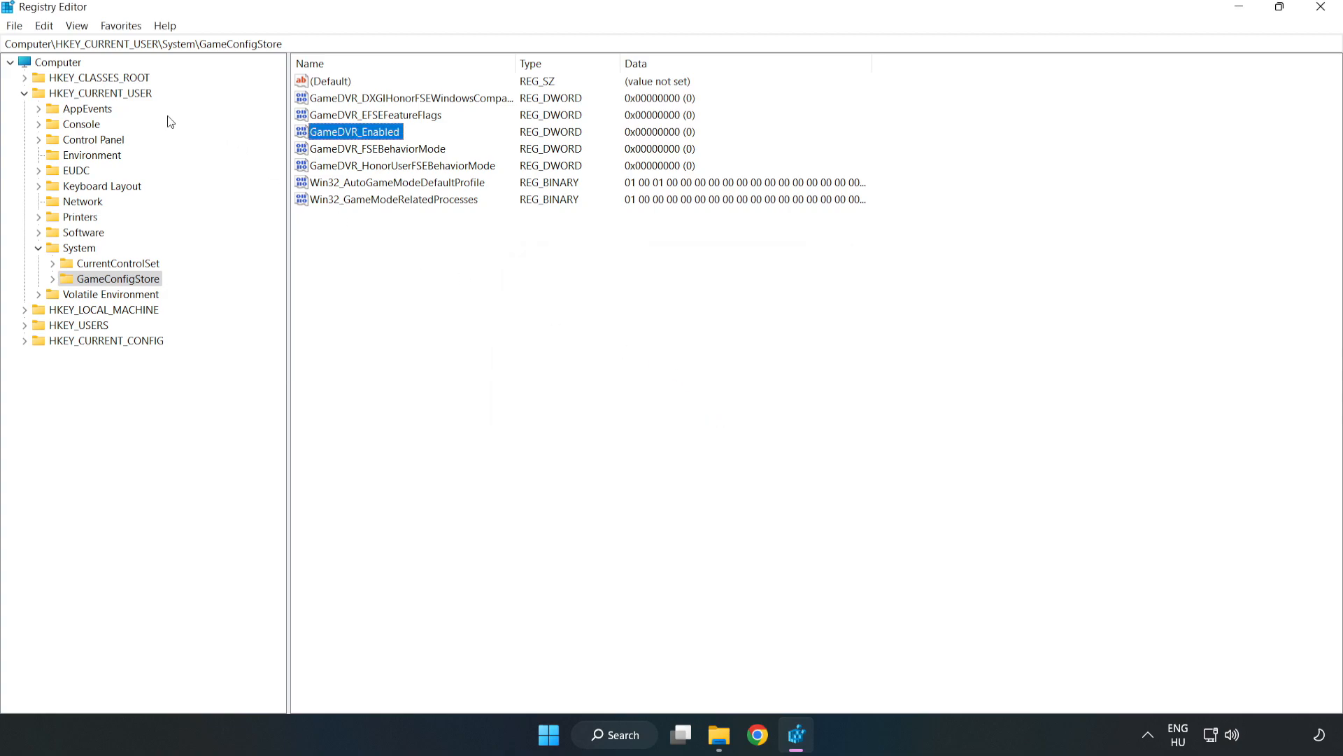
Collapse HKEY_CURRENT_USER and expand HKEY_LOCAL_MACHINE\SOFTWARE\Microsoft\PolicyManager.
left_click(26, 93)
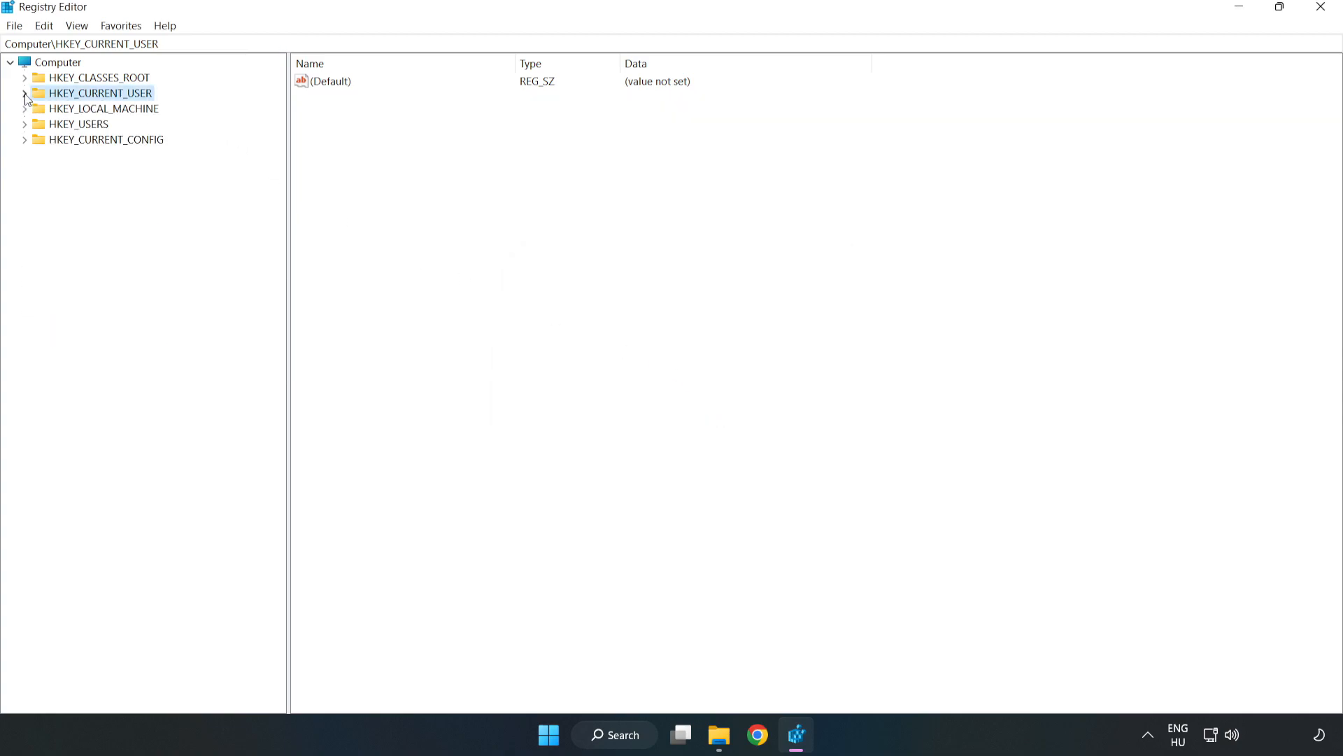
mouse_move(43, 113)
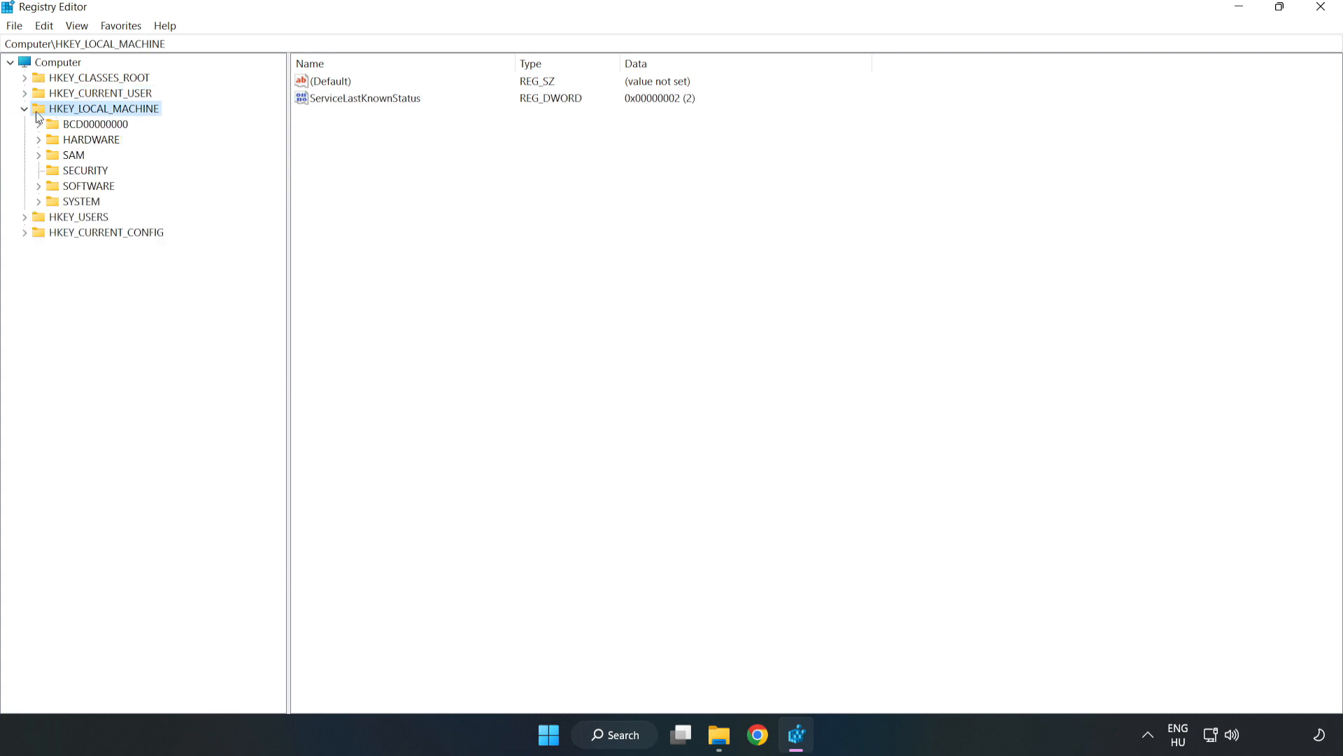
mouse_move(51, 192)
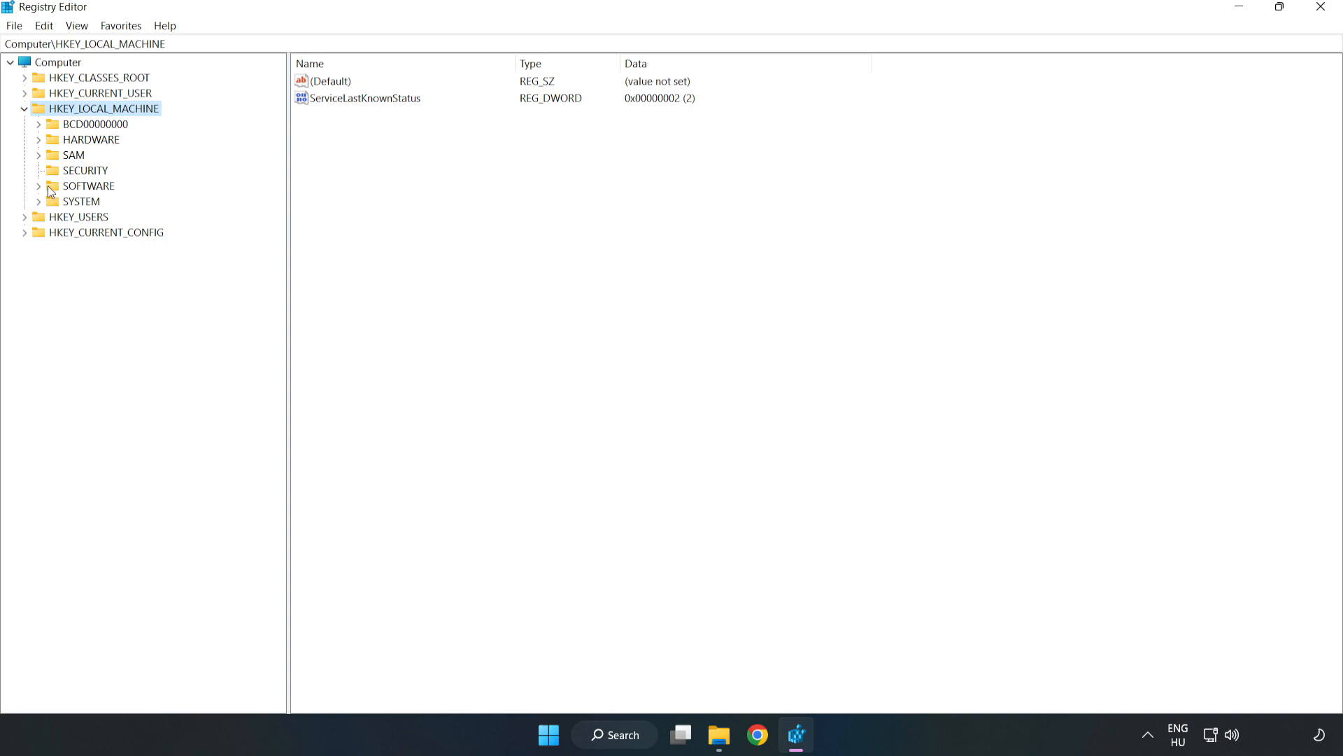
mouse_move(39, 186)
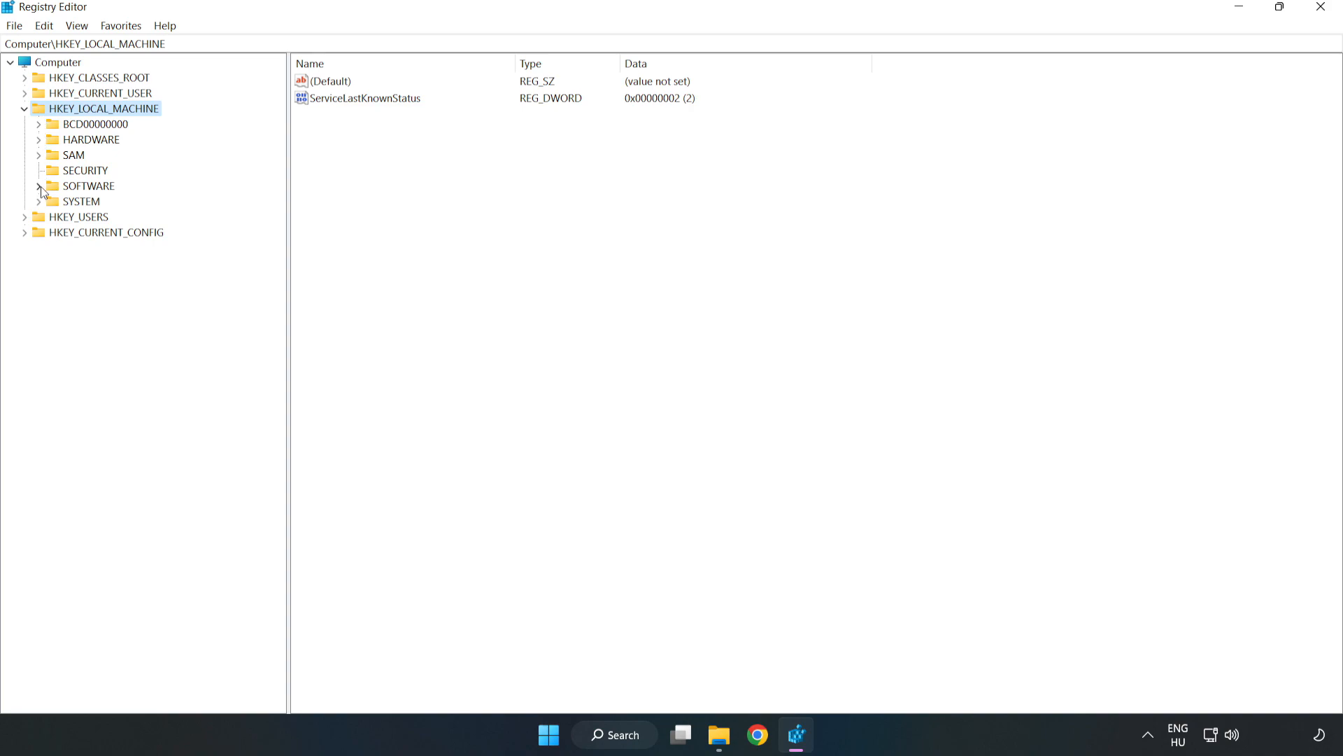
left_click(39, 186)
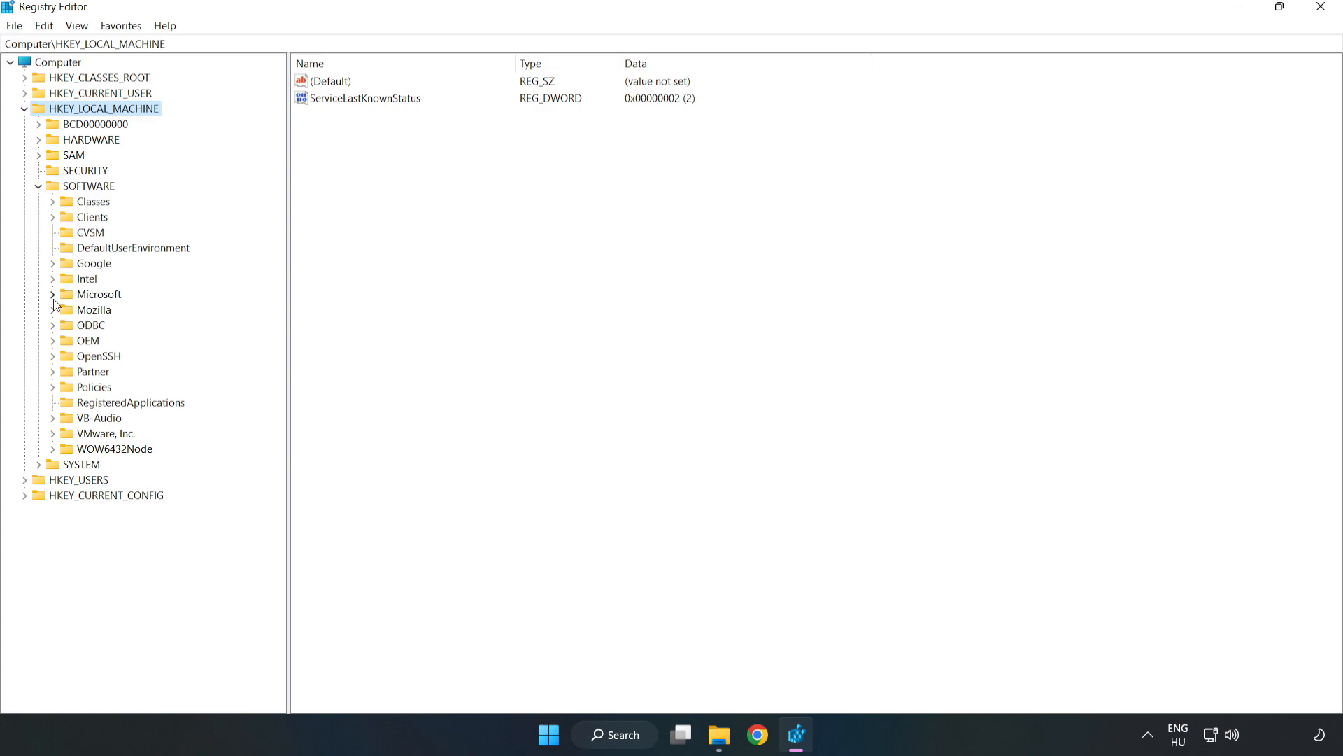
left_click(52, 294)
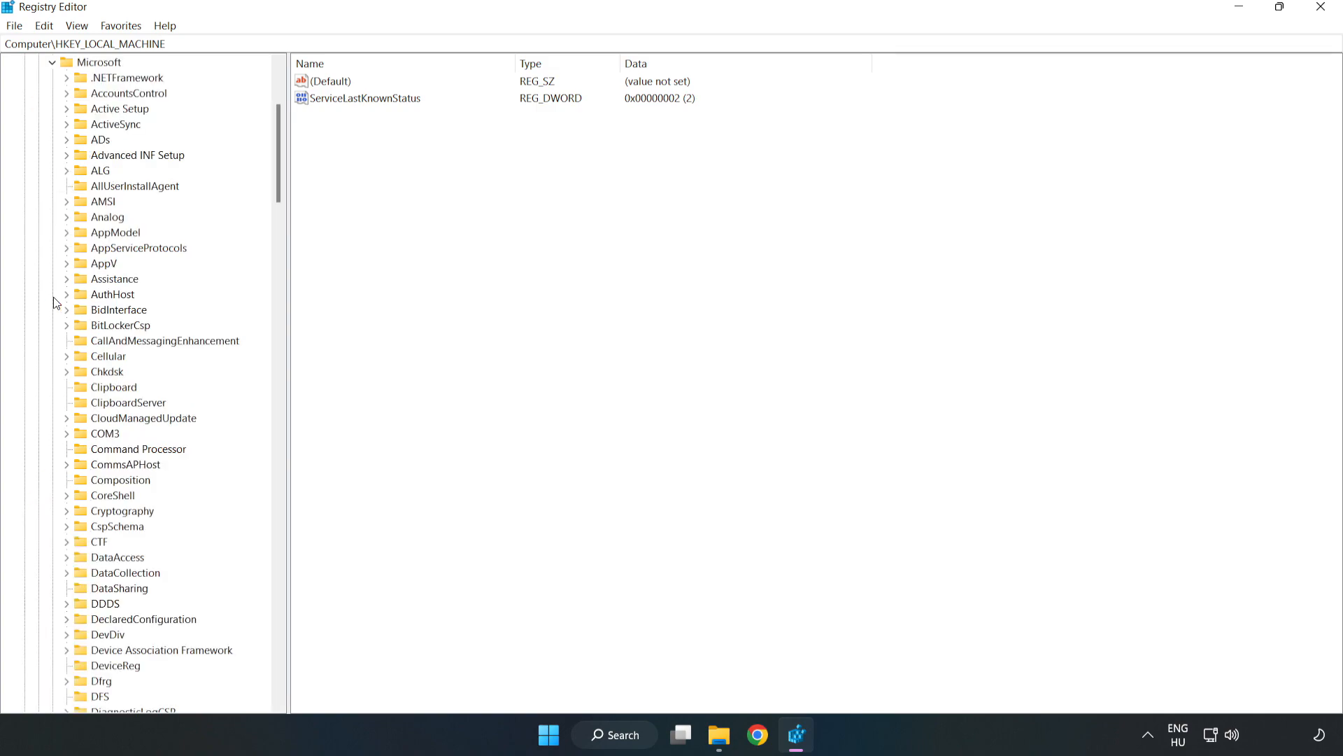
mouse_move(197, 228)
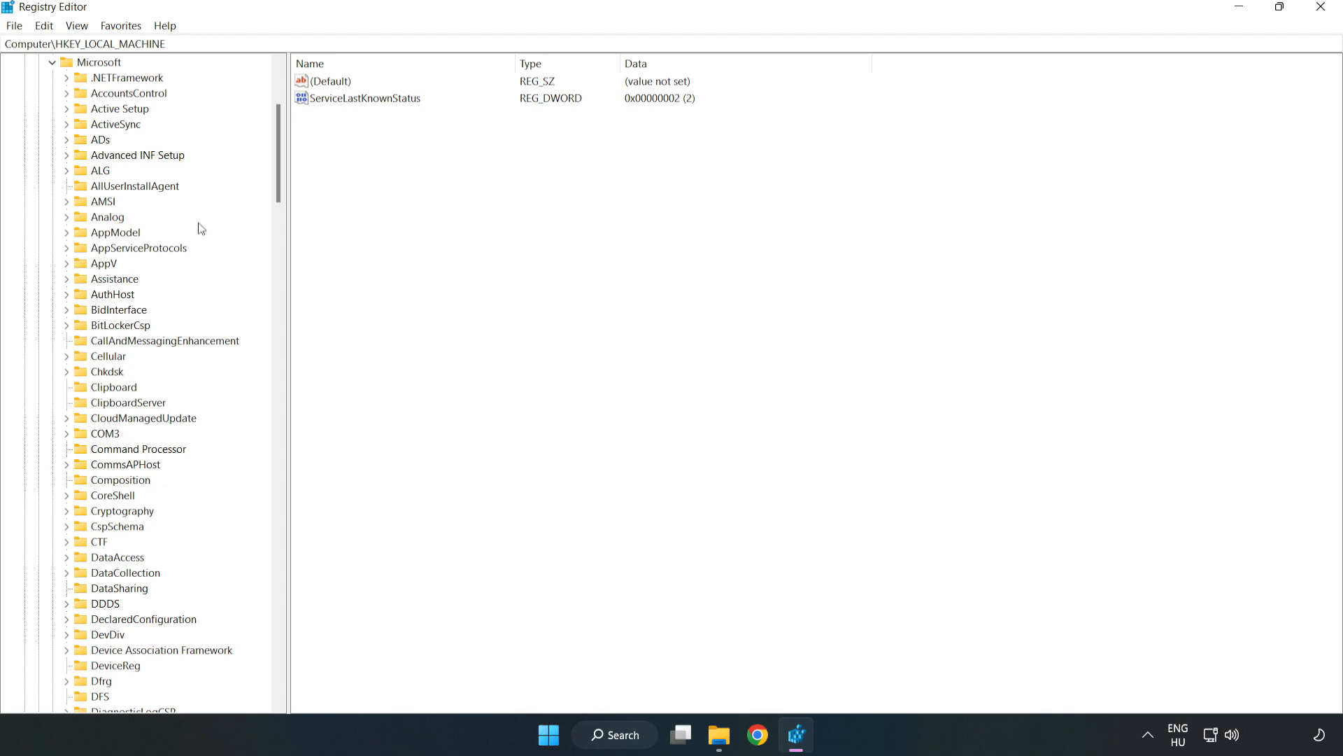
scroll("down", 3)
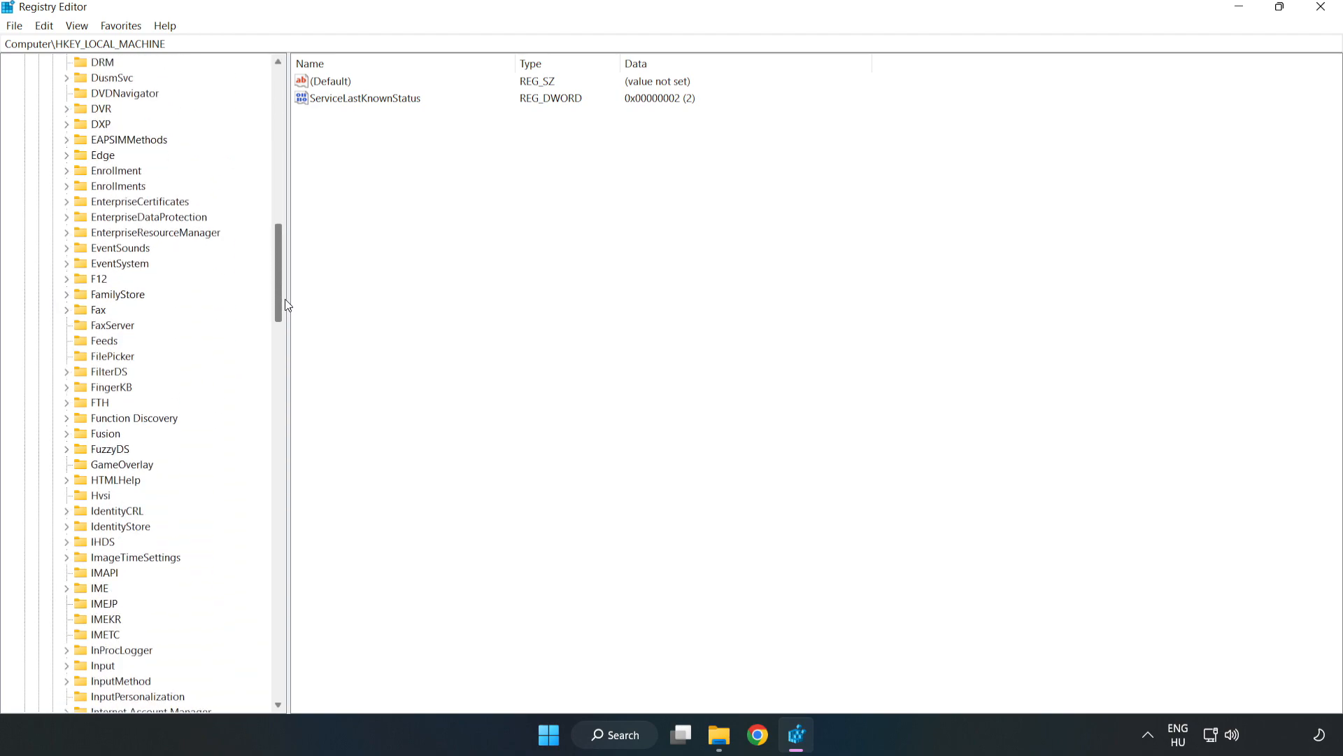
scroll("down", 3)
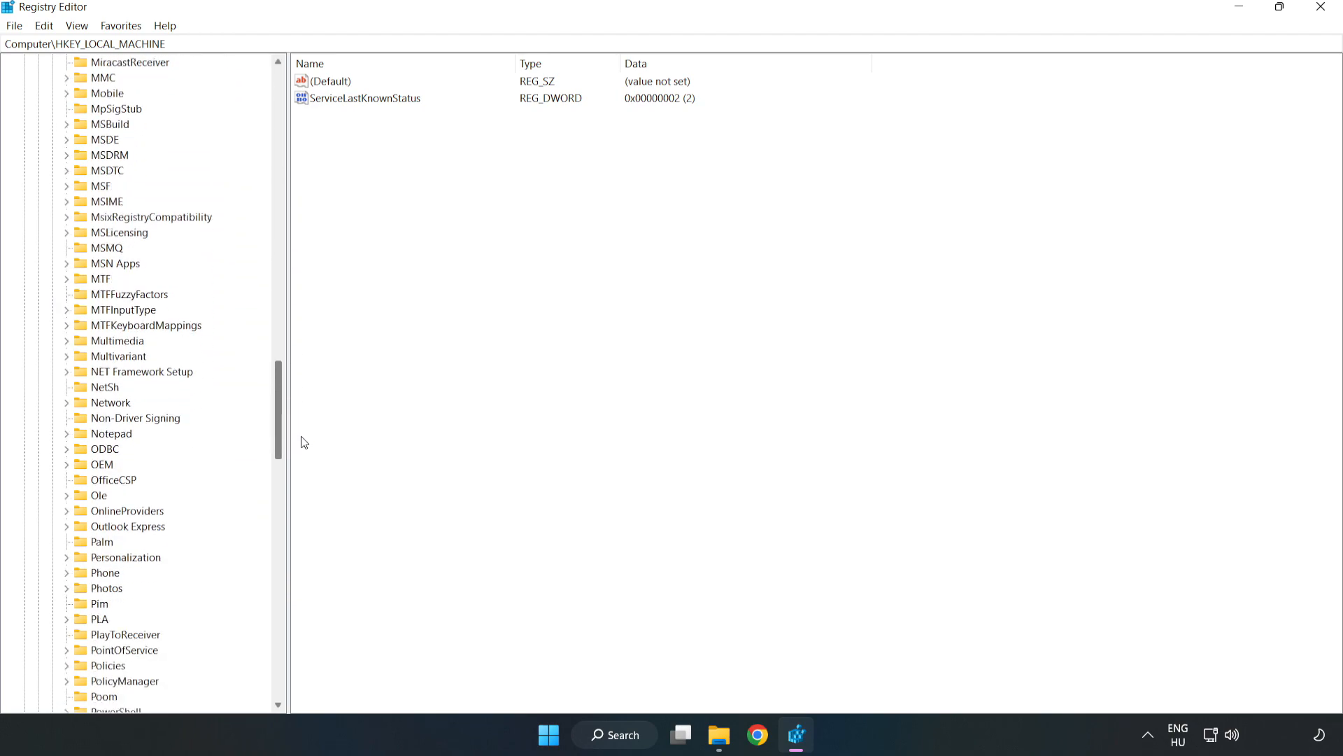
scroll("down", 3)
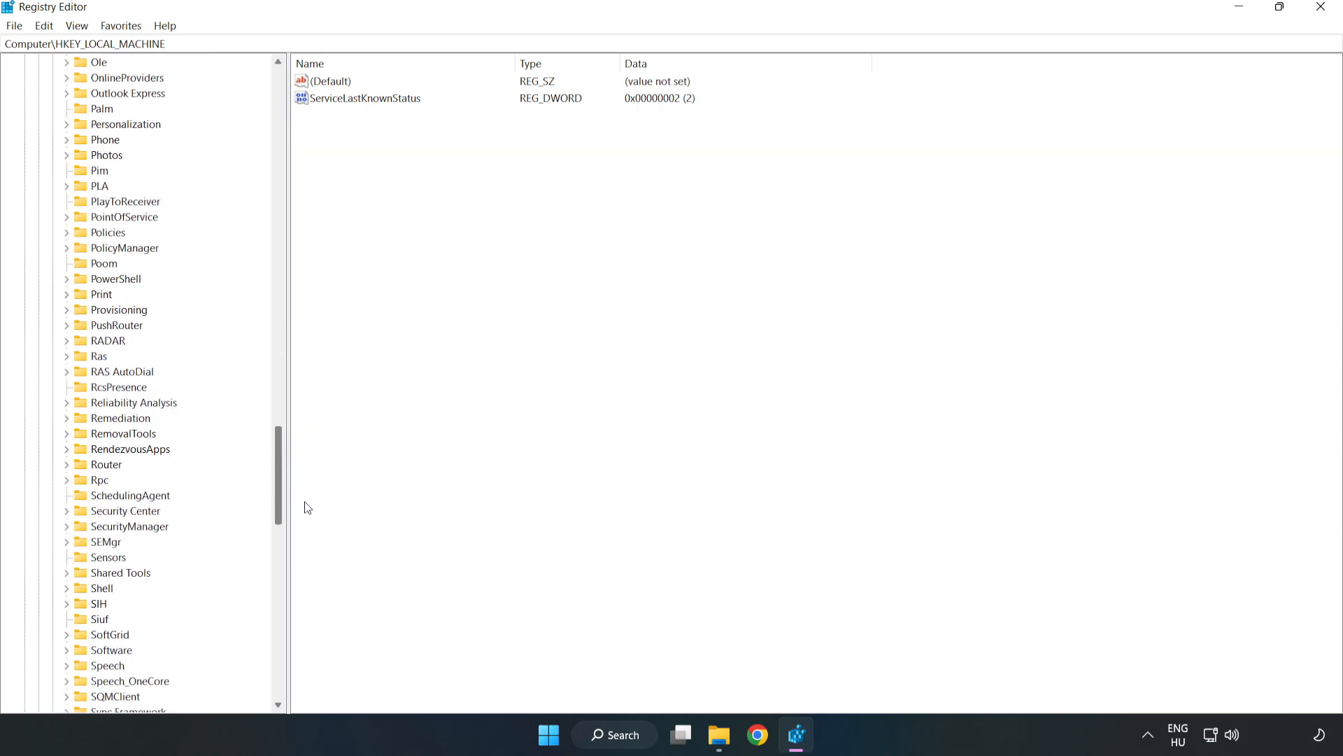
scroll("up", 3)
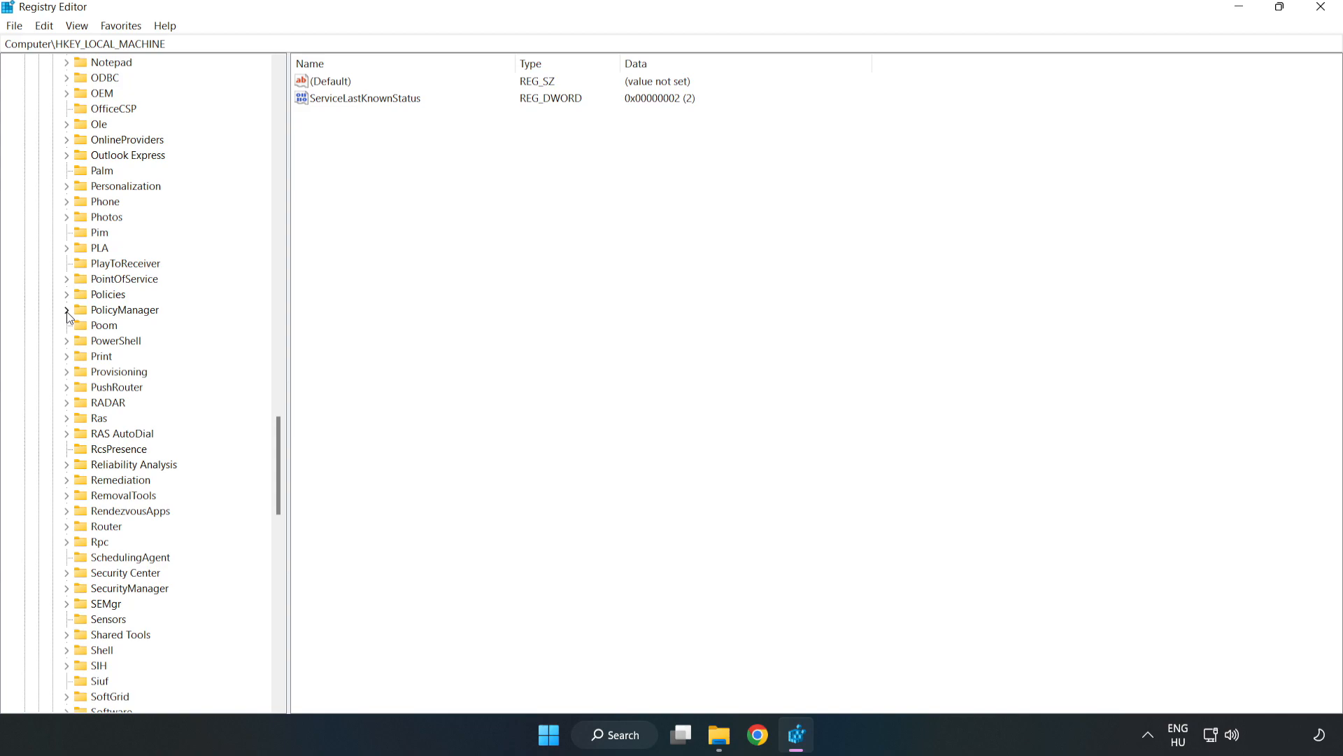
left_click(67, 309)
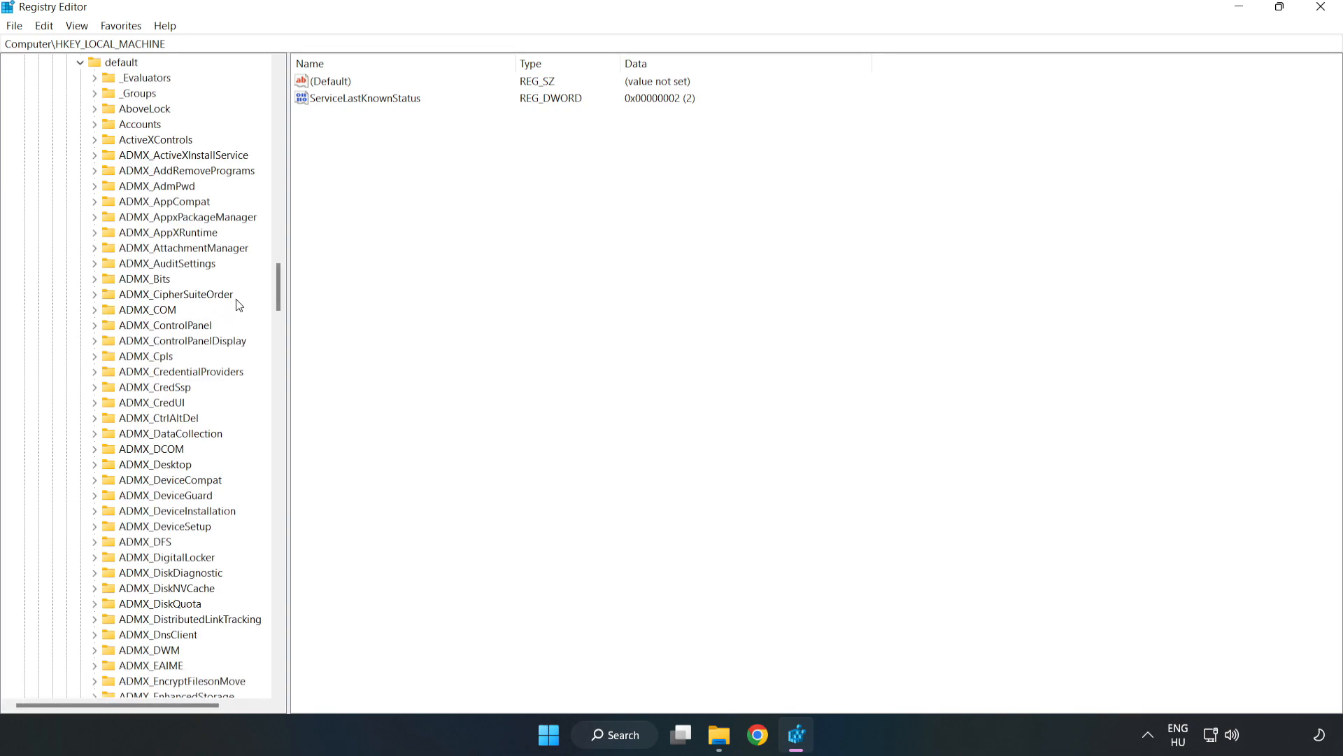
Expand default\ApplicationManagement to reveal the AllowGameDVR subkey.
scroll("down", 3)
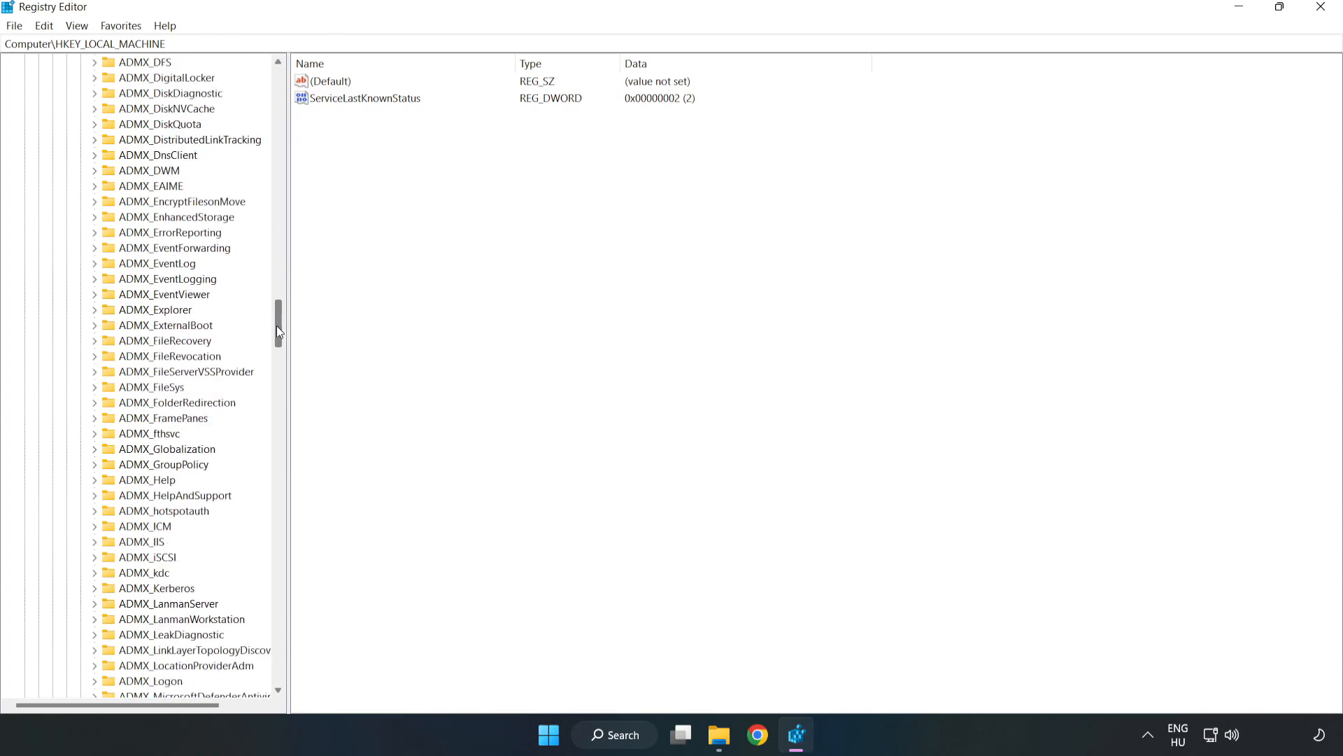
scroll("down", 3)
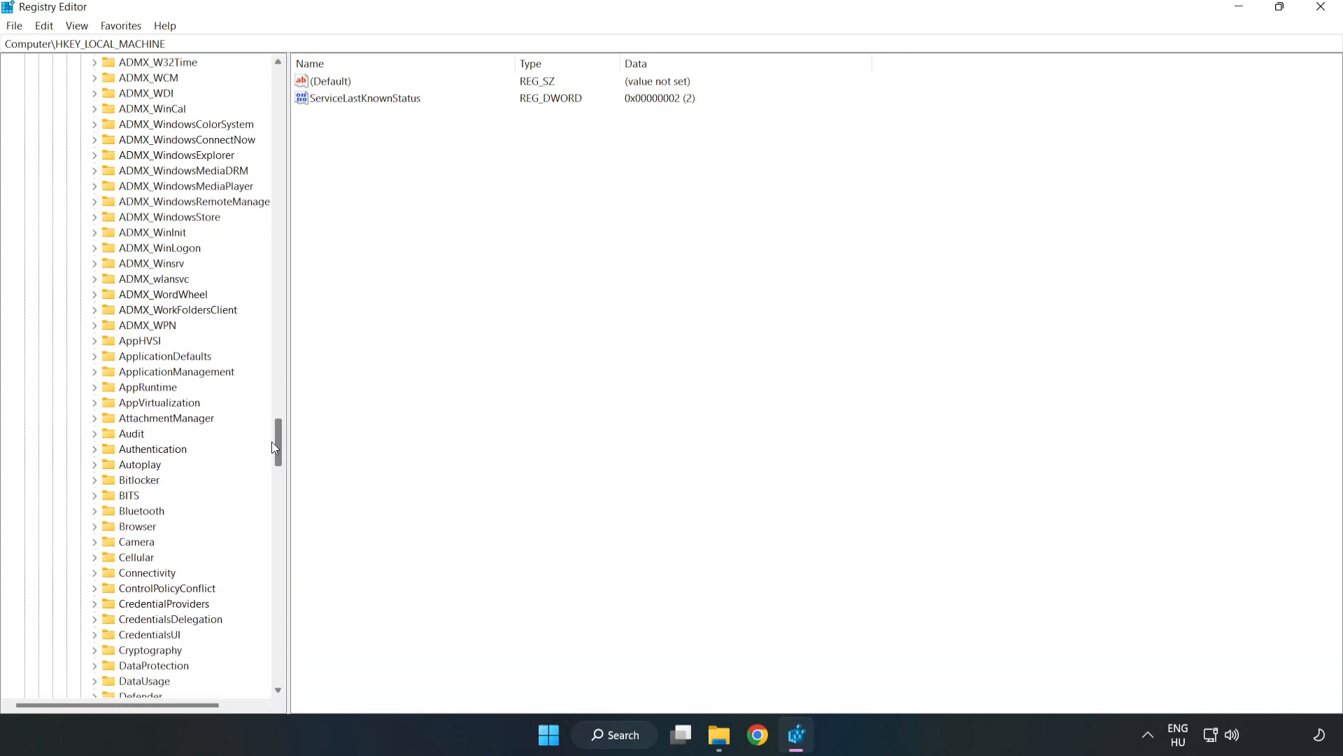
scroll("down", 3)
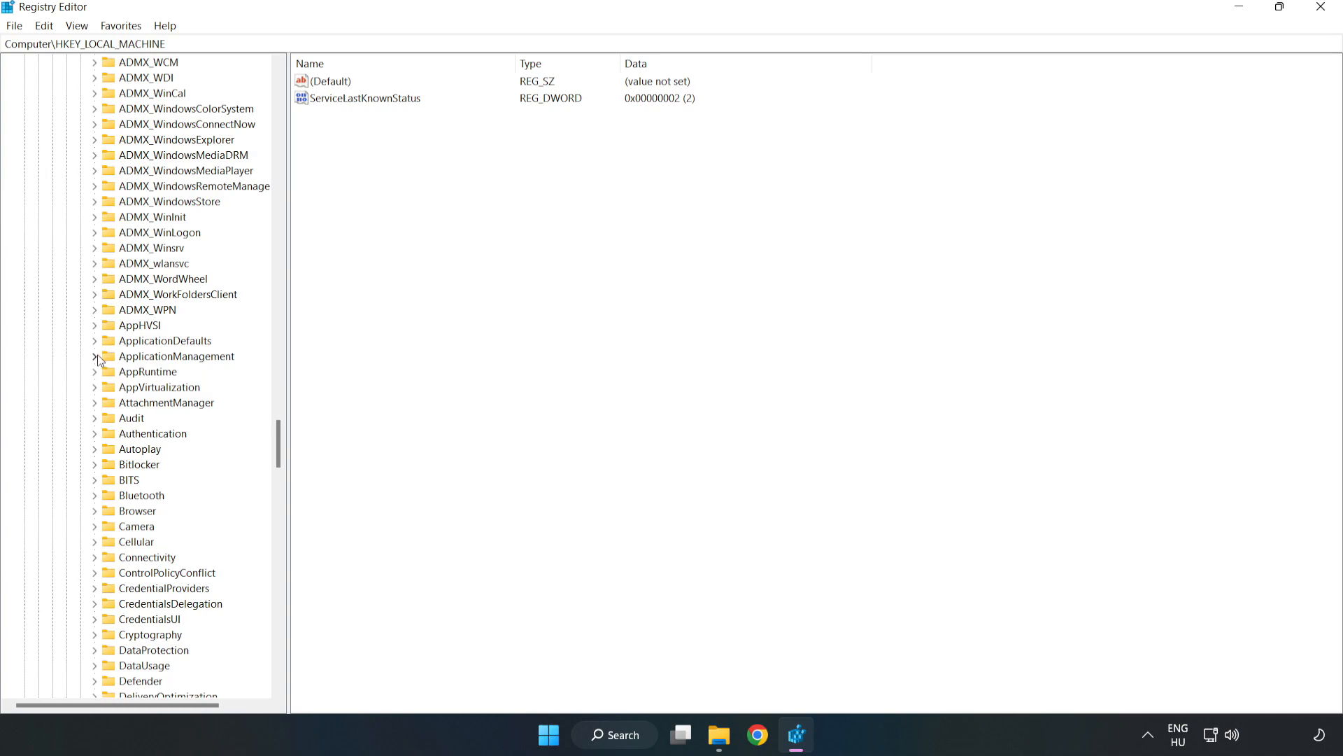
left_click(95, 356)
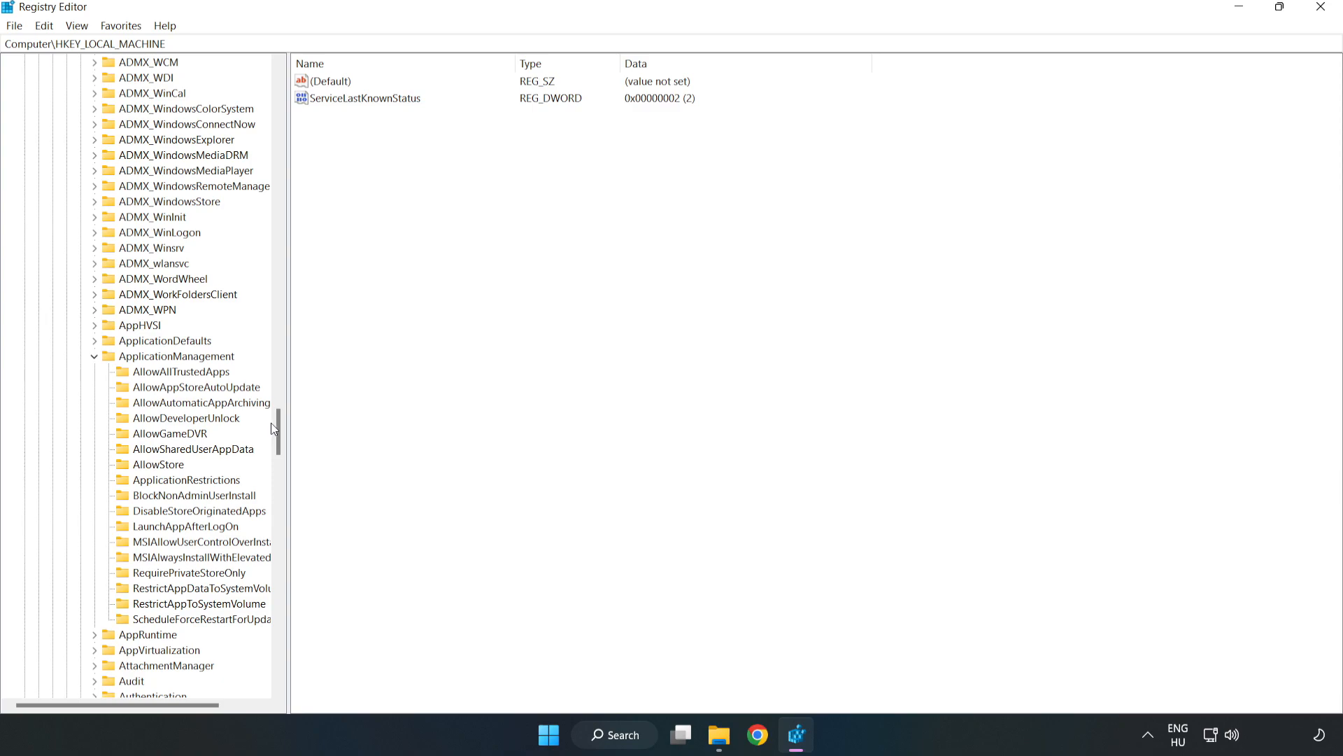
mouse_move(148, 437)
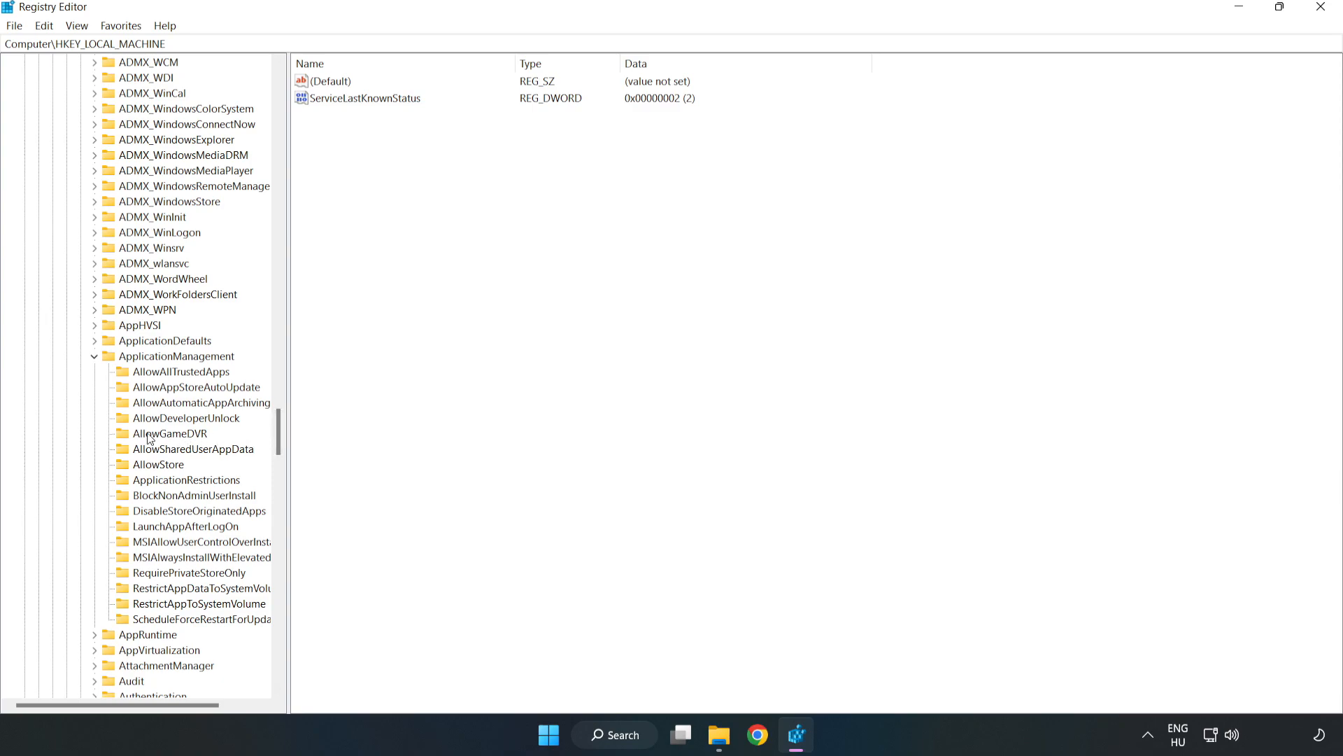
mouse_move(155, 435)
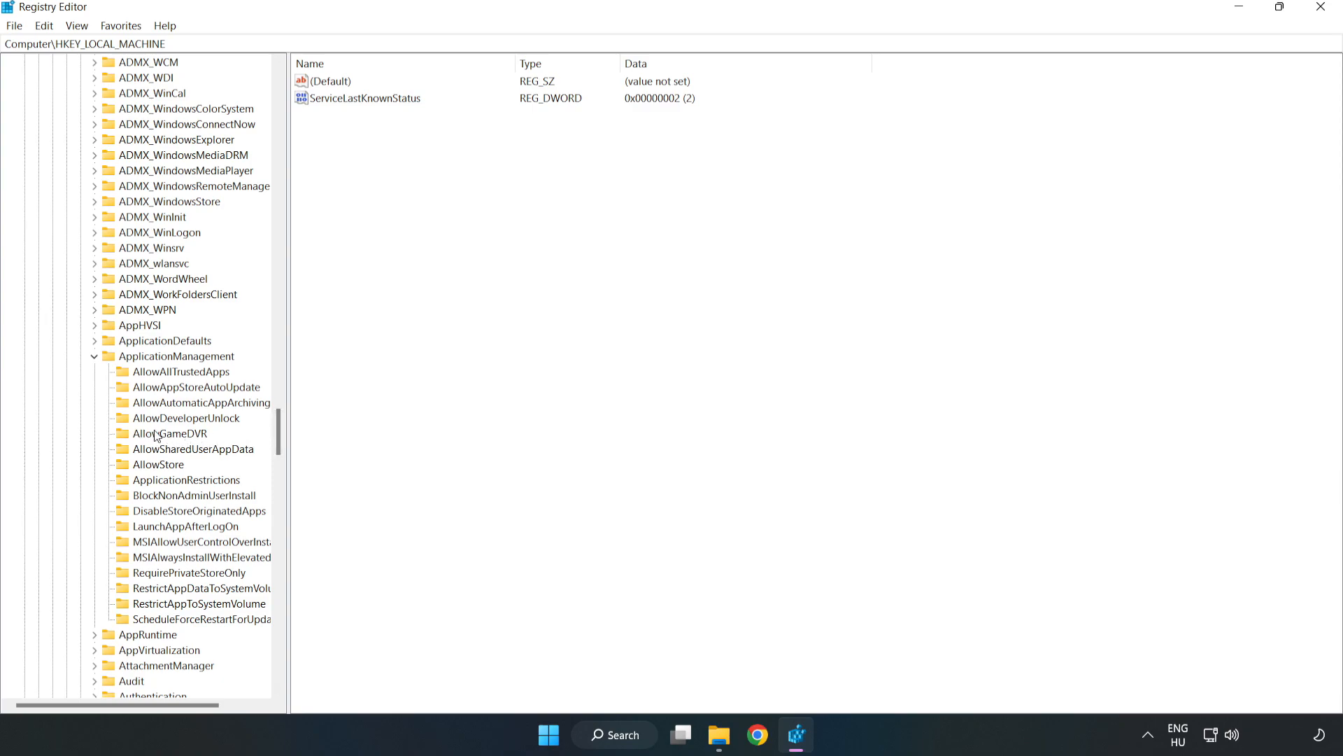
Set the 'value' entry under AllowGameDVR to 0.
left_click(170, 434)
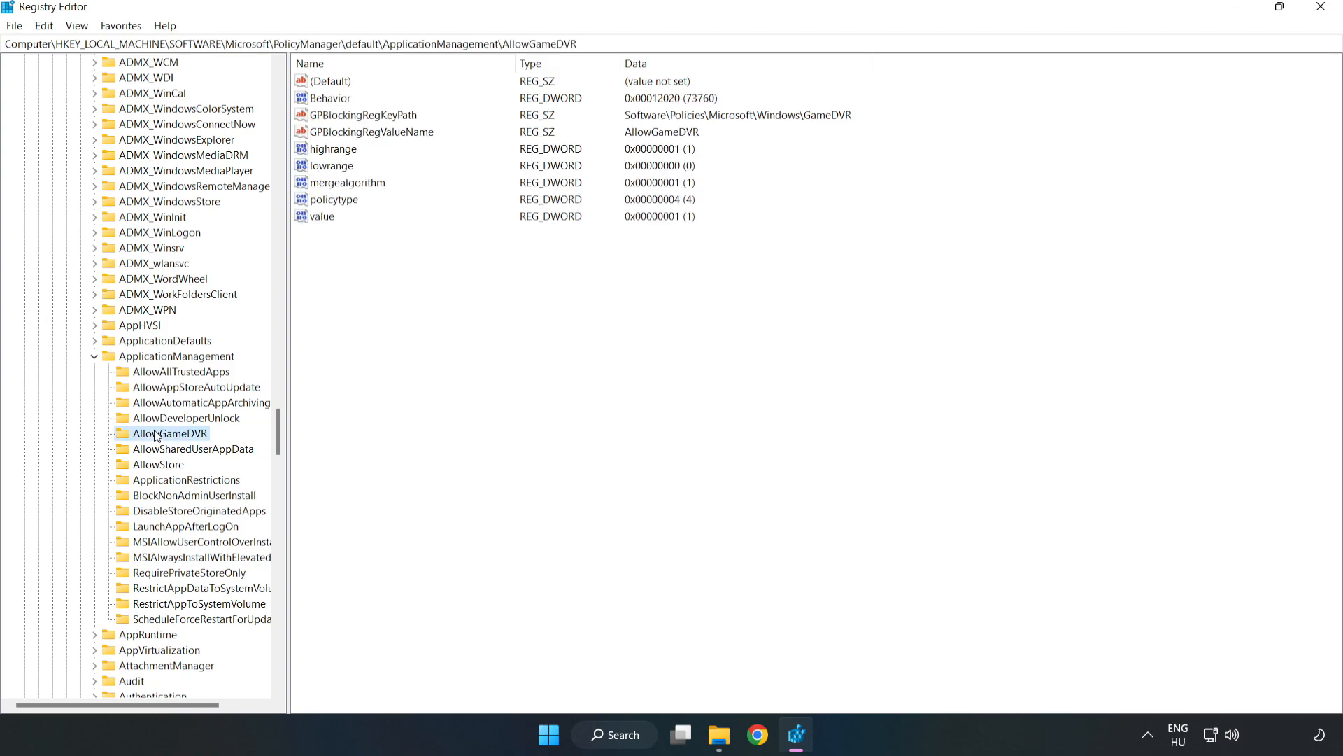
mouse_move(333, 263)
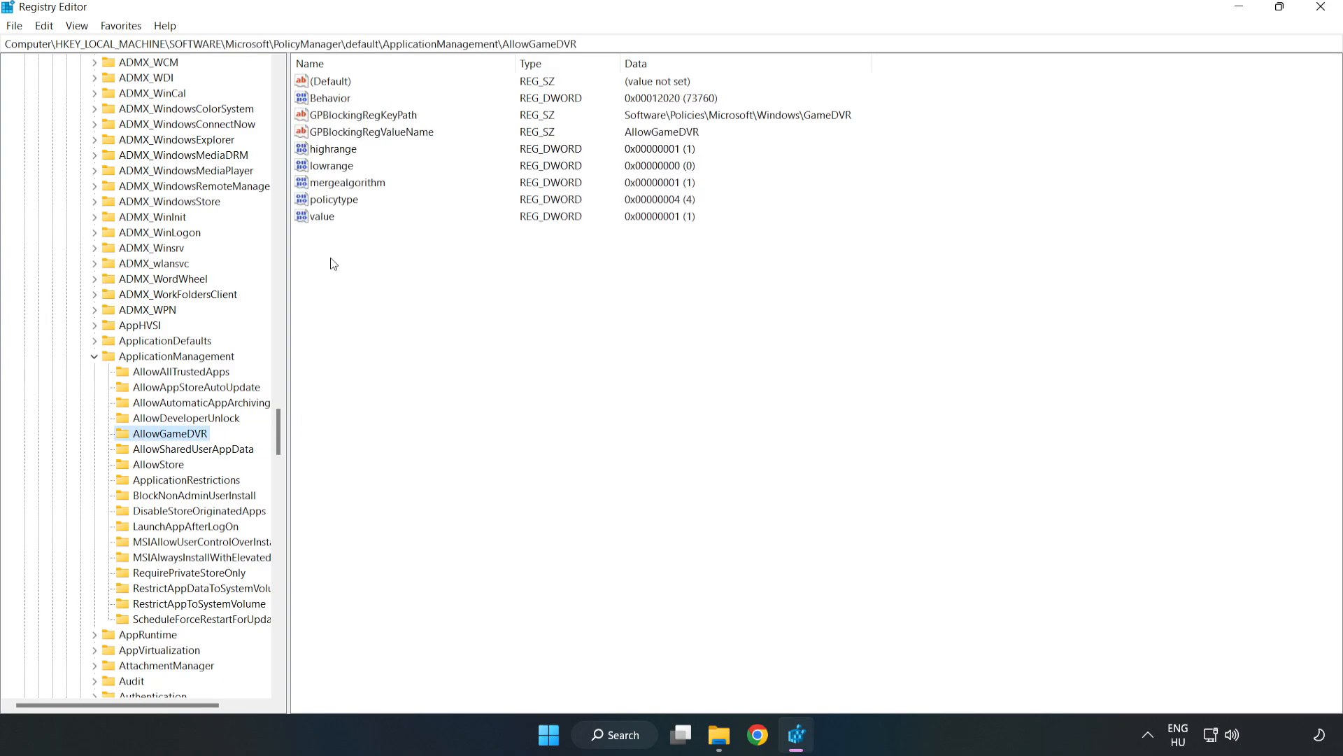
left_click(322, 216)
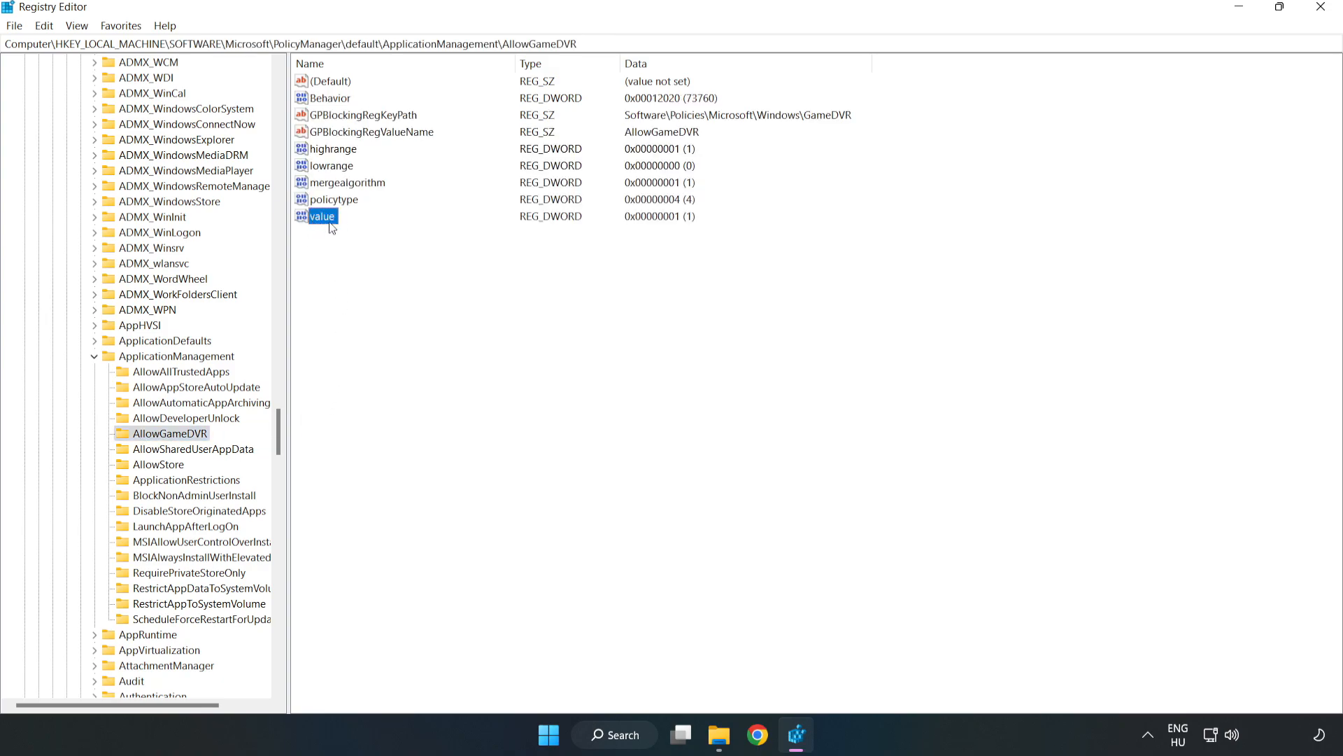
right_click(322, 215)
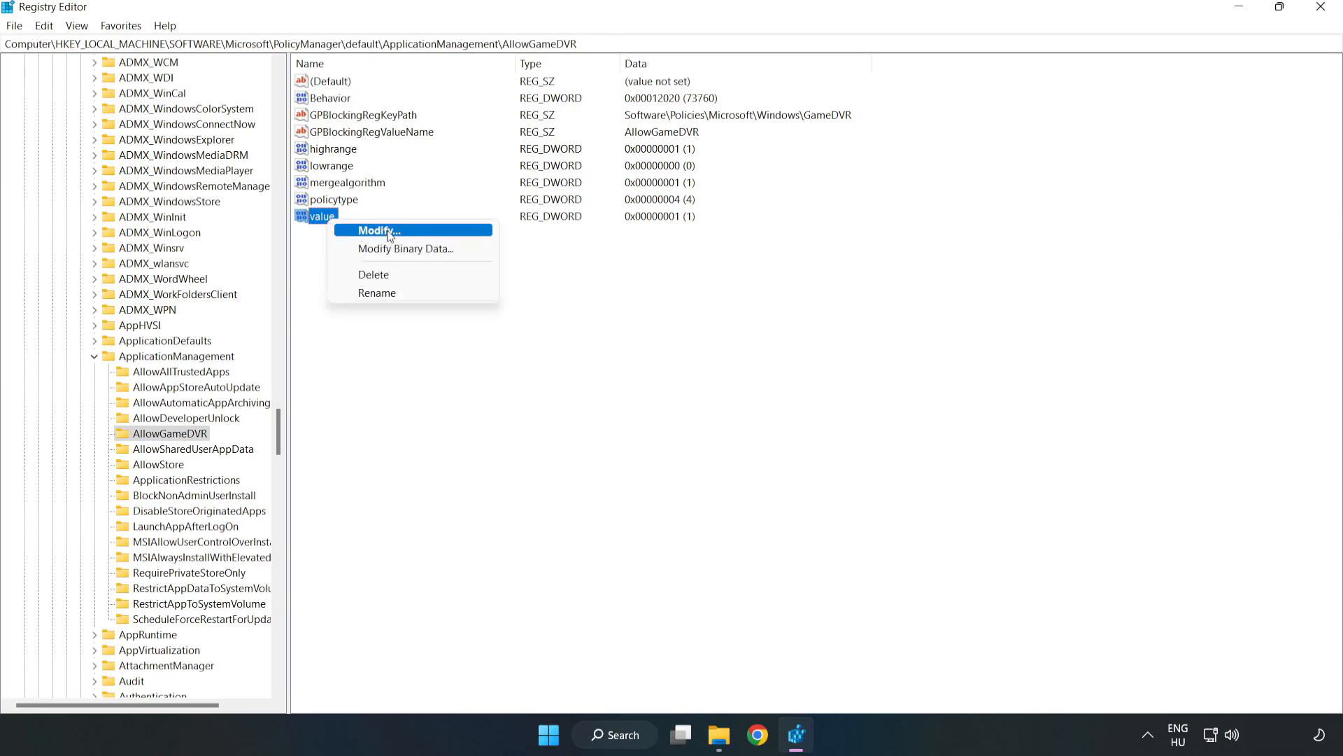
left_click(369, 229)
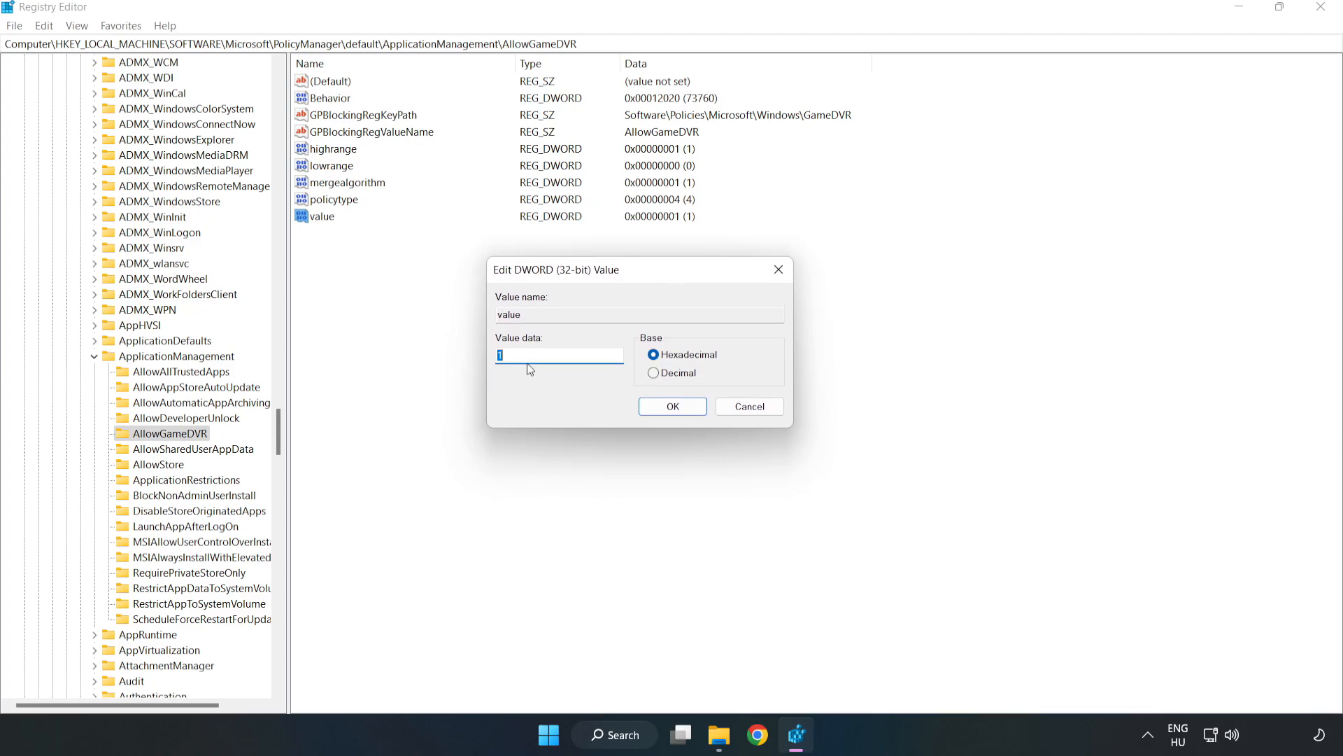
type("0")
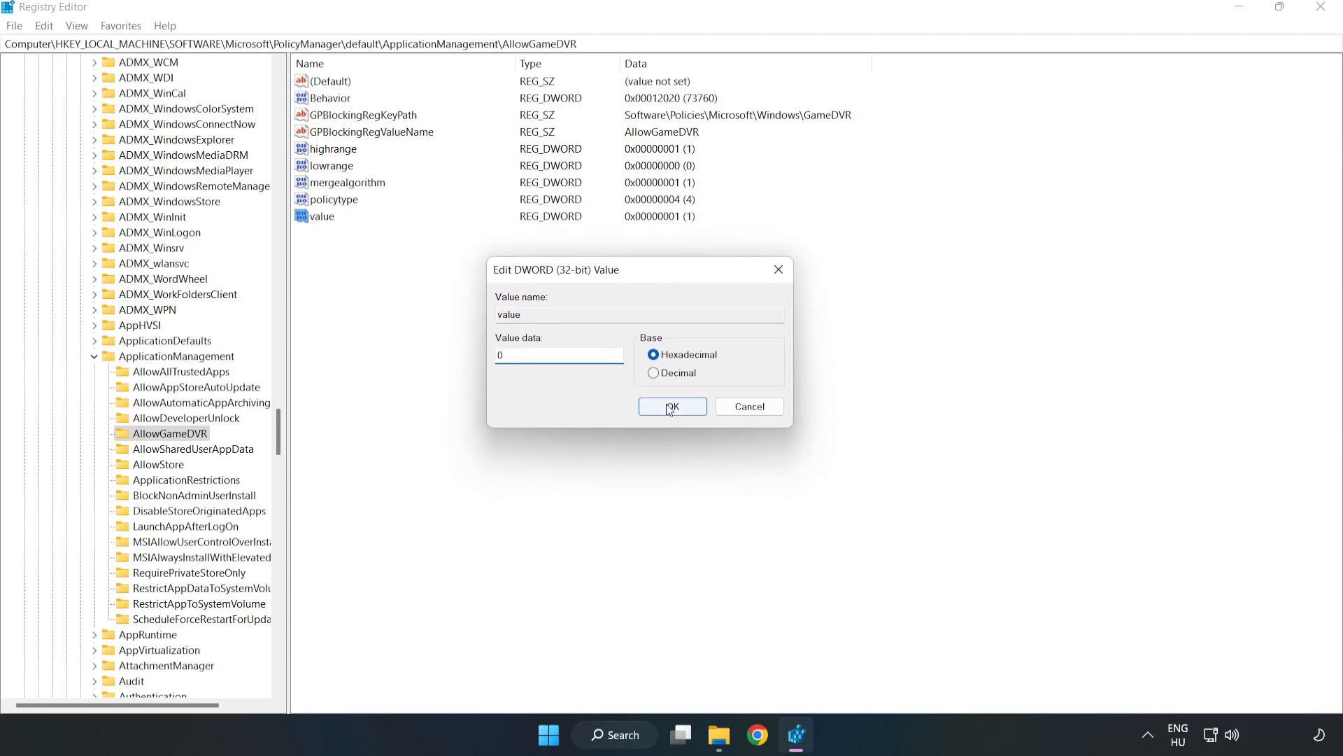
left_click(673, 406)
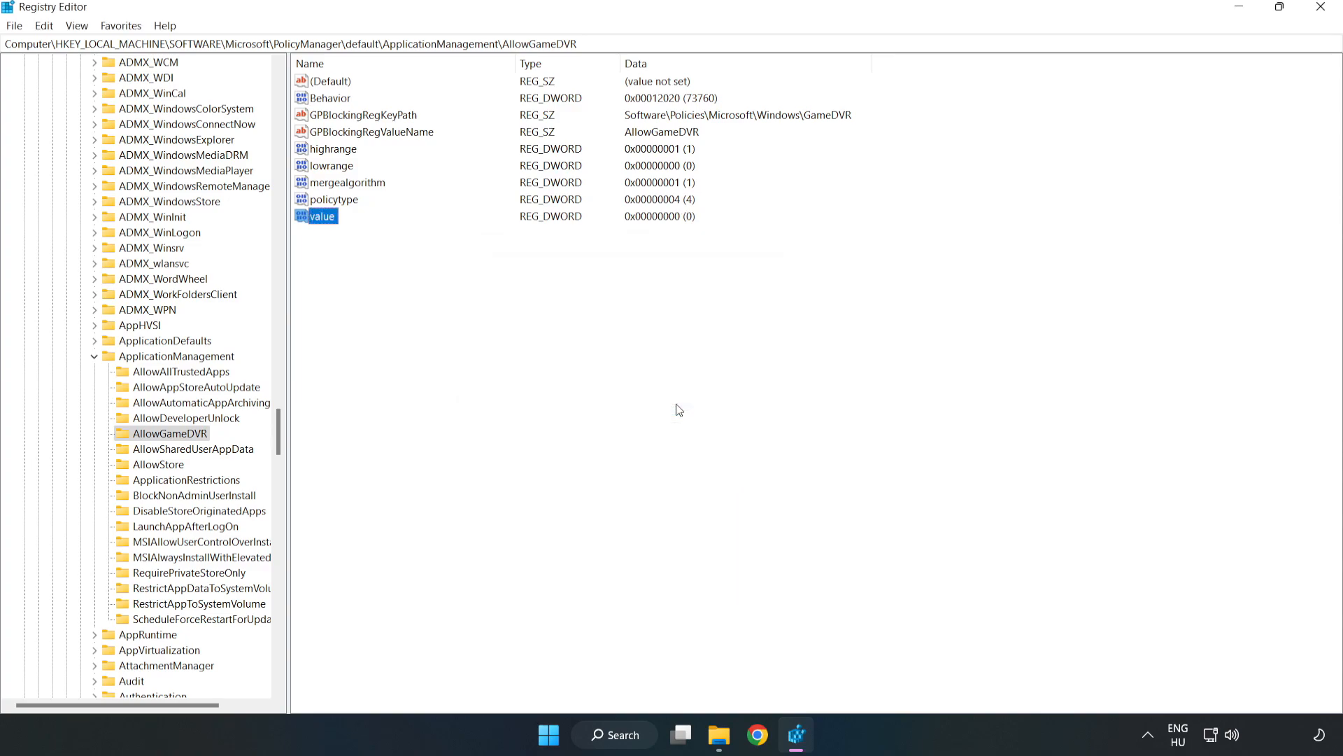
mouse_move(1322, 18)
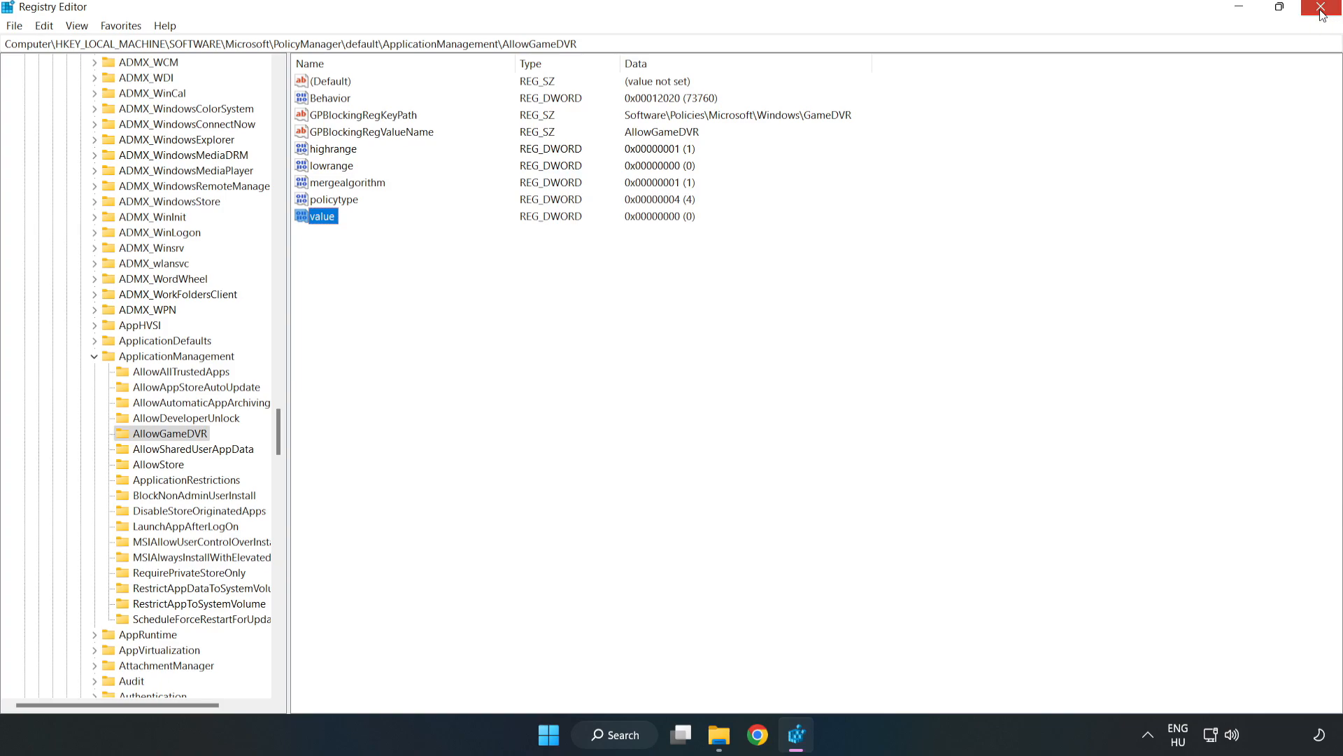
Switch to Chrome's DirectX page and download the DirectX End-User Runtime Web Installer.
left_click(1324, 10)
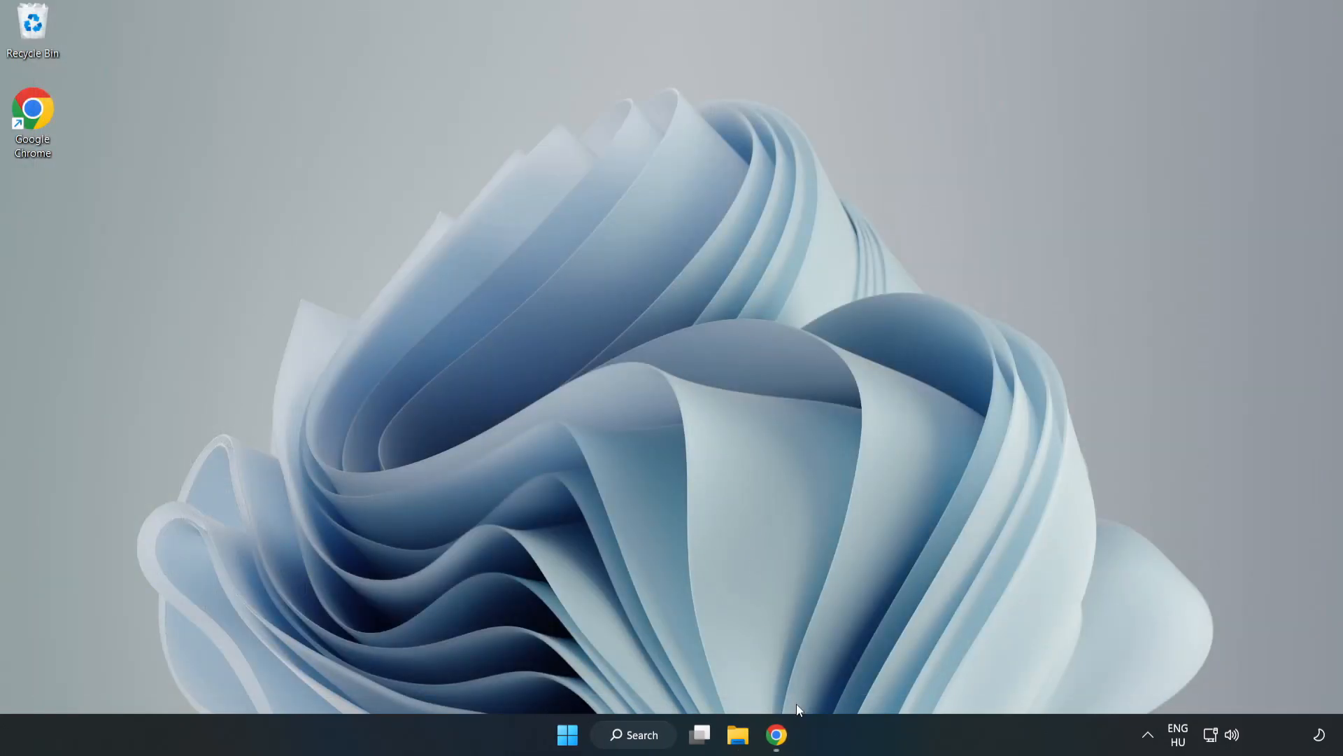
mouse_move(777, 734)
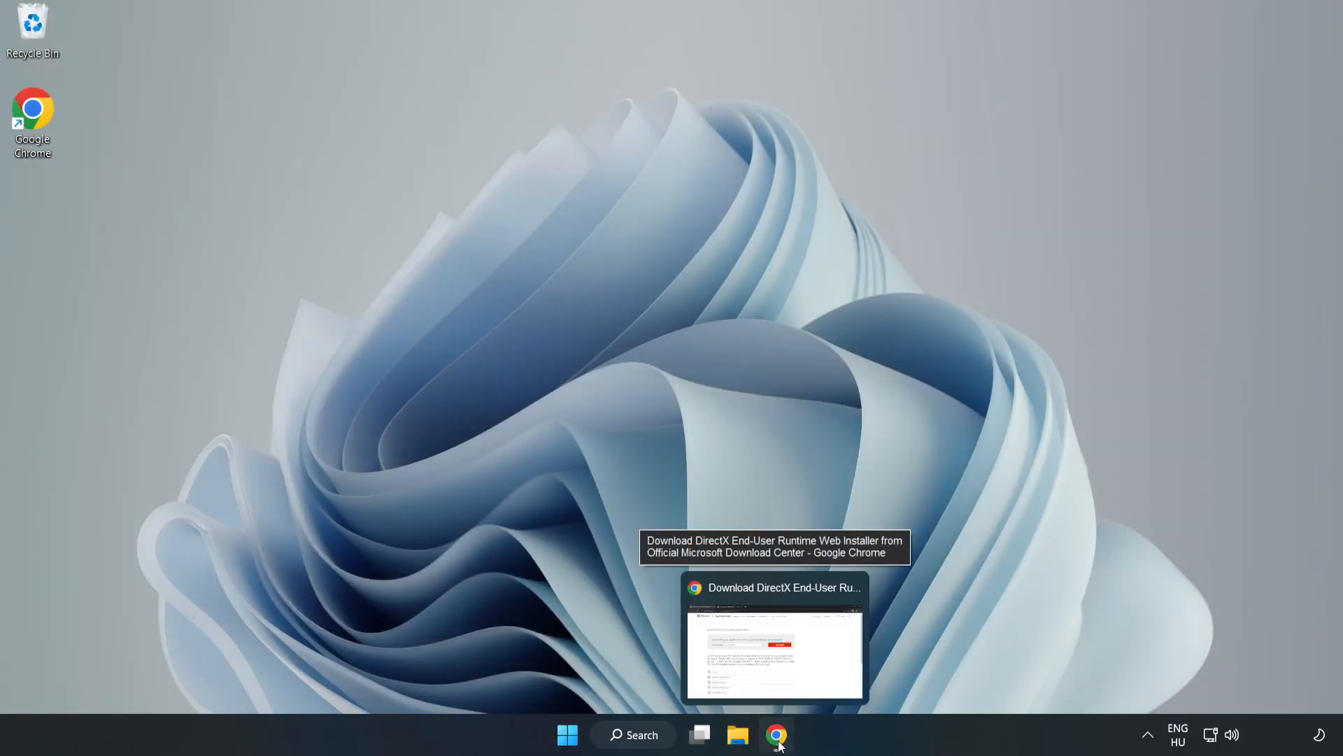
left_click(774, 638)
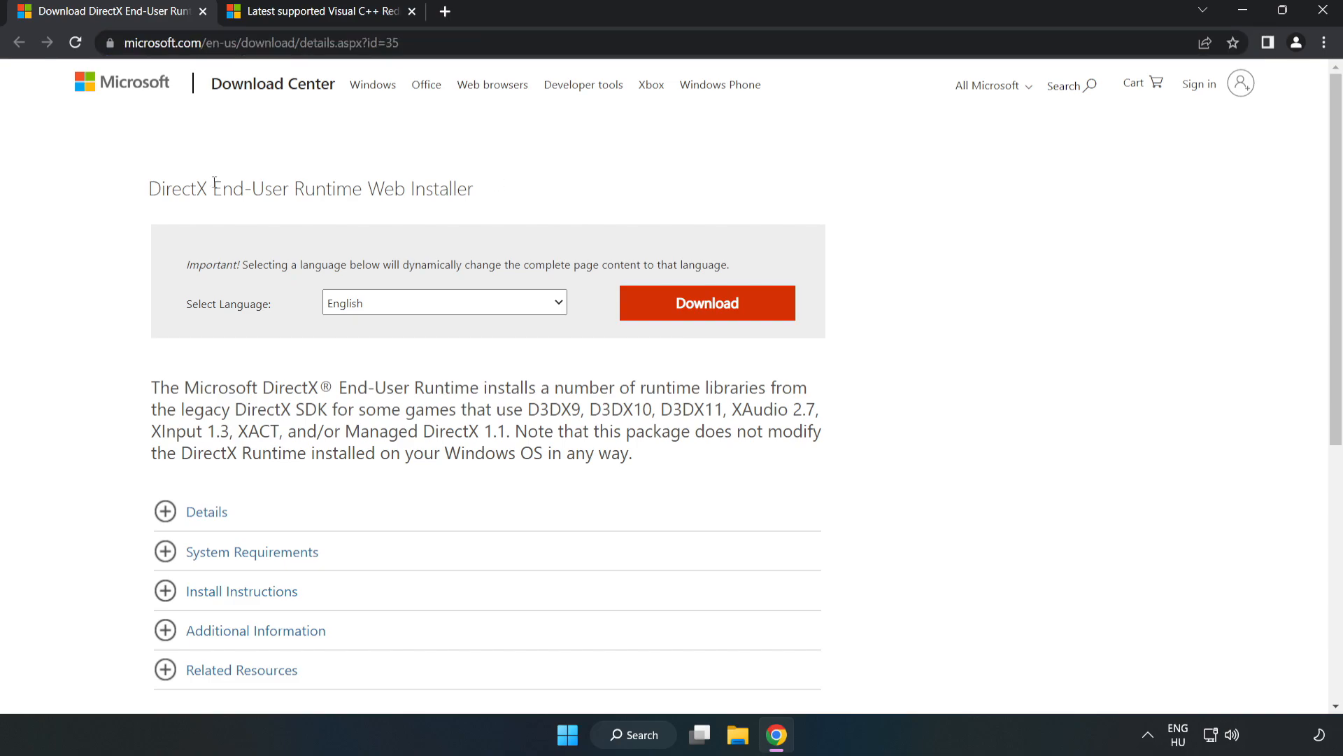
mouse_move(715, 319)
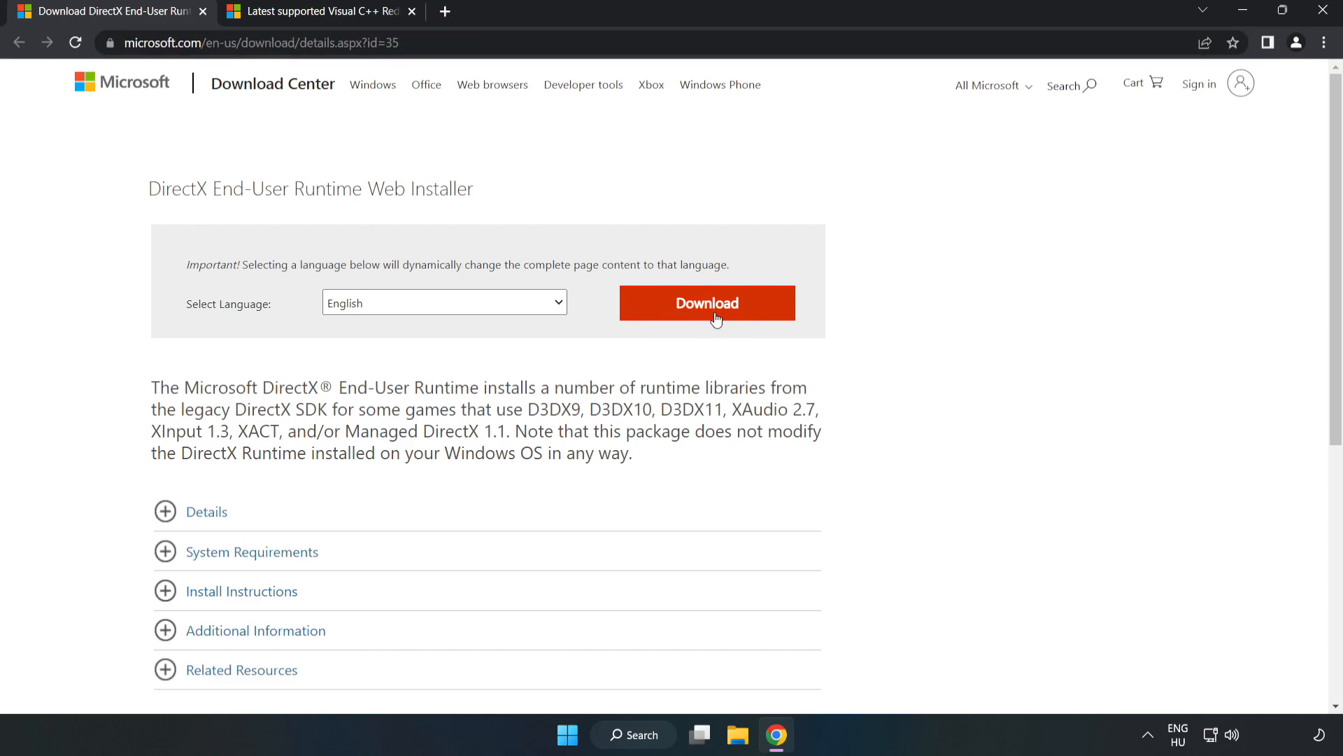
left_click(705, 302)
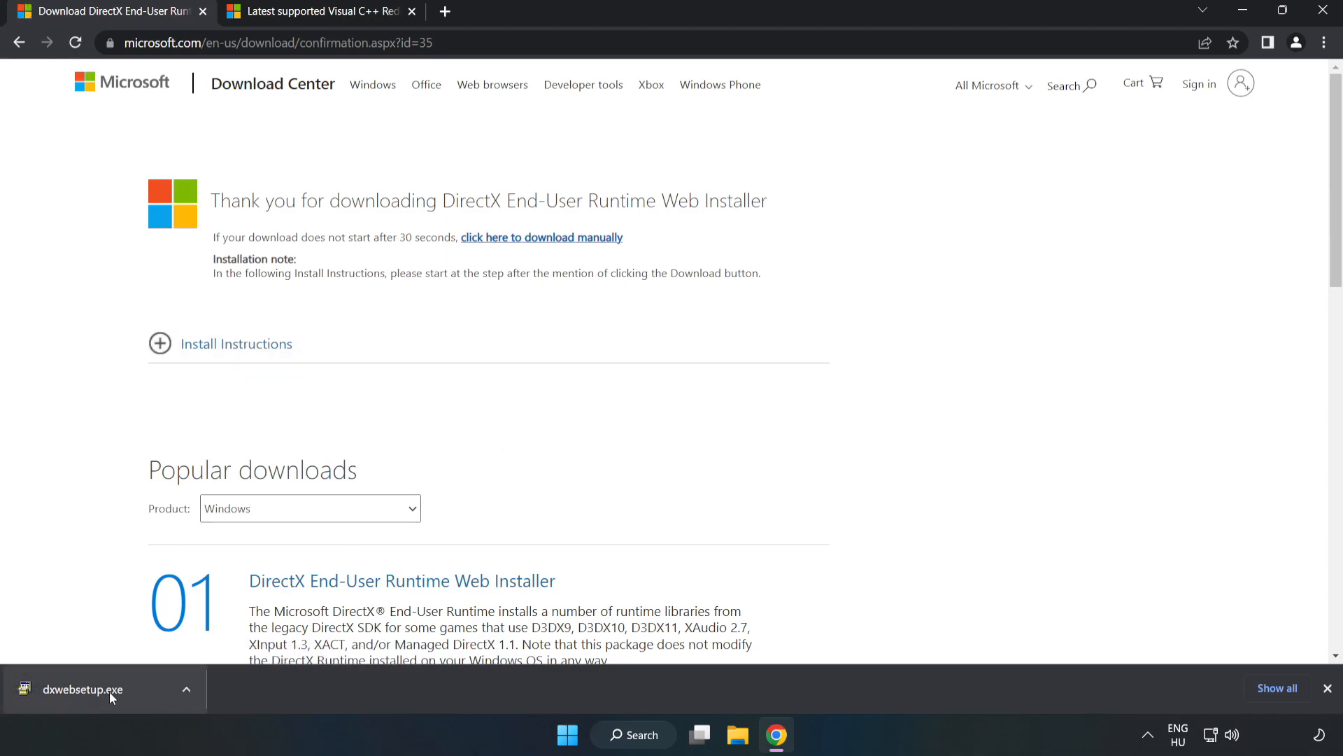
Run dxwebsetup.exe, accept the license, decline the Bing Bar, and finish DirectX setup.
left_click(81, 689)
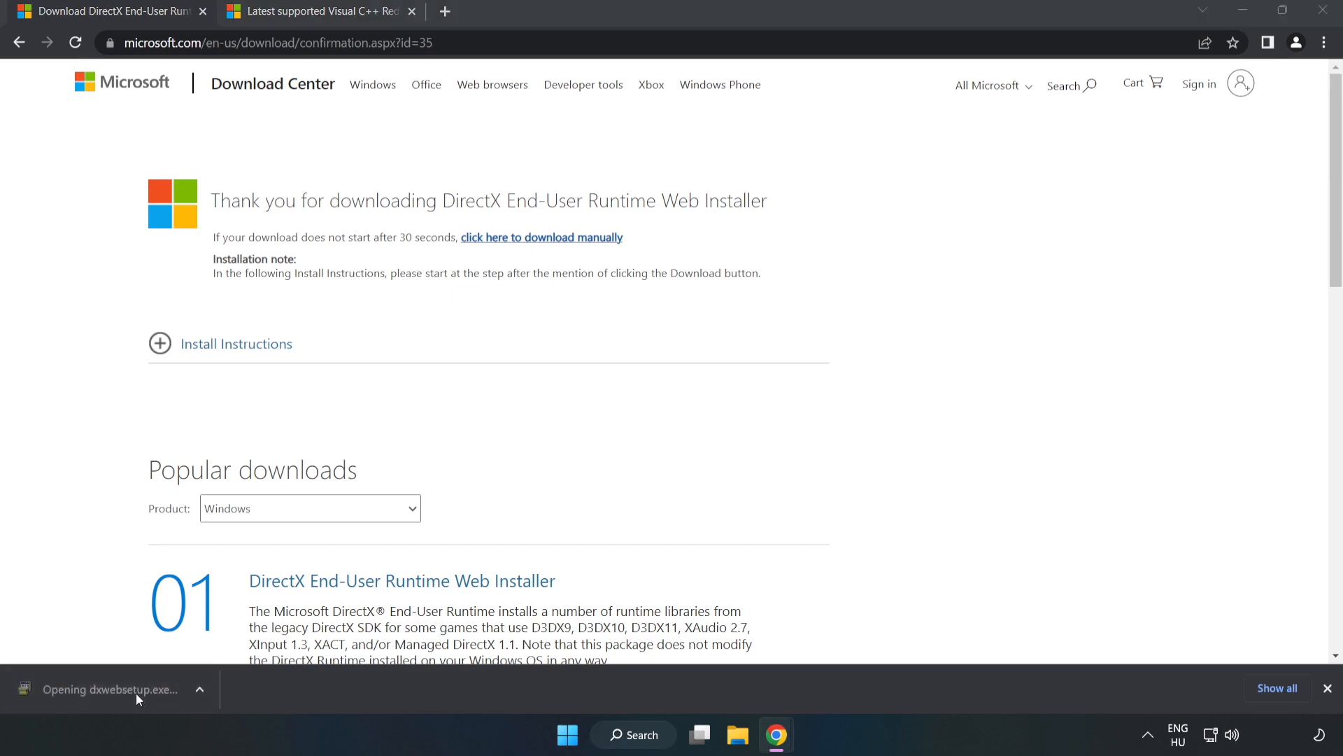
mouse_move(109, 689)
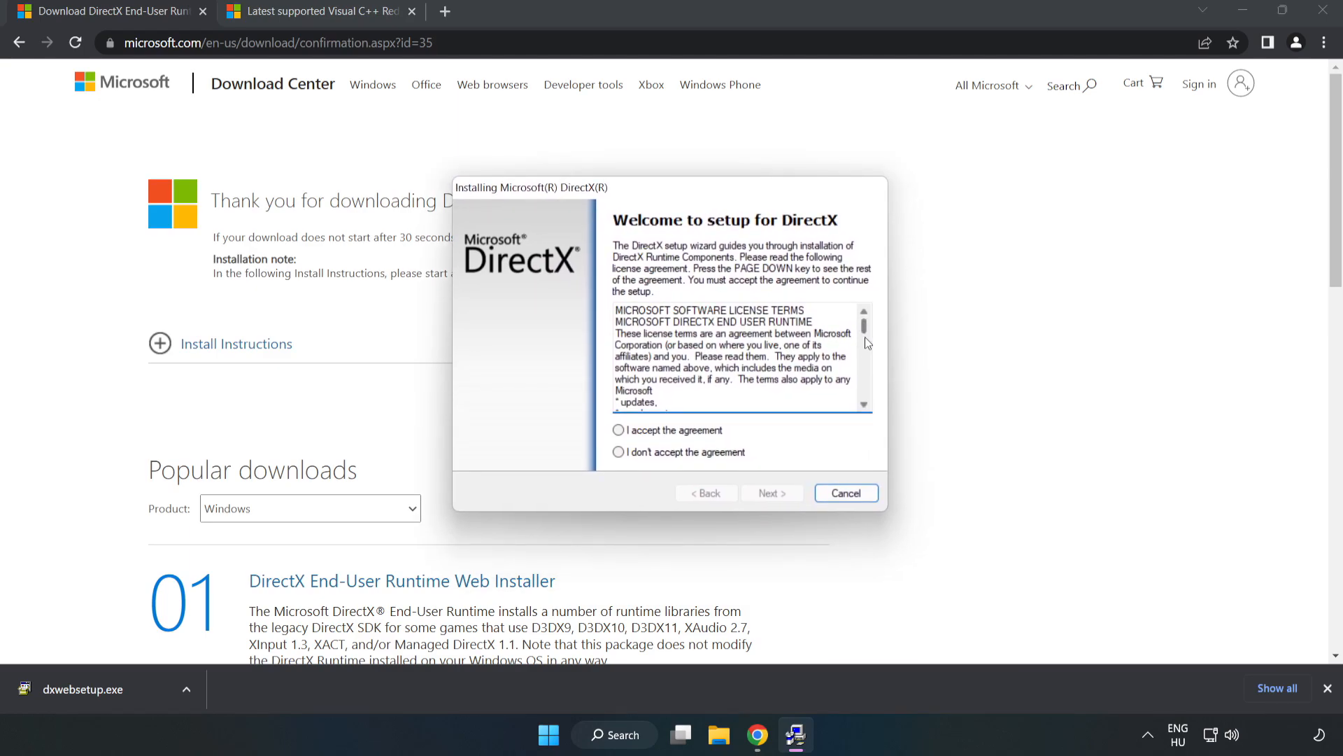
left_click(617, 430)
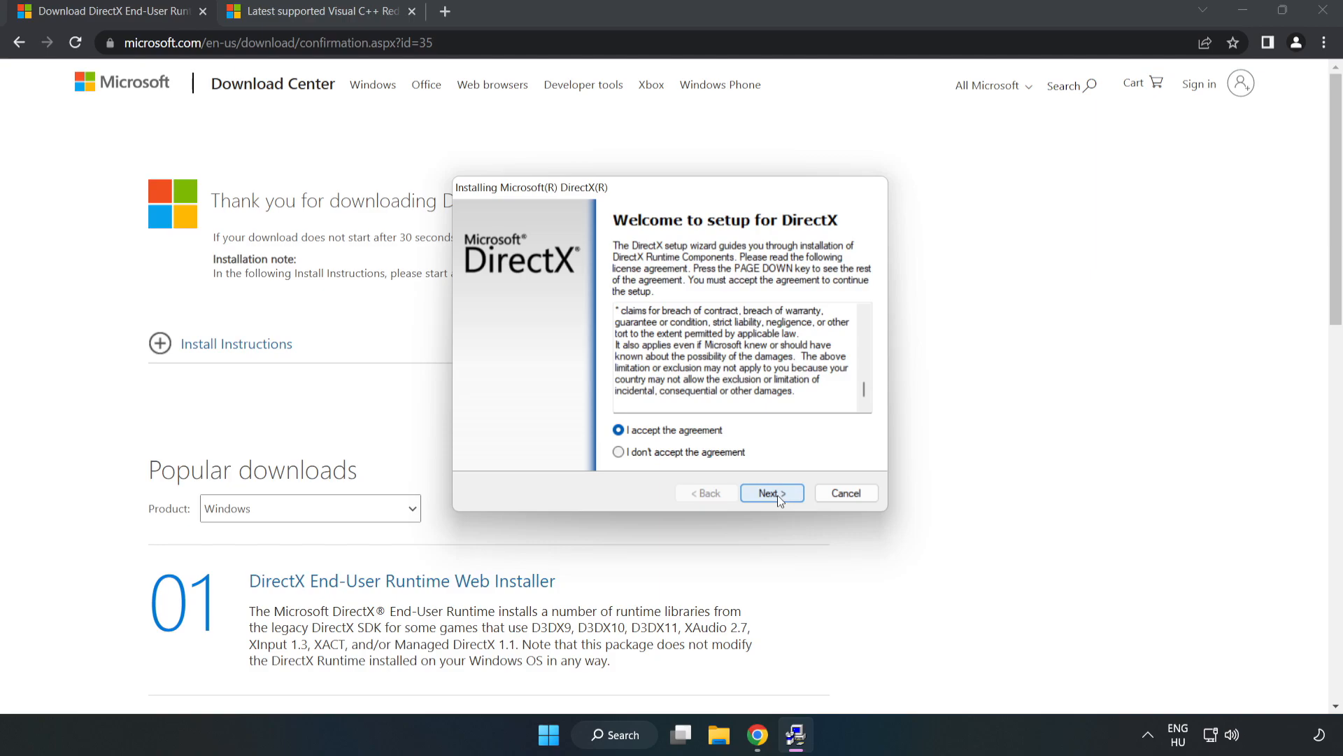
left_click(769, 493)
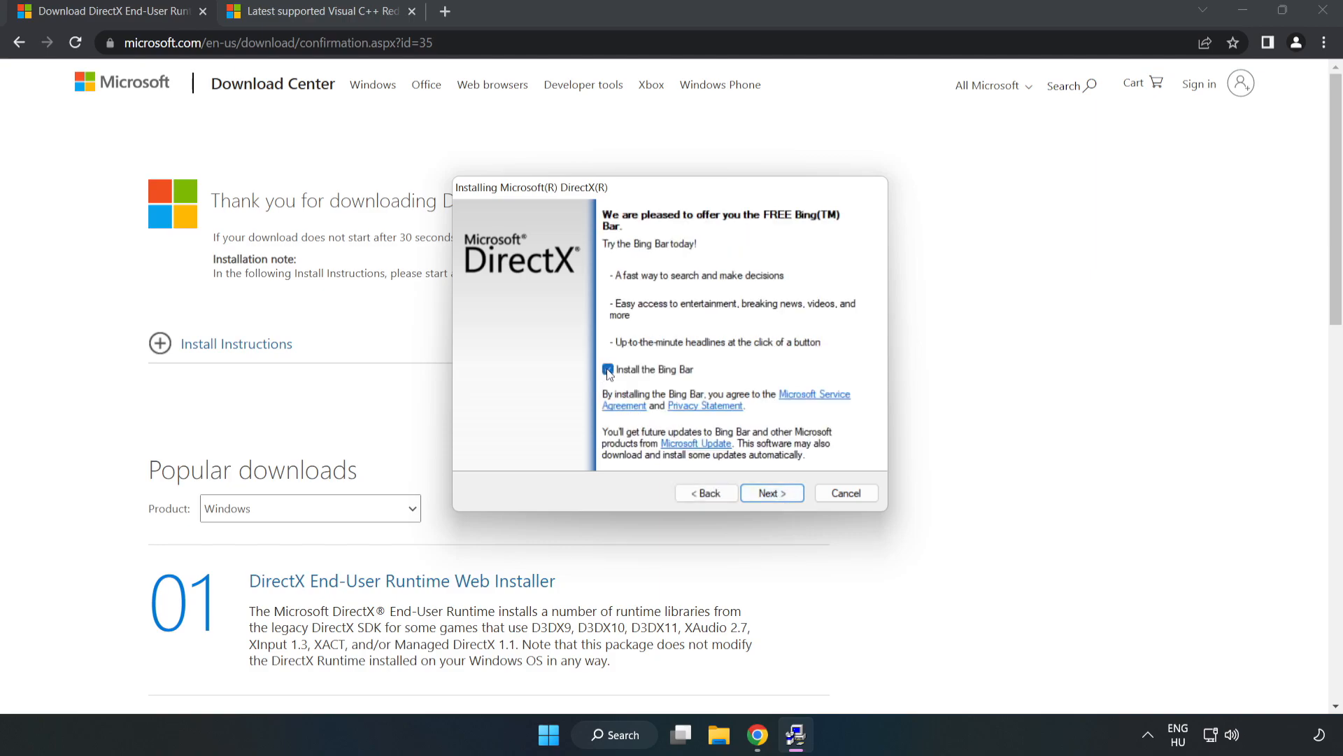
left_click(607, 368)
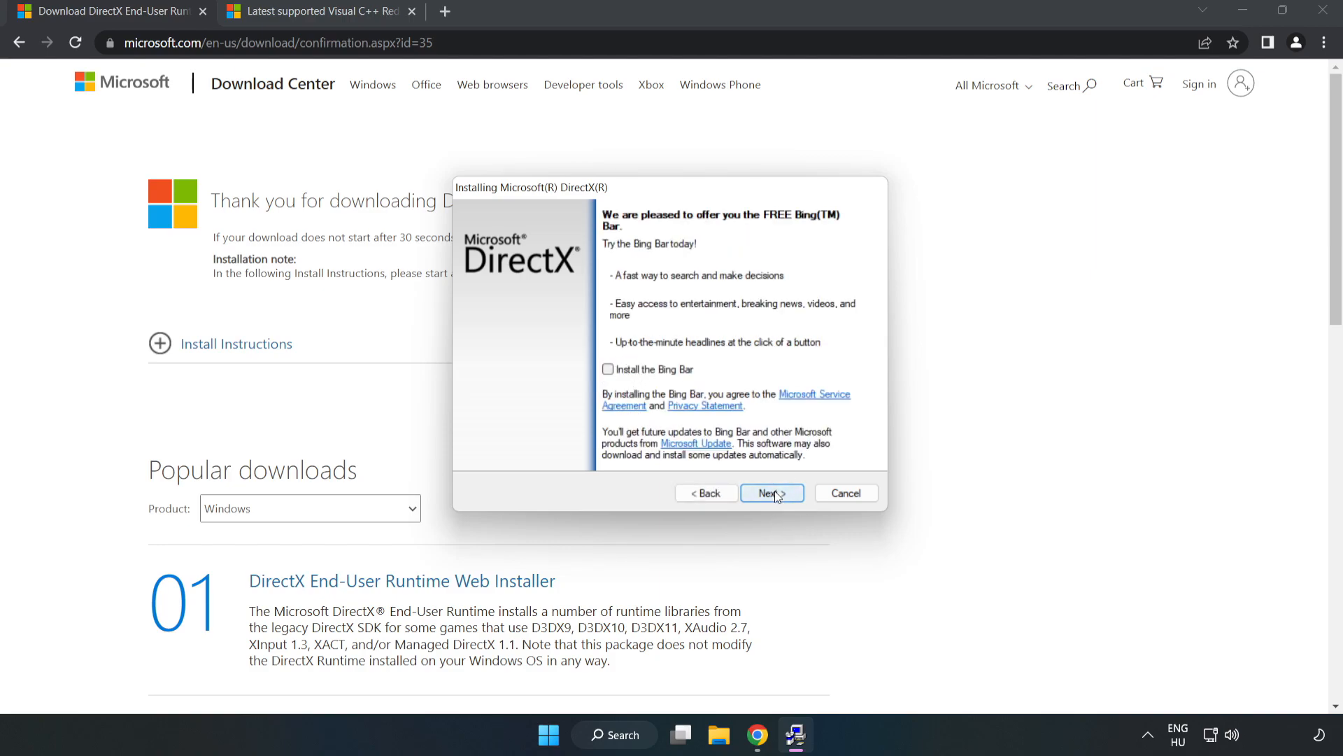
left_click(770, 493)
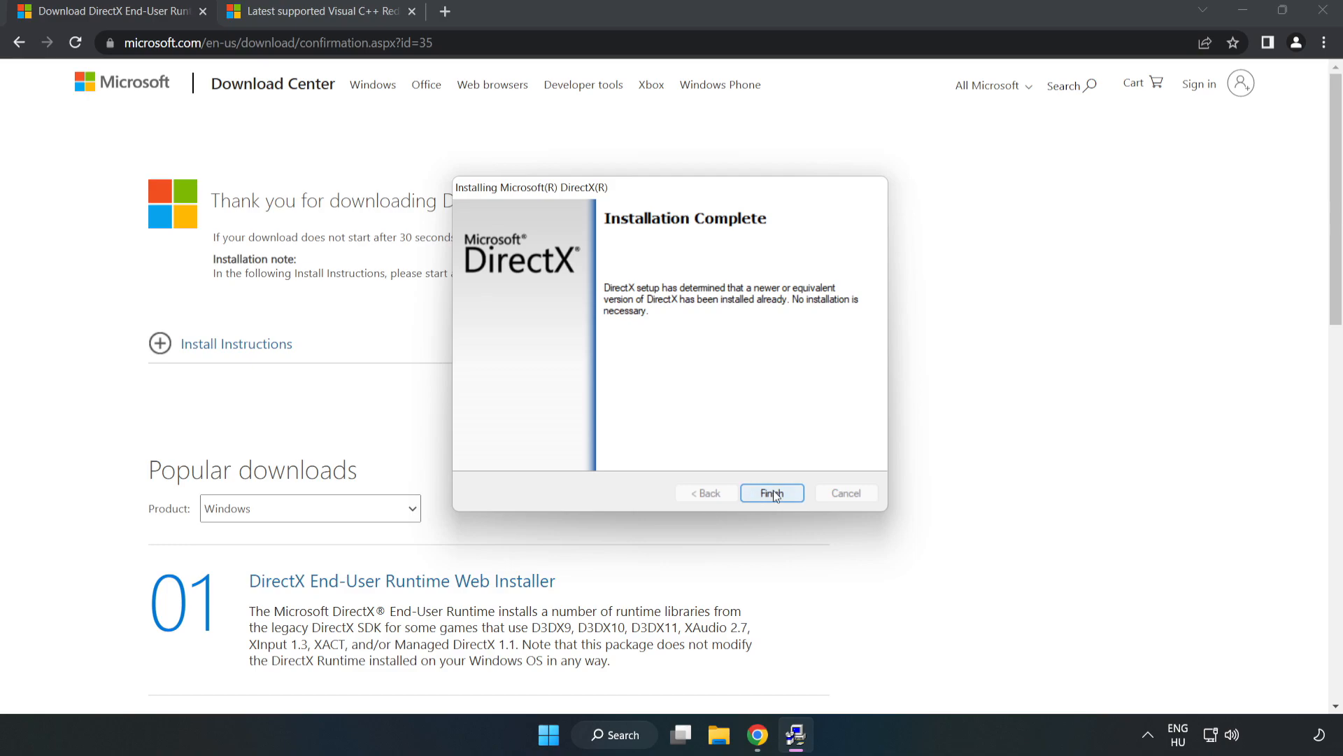
left_click(769, 492)
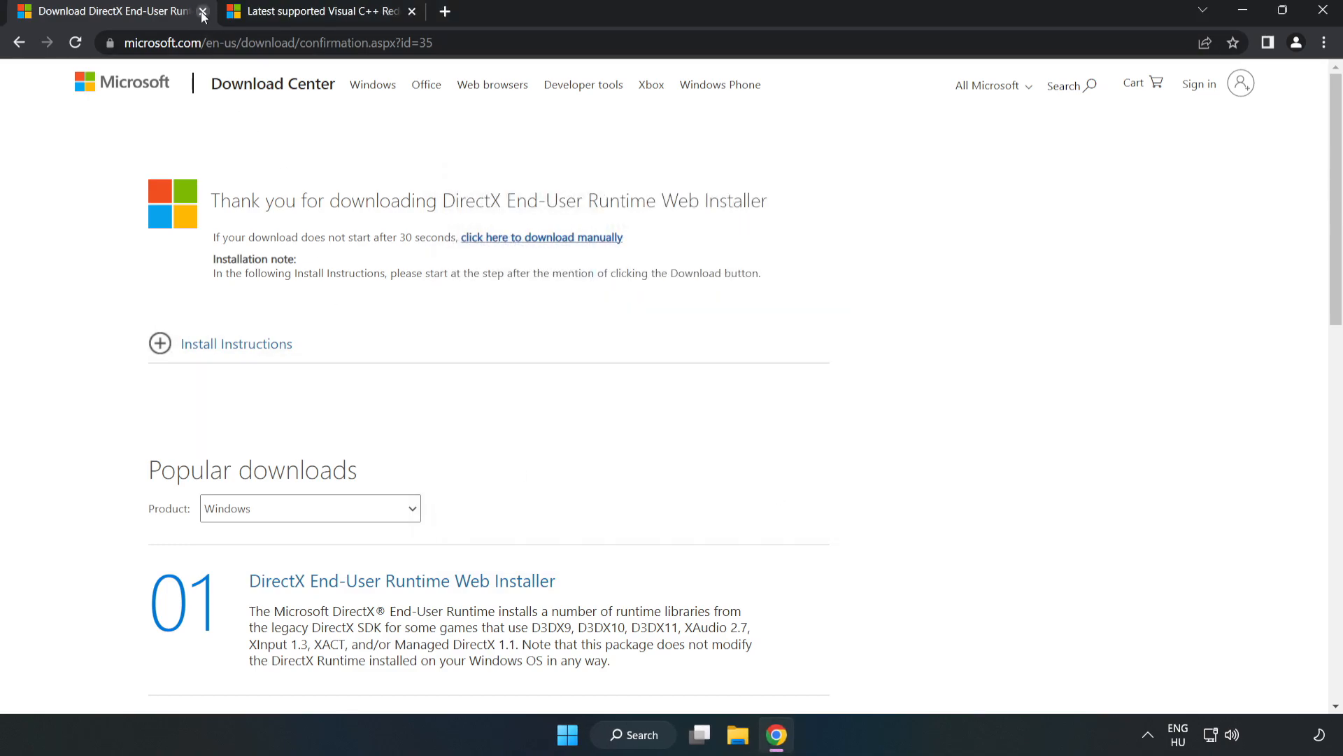
Close the DirectX tab and download the ARM64, x86 and x64 Visual C++ 2015-2022 redistributables.
left_click(203, 12)
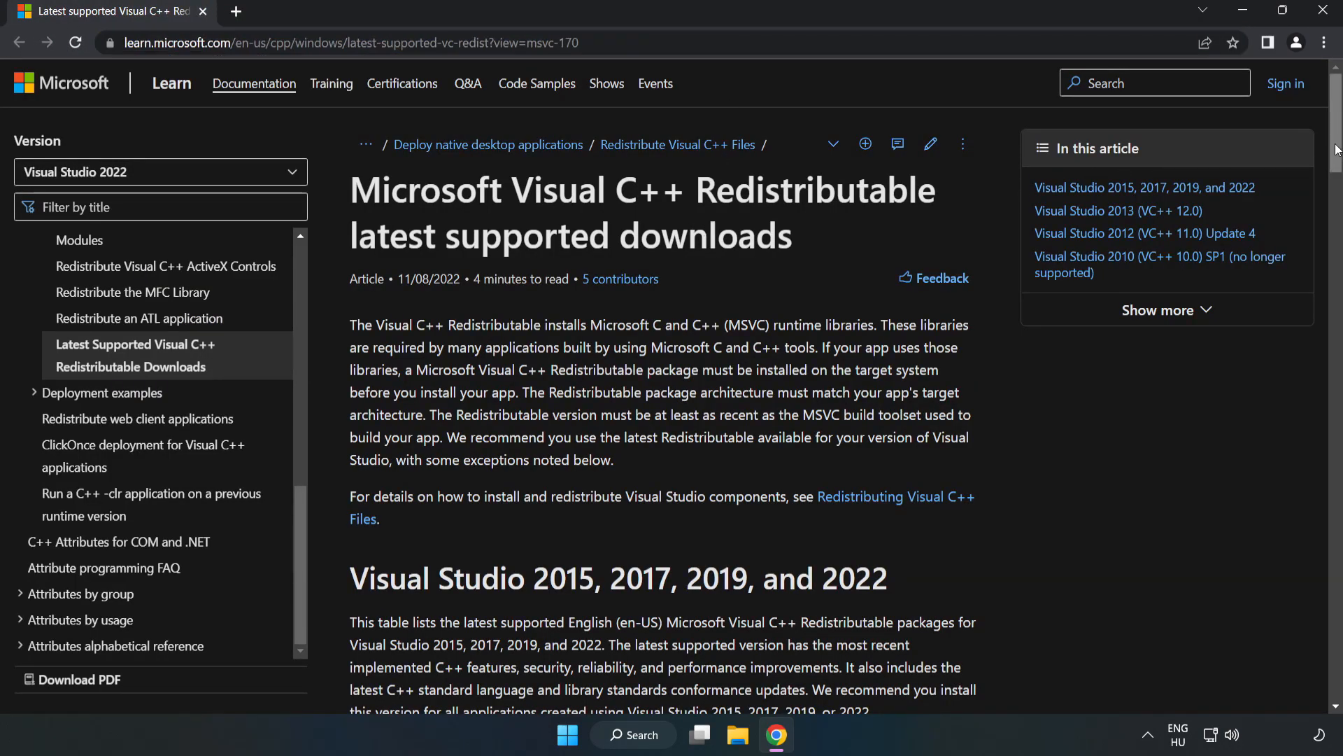
scroll("down", 3)
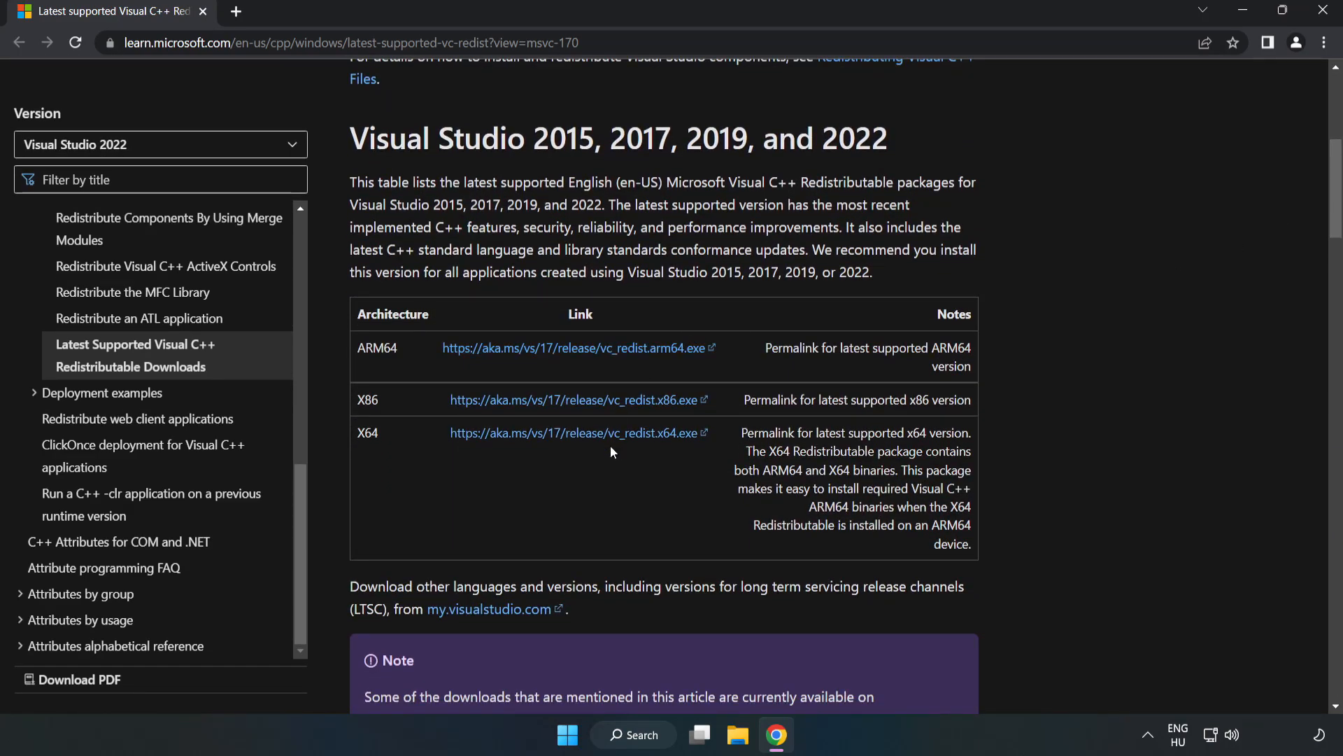
left_click(577, 399)
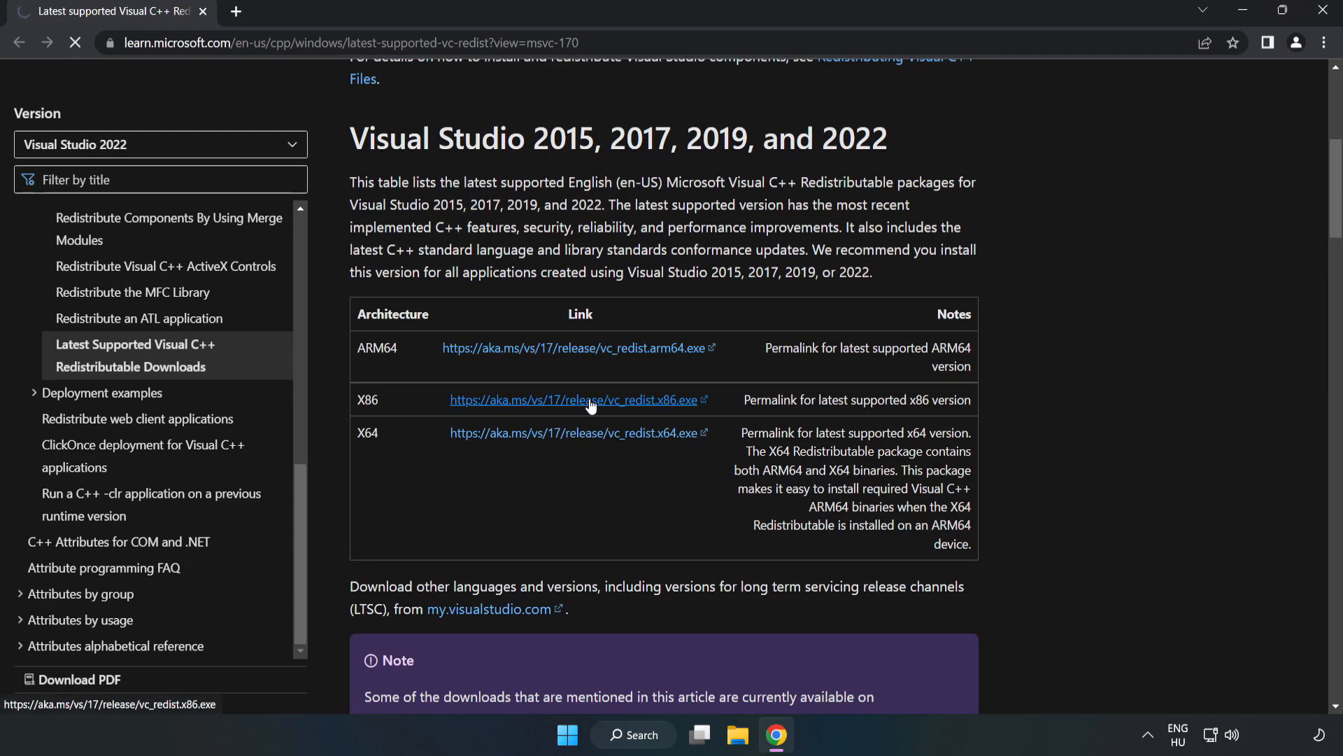
left_click(576, 399)
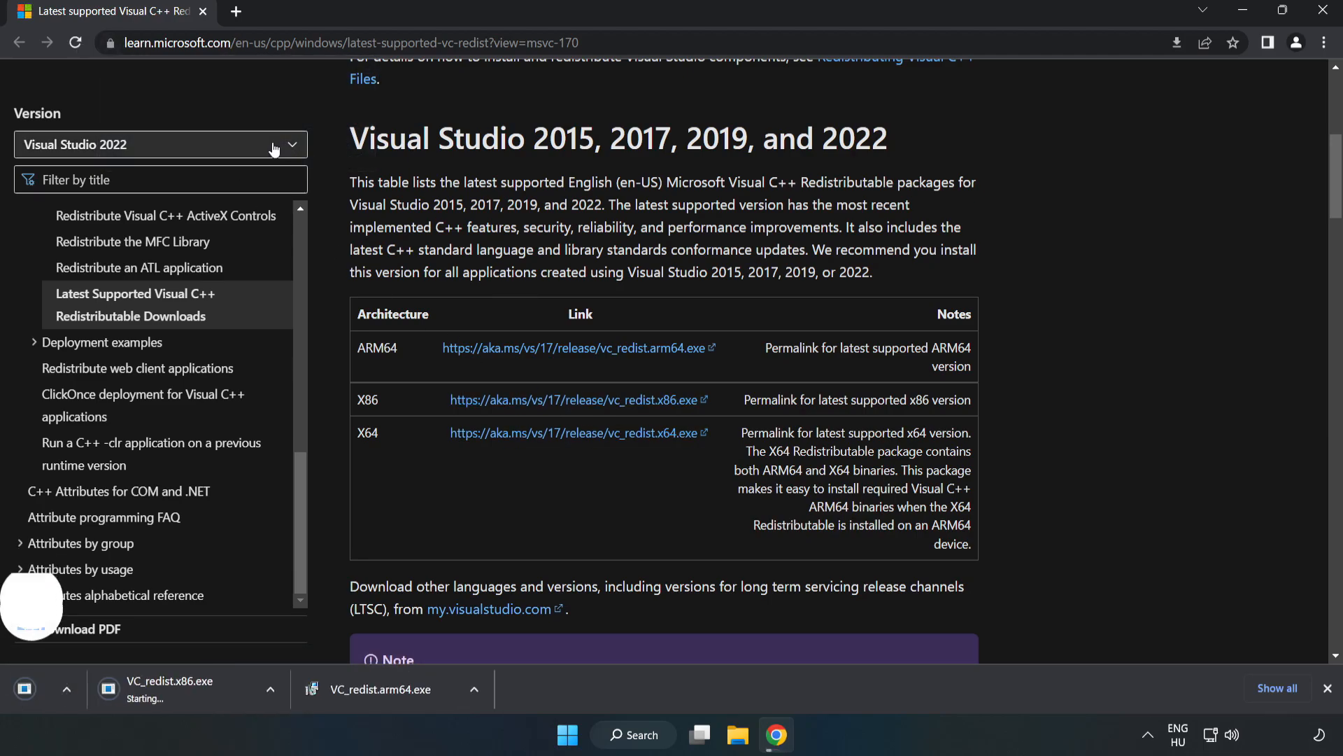
left_click(577, 433)
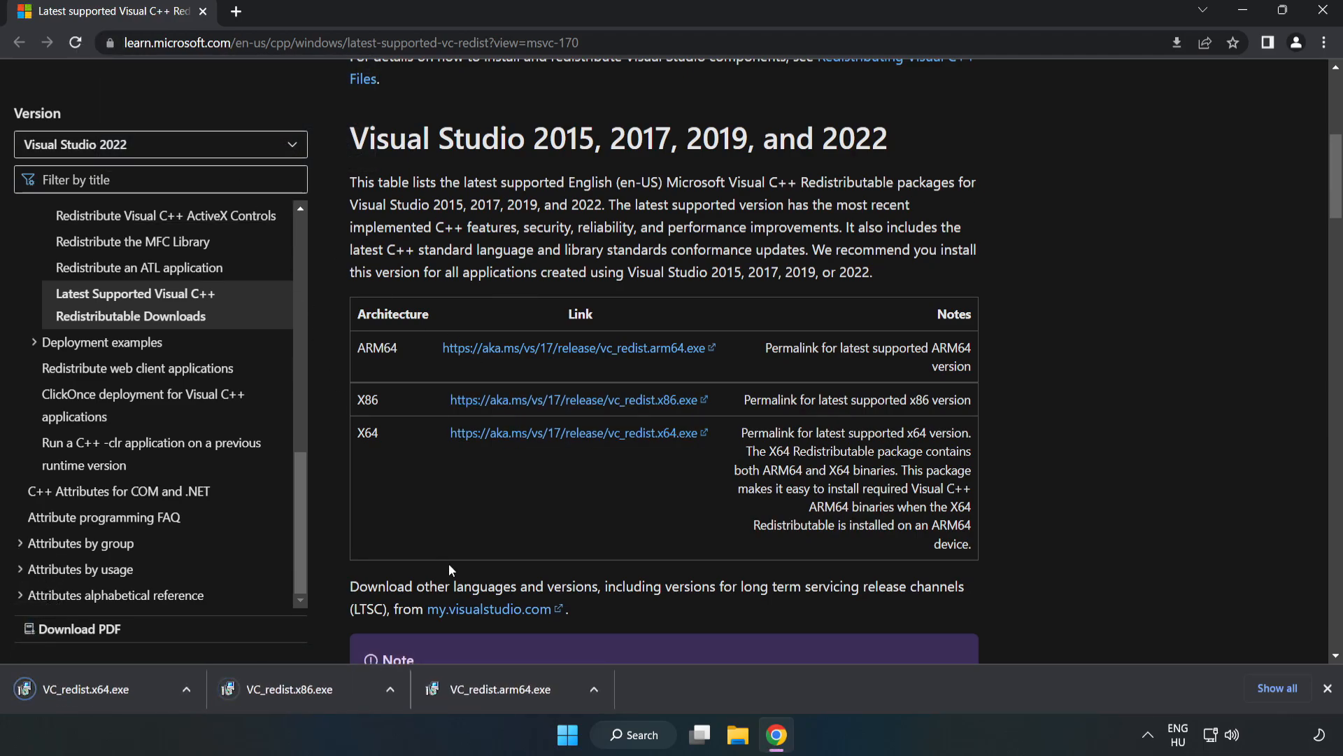
Run VC_redist.arm64.exe, which fails as unsupported on this processor, and close it.
left_click(505, 688)
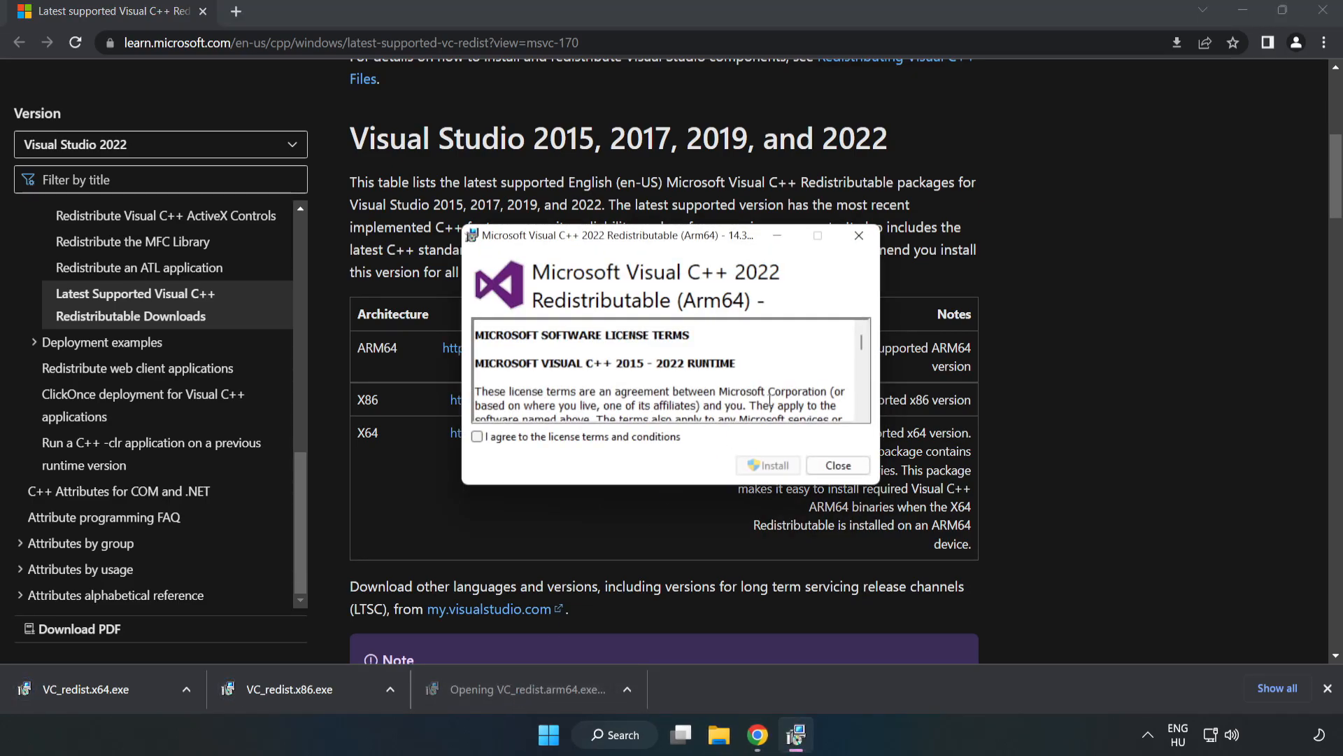
scroll("down", 3)
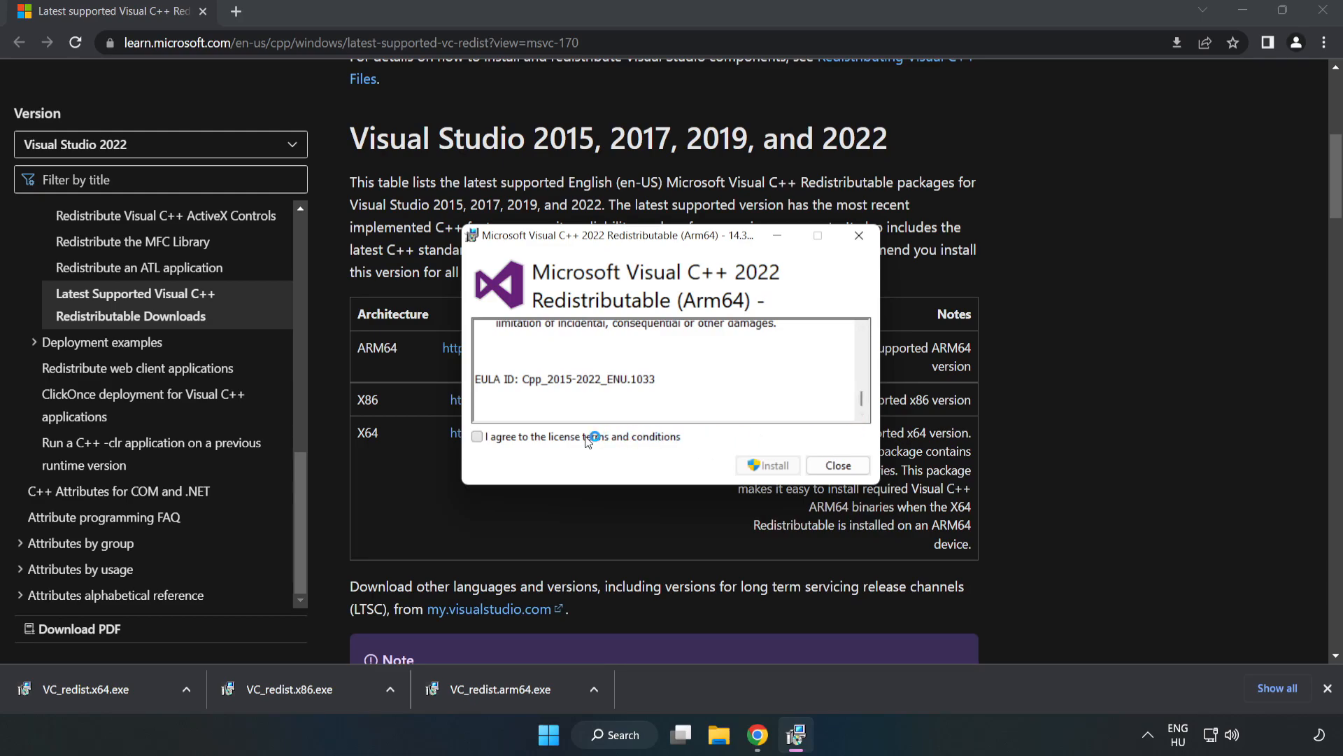
left_click(477, 436)
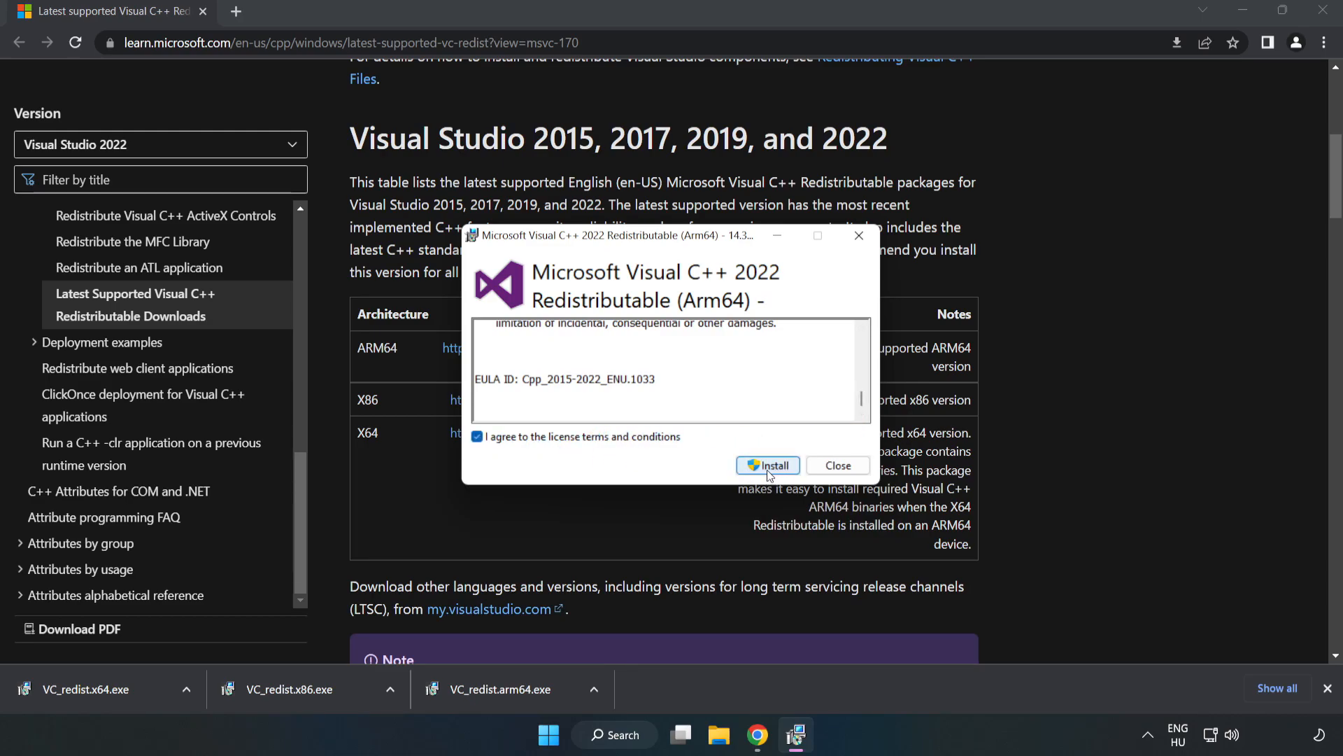
left_click(766, 465)
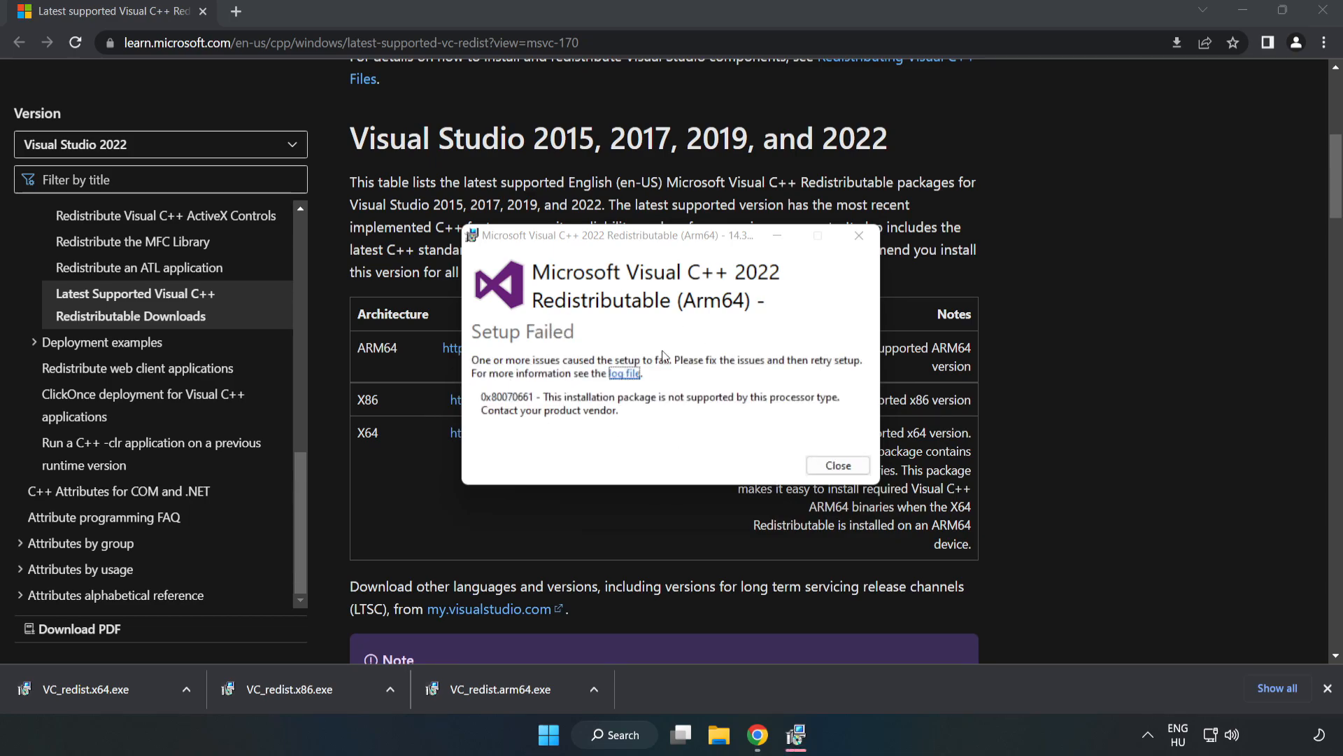
mouse_move(837, 465)
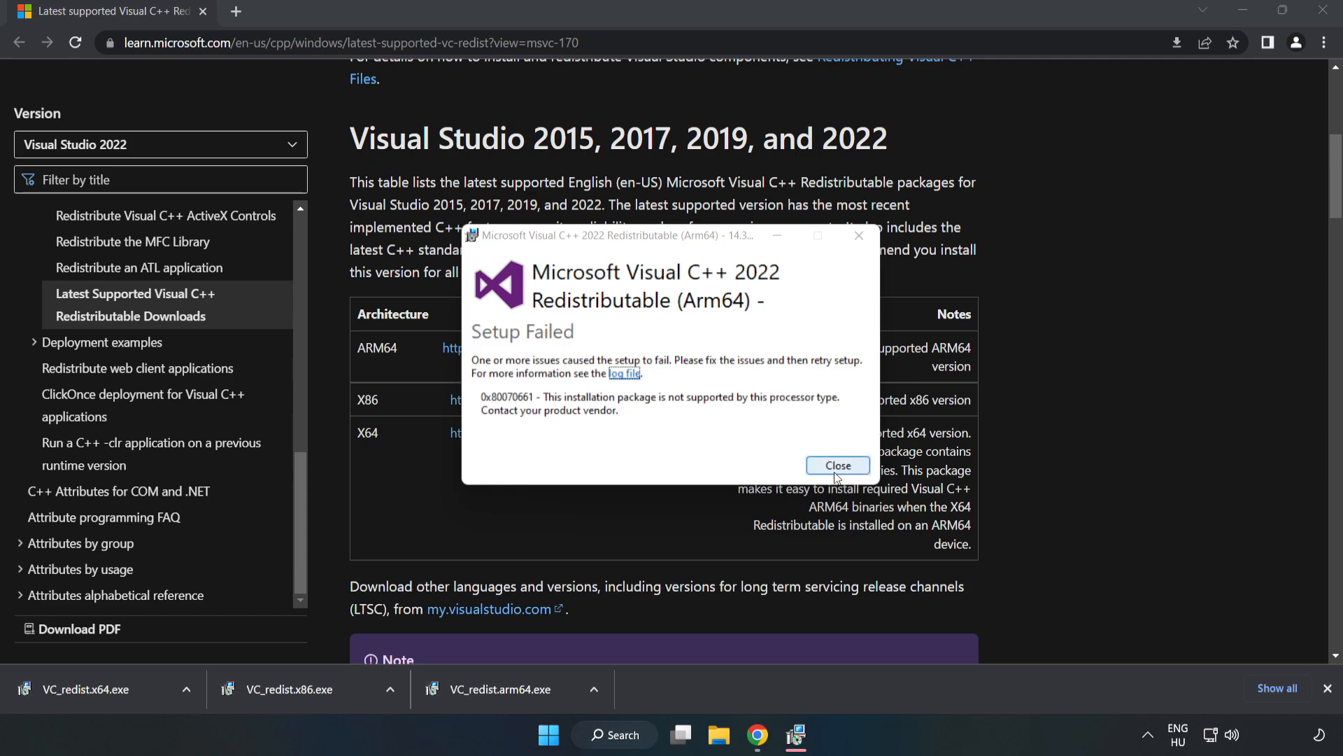
left_click(837, 465)
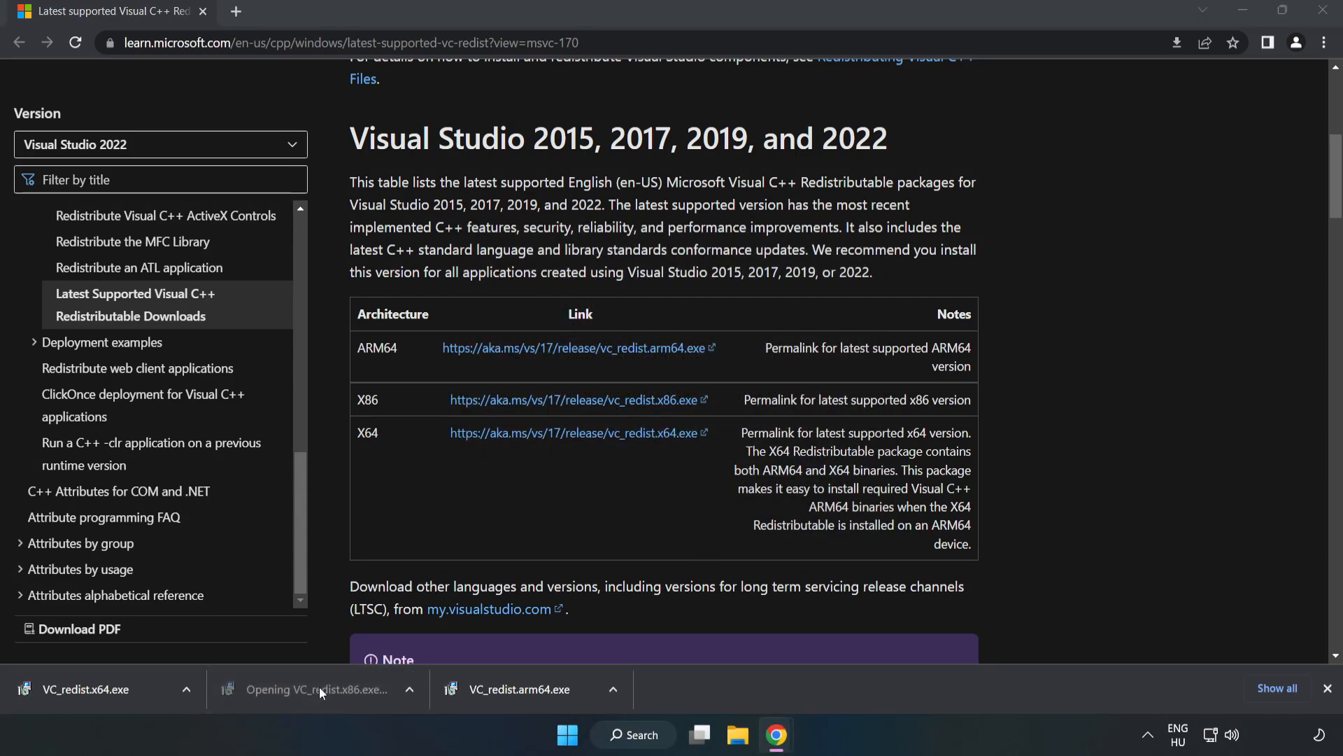
Install VC_redist.x86.exe and VC_redist.x64.exe, closing without restarting yet.
left_click(311, 689)
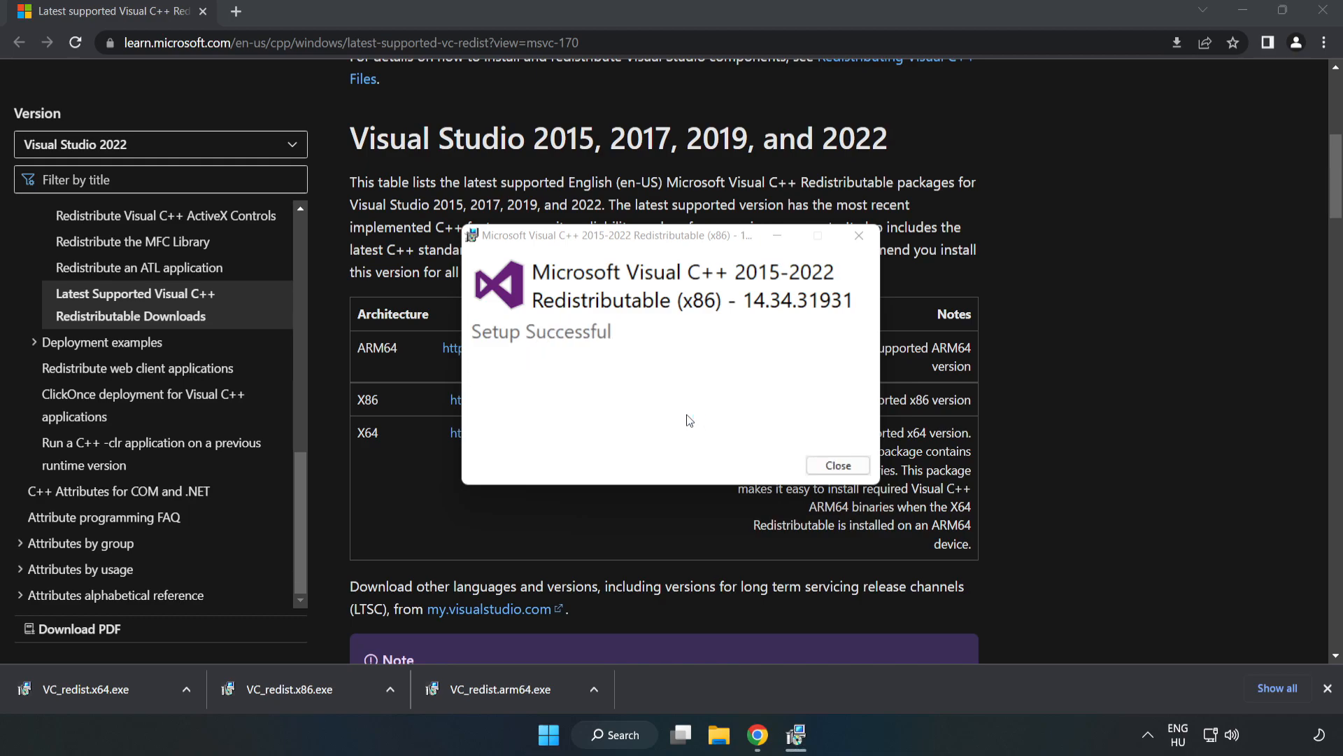
left_click(837, 465)
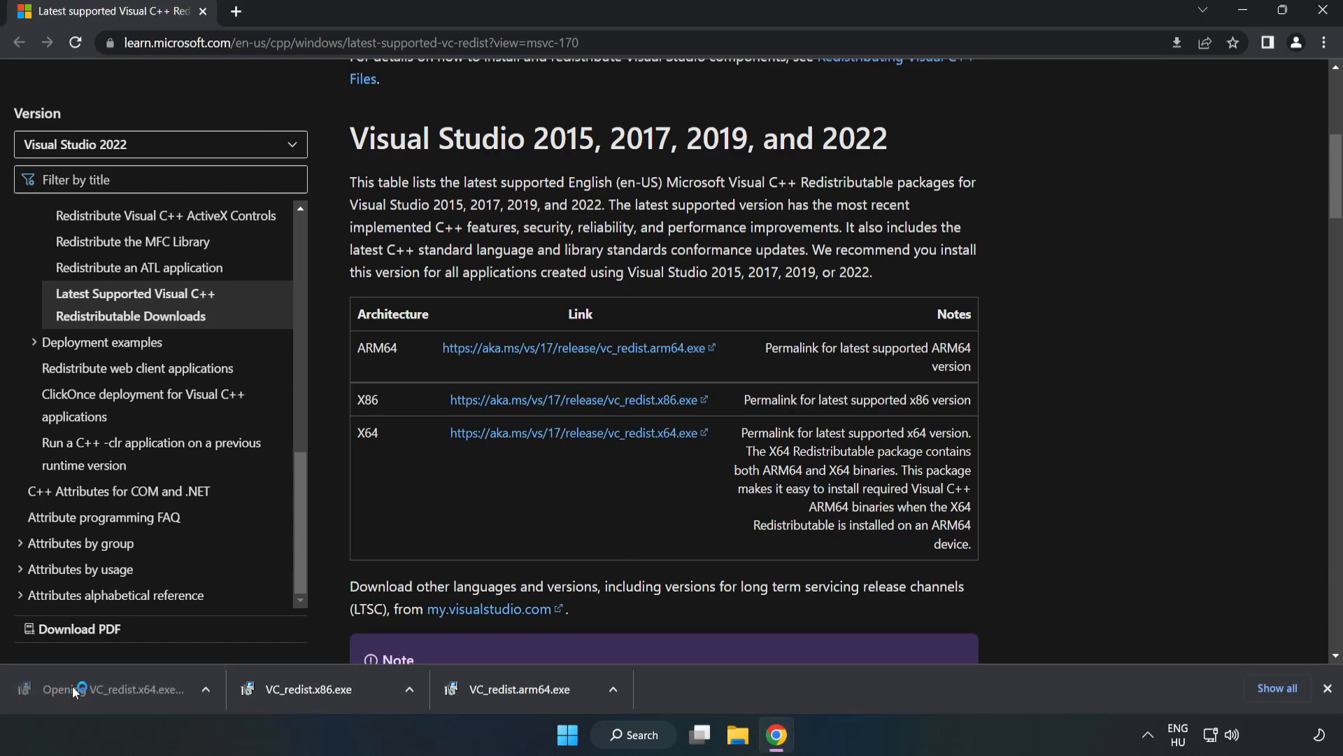
left_click(120, 689)
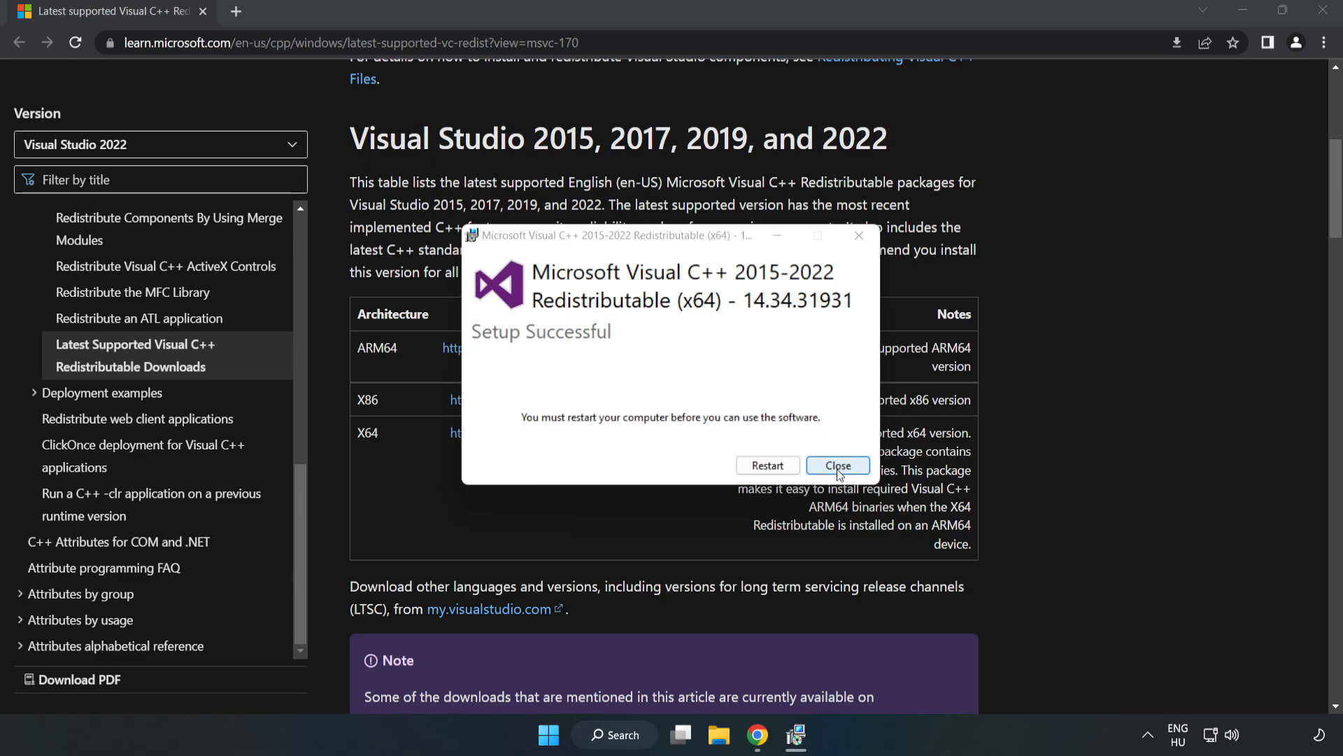
left_click(837, 464)
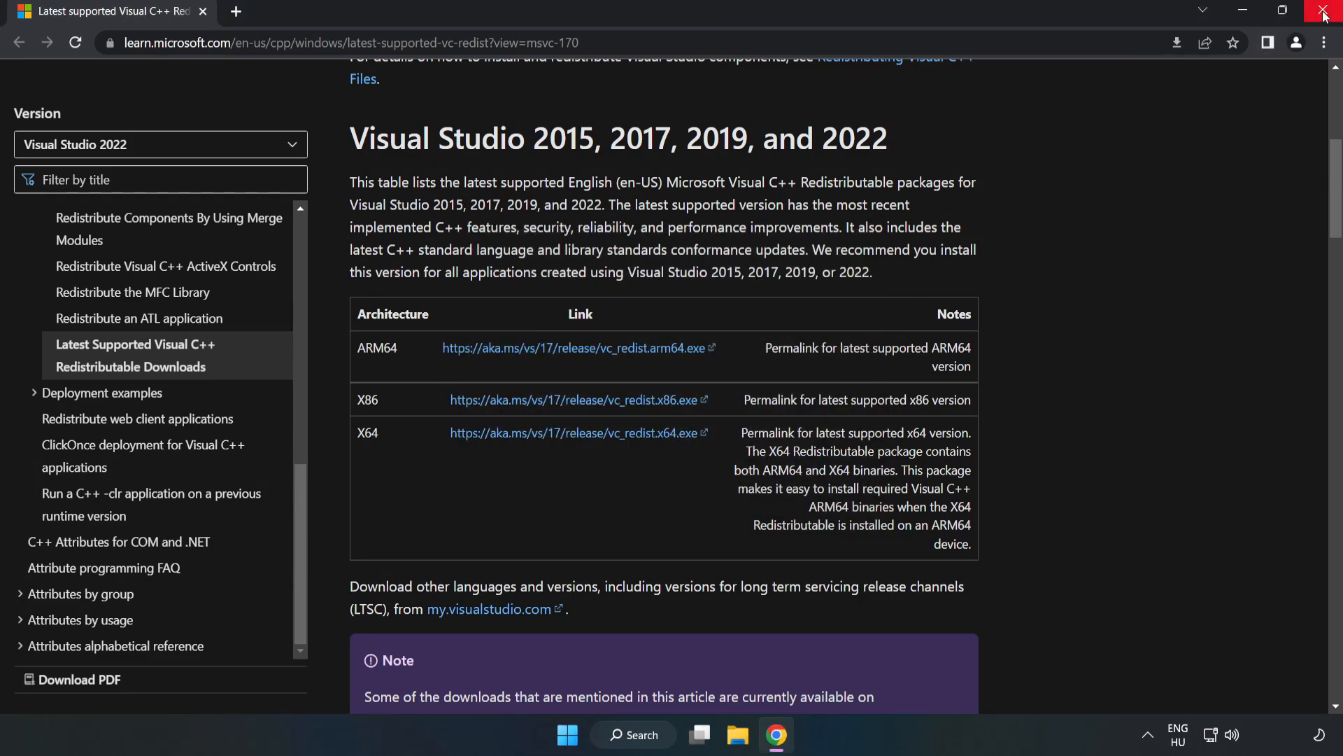
Close Chrome and bring up the Start menu's power options with Restart available.
left_click(1324, 13)
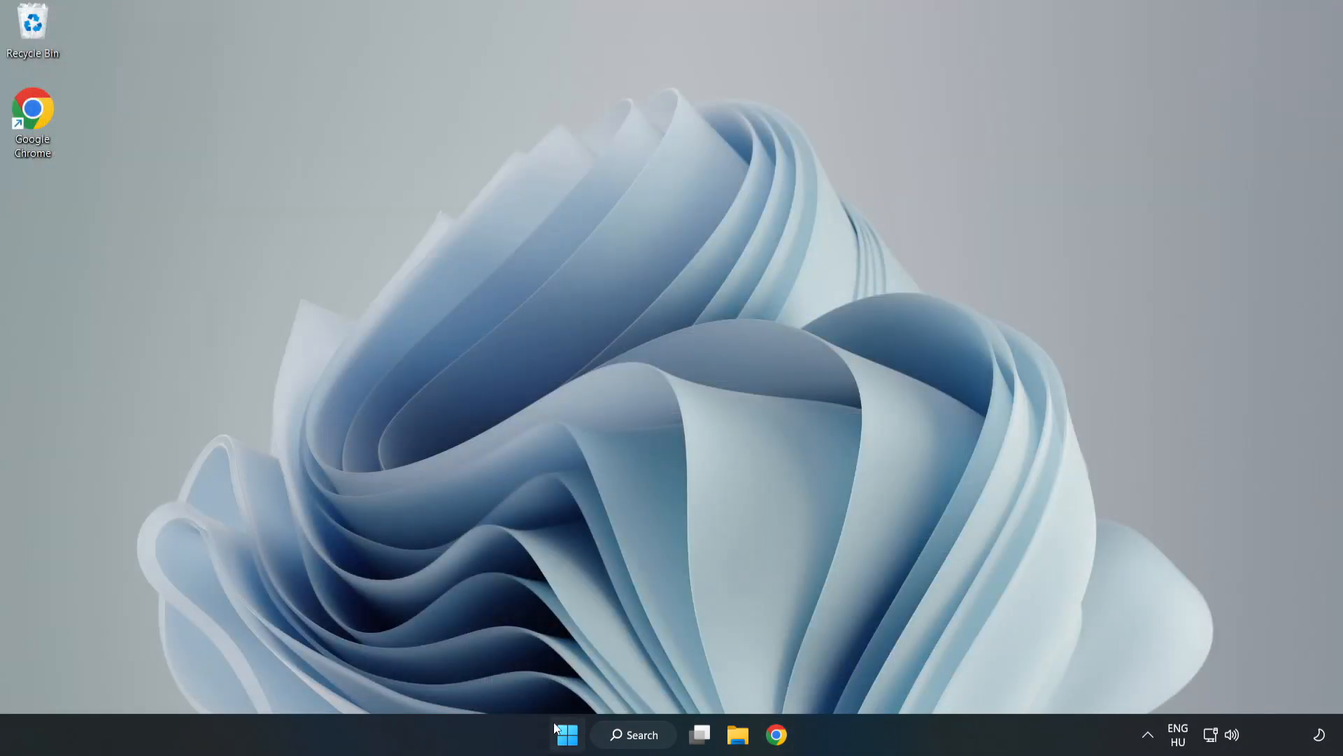
left_click(567, 735)
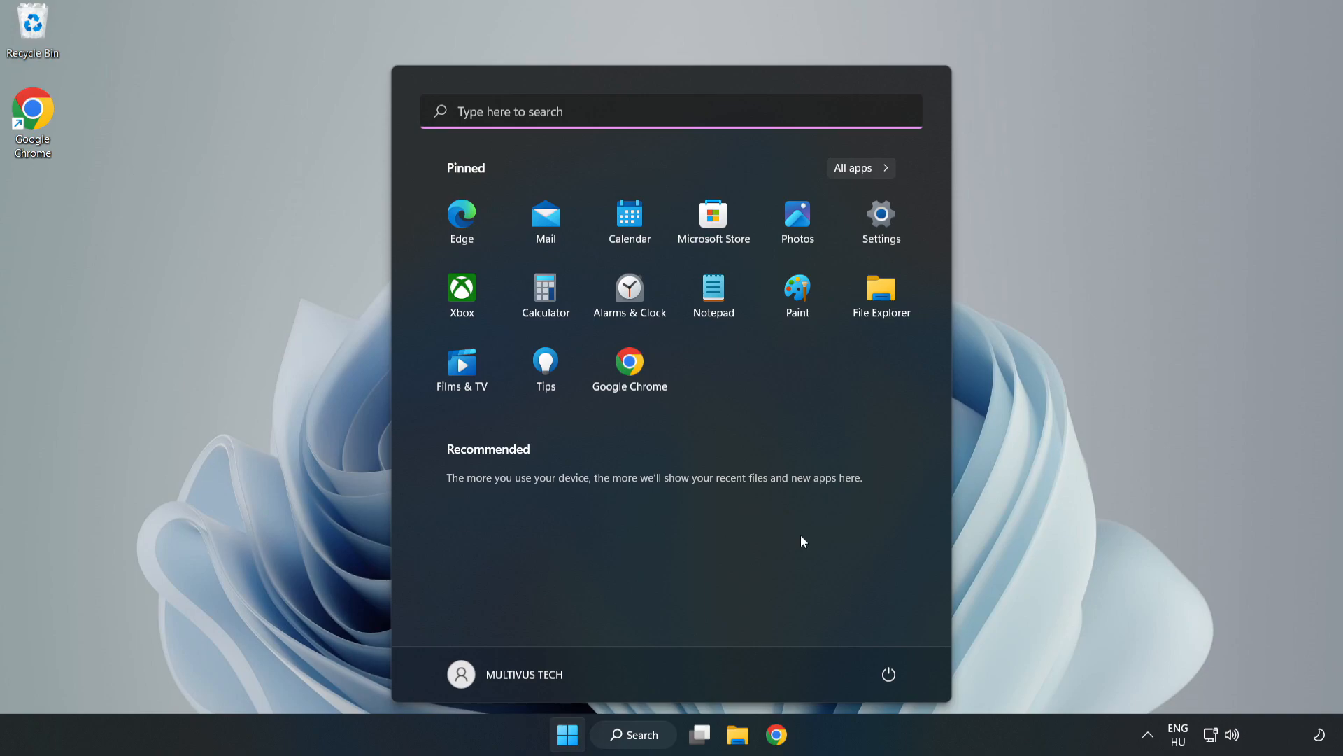
left_click(889, 674)
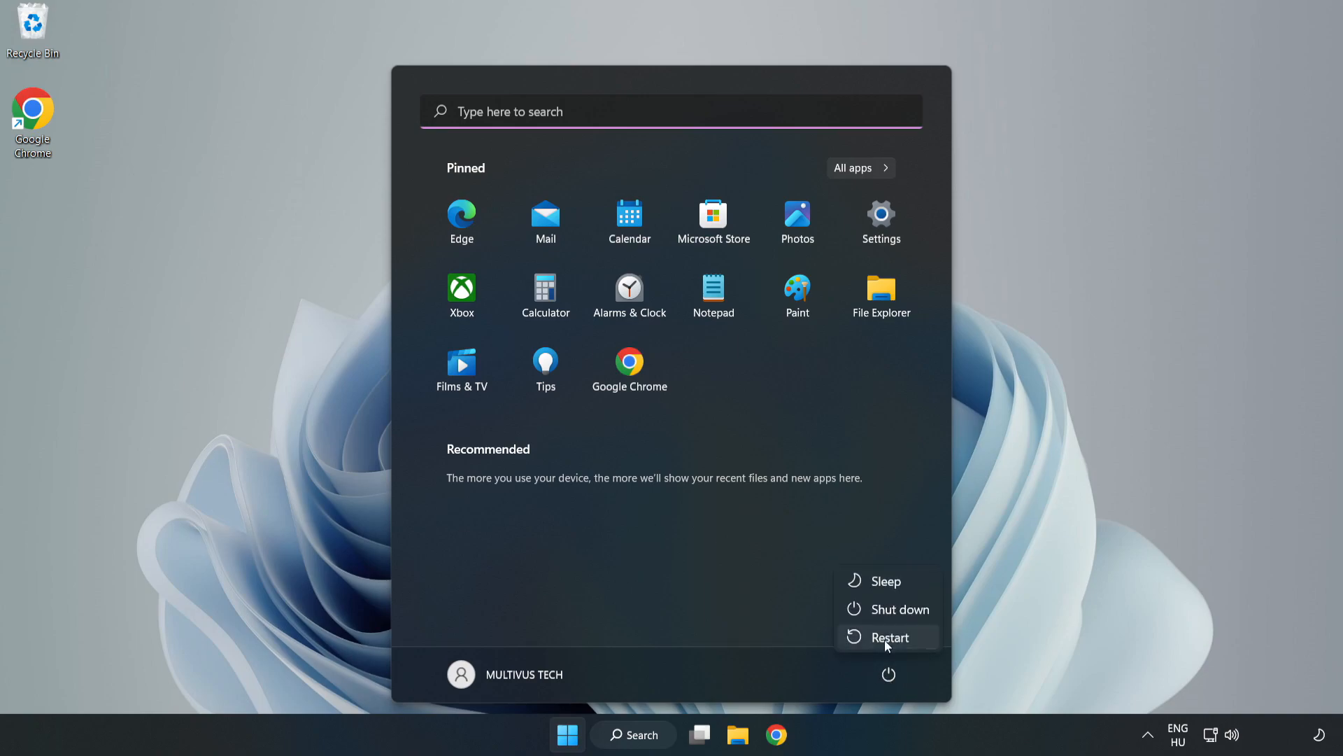
mouse_move(890, 638)
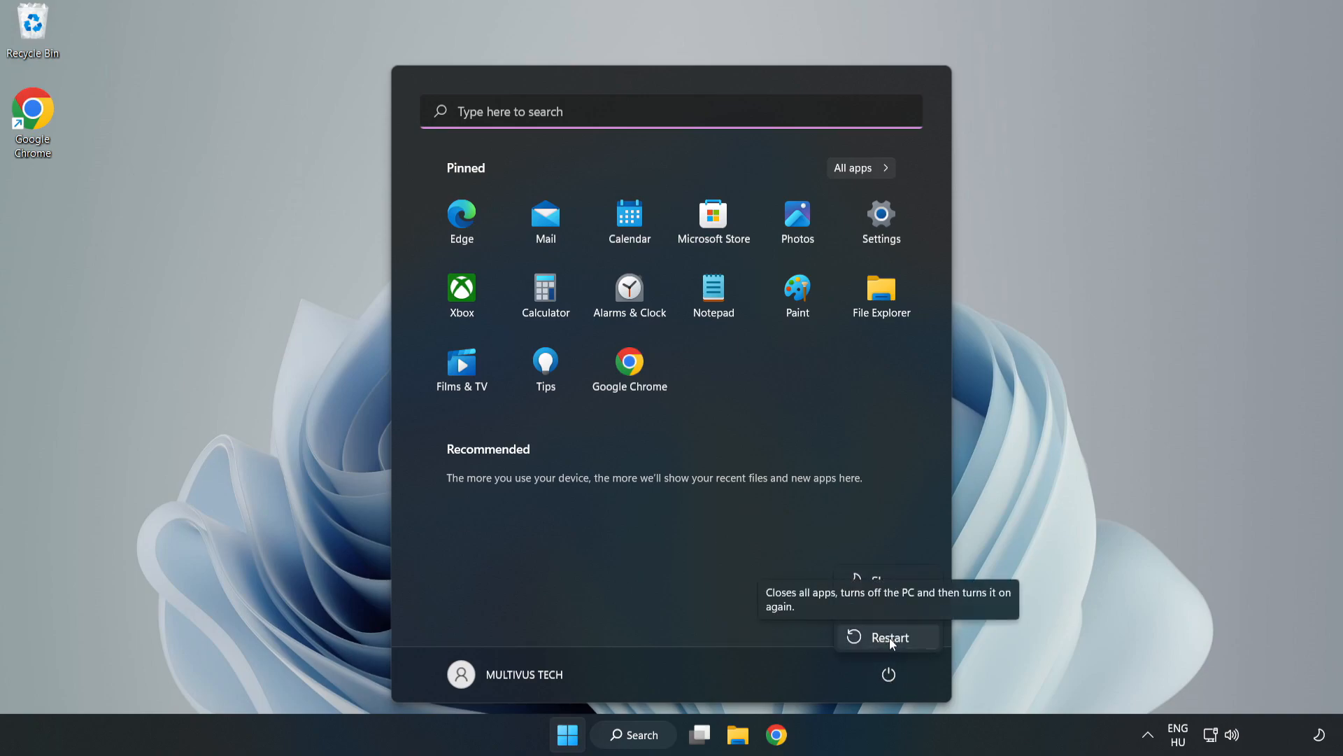